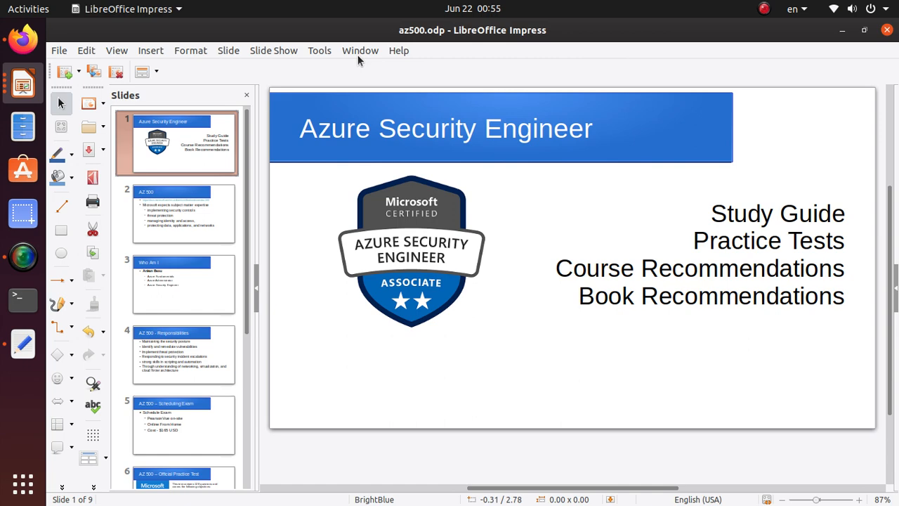
pyautogui.moveTo(527, 281)
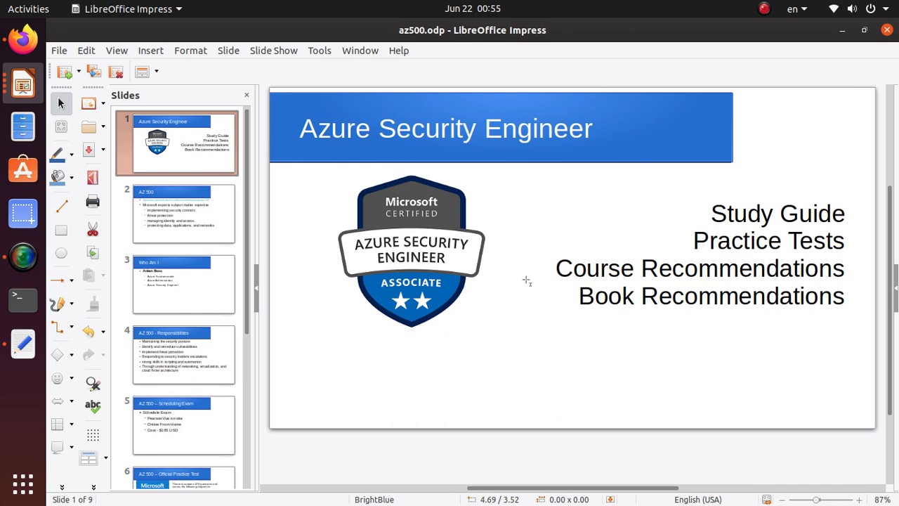
pyautogui.moveTo(523, 267)
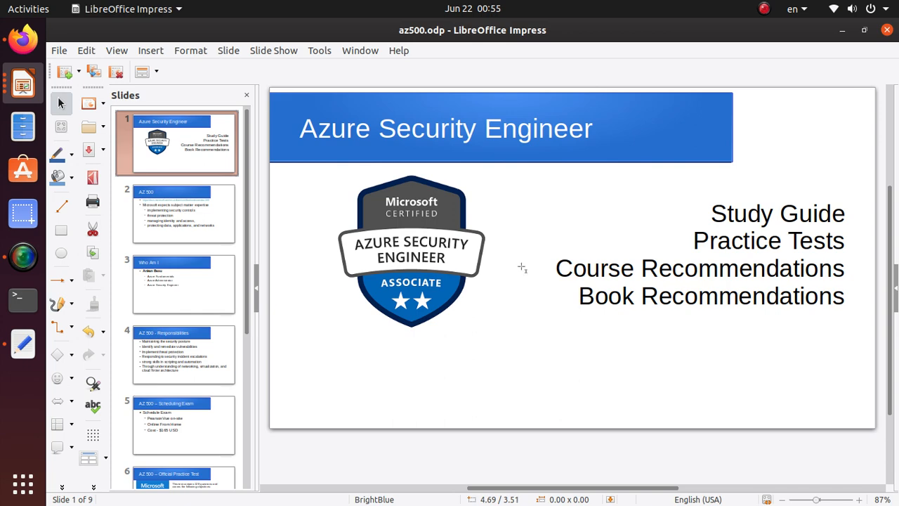
pyautogui.moveTo(812, 137)
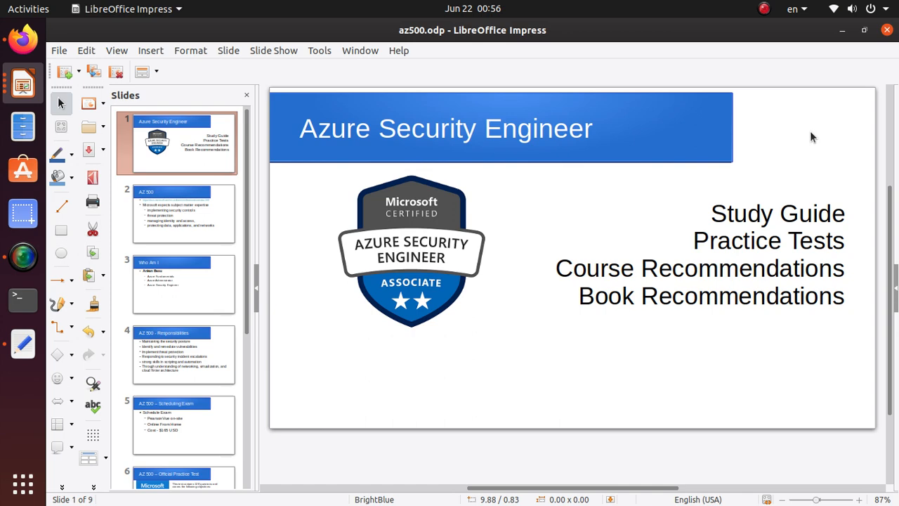
# - Show slide 2 with the AZ-500 exam link and expected expertise areas
pyautogui.click(176, 214)
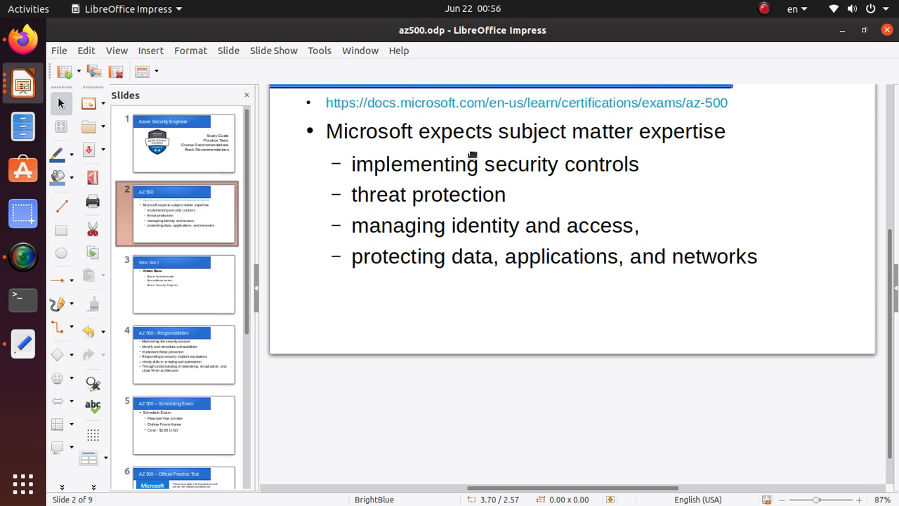
pyautogui.moveTo(569, 302)
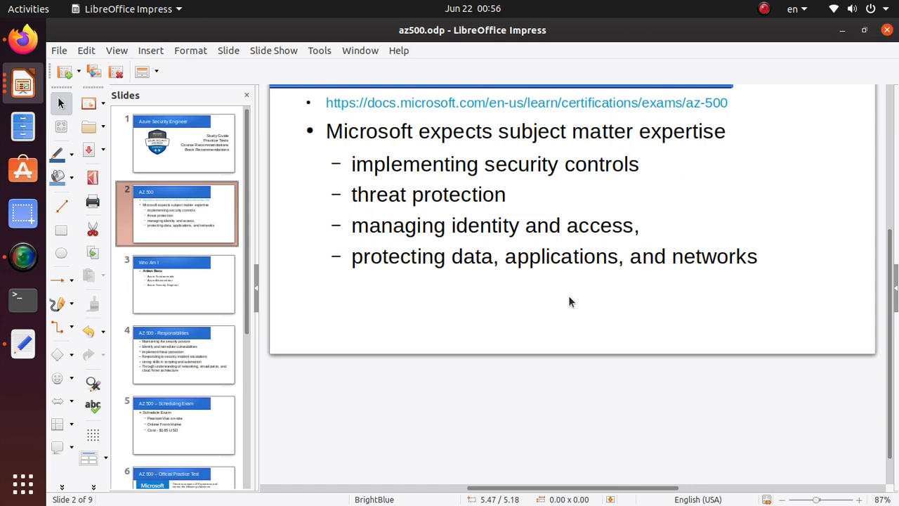
pyautogui.moveTo(266, 174)
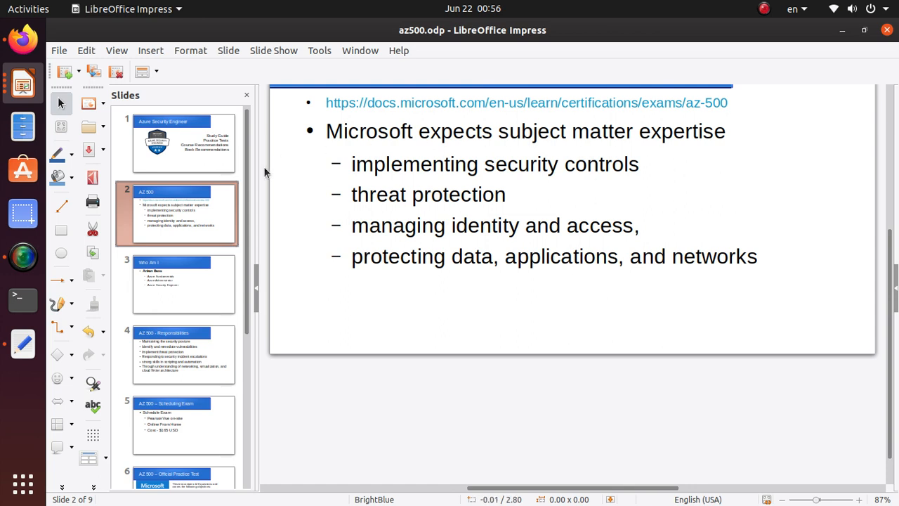
pyautogui.moveTo(312, 237)
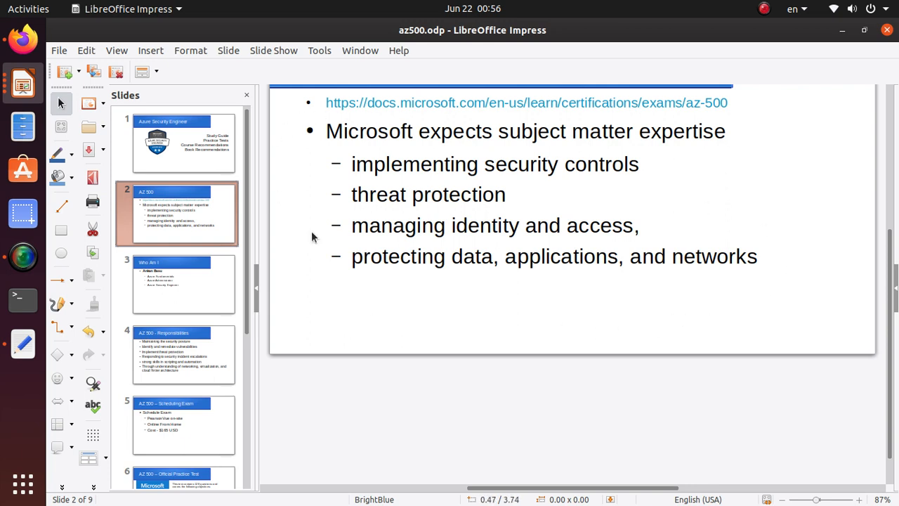
pyautogui.moveTo(511, 308)
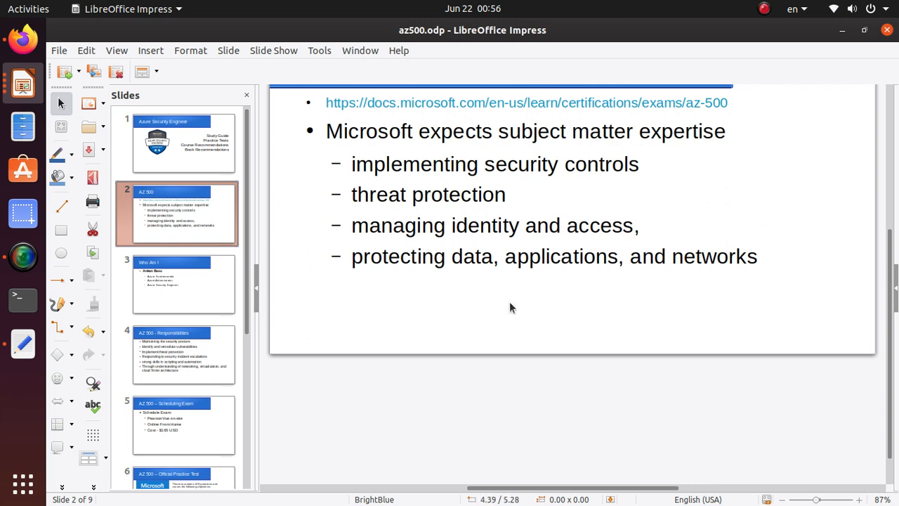
pyautogui.moveTo(528, 143)
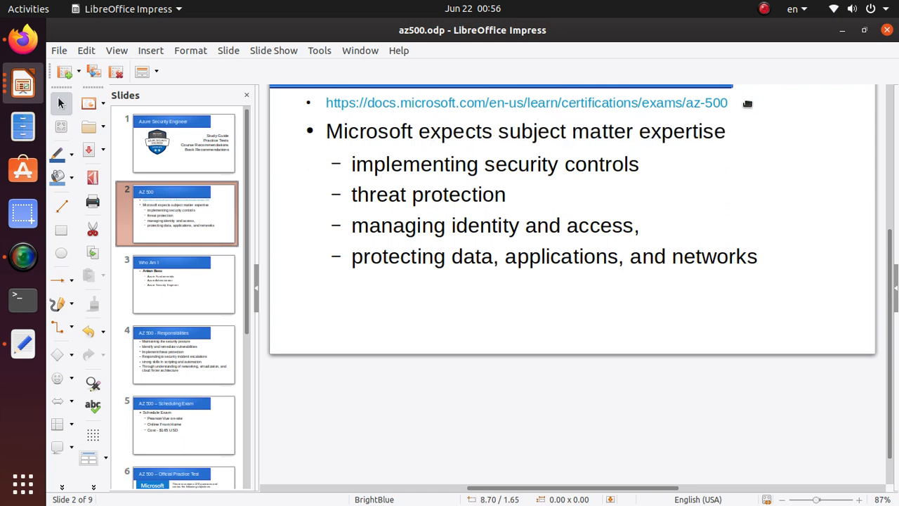
pyautogui.moveTo(686, 104)
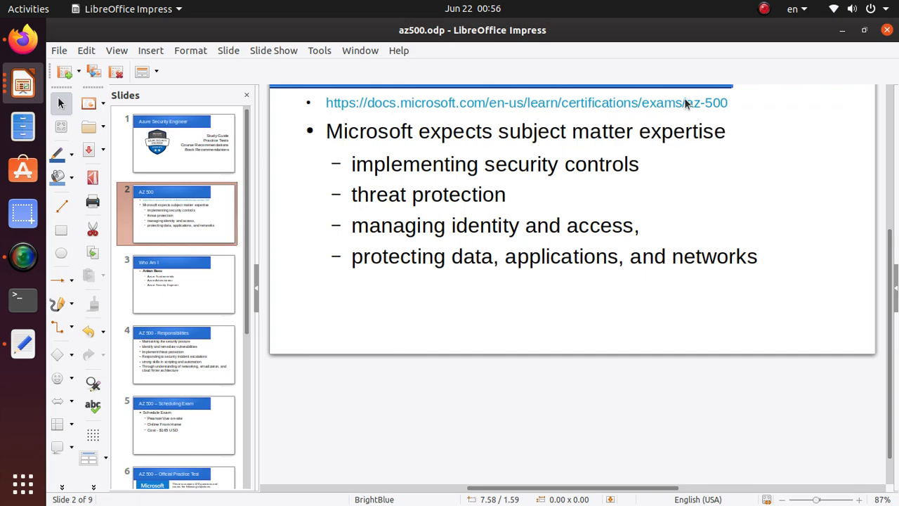
pyautogui.moveTo(691, 104)
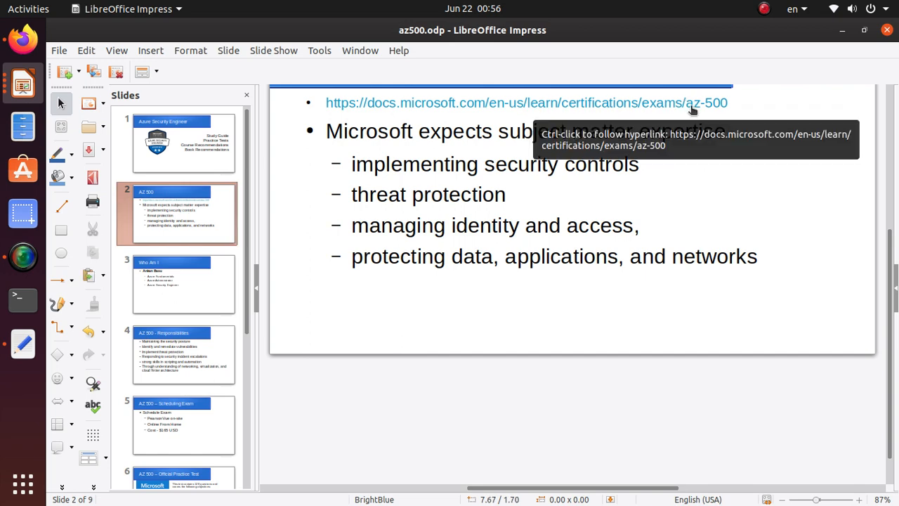
# - Open the AZ-500 exam link in Firefox and scroll through the Microsoft Learn exam page
pyautogui.click(526, 103)
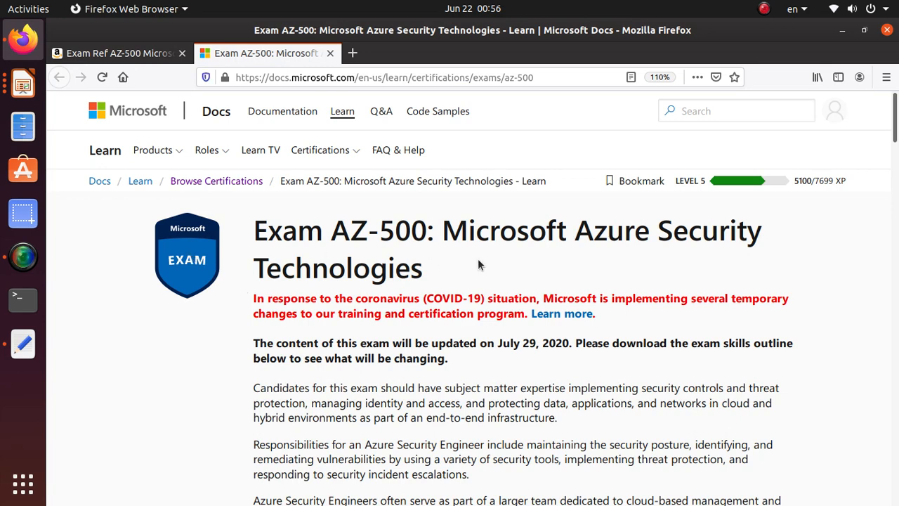
pyautogui.moveTo(236, 263)
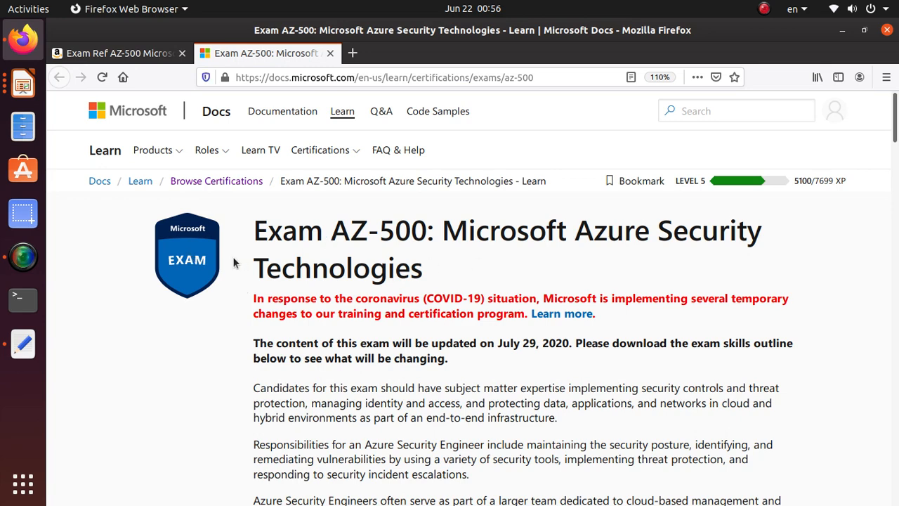
pyautogui.scroll(-3)
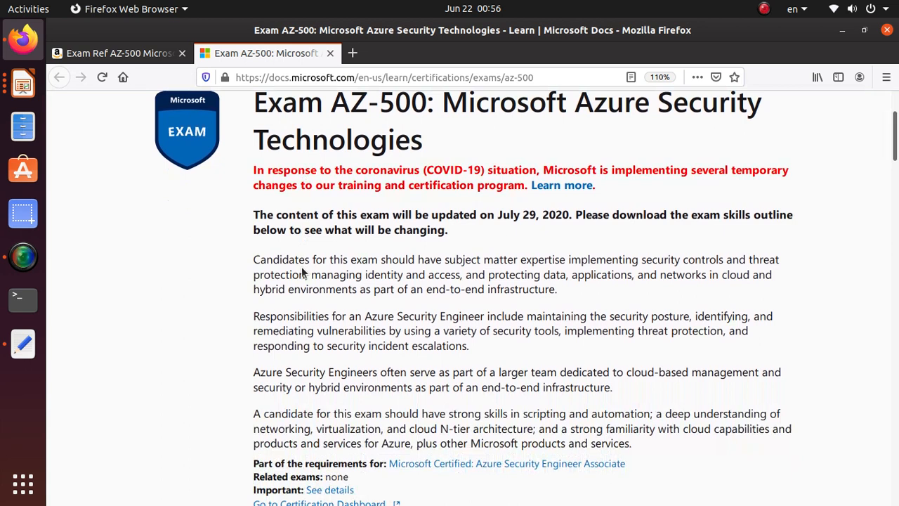
pyautogui.scroll(-3)
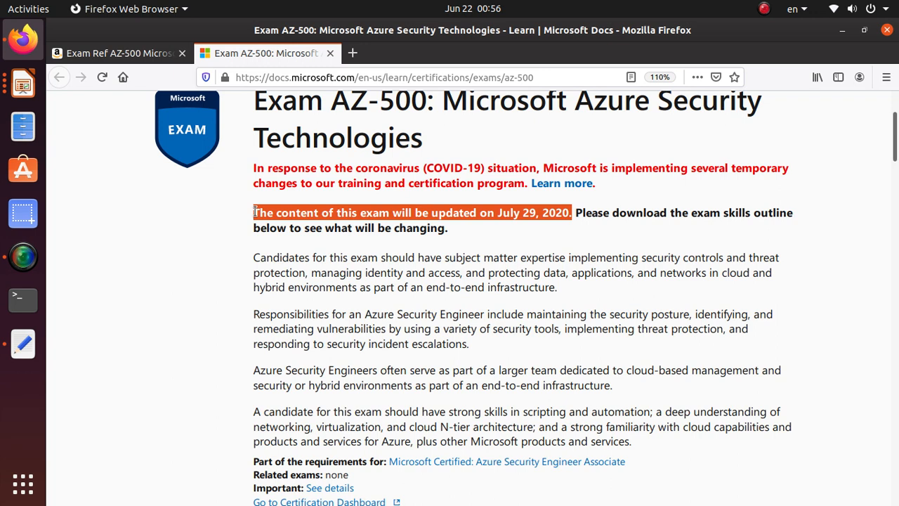
pyautogui.moveTo(509, 270)
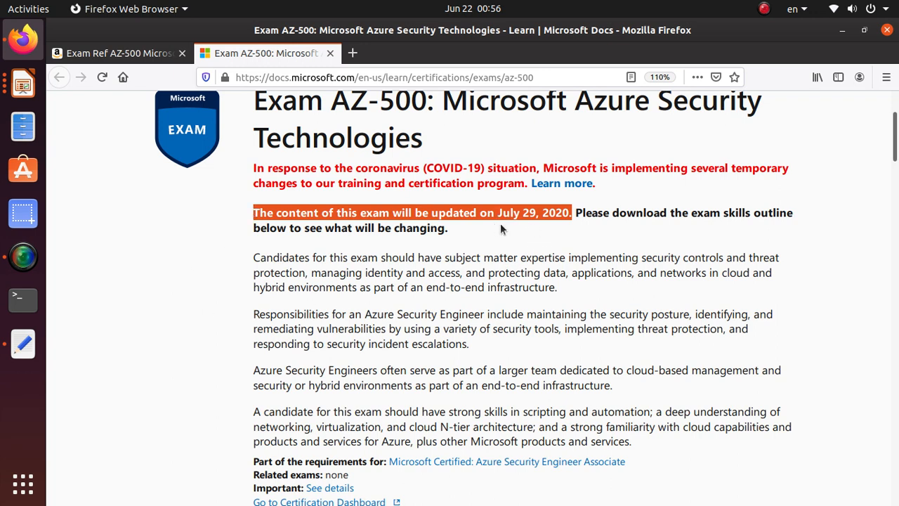
pyautogui.moveTo(773, 217)
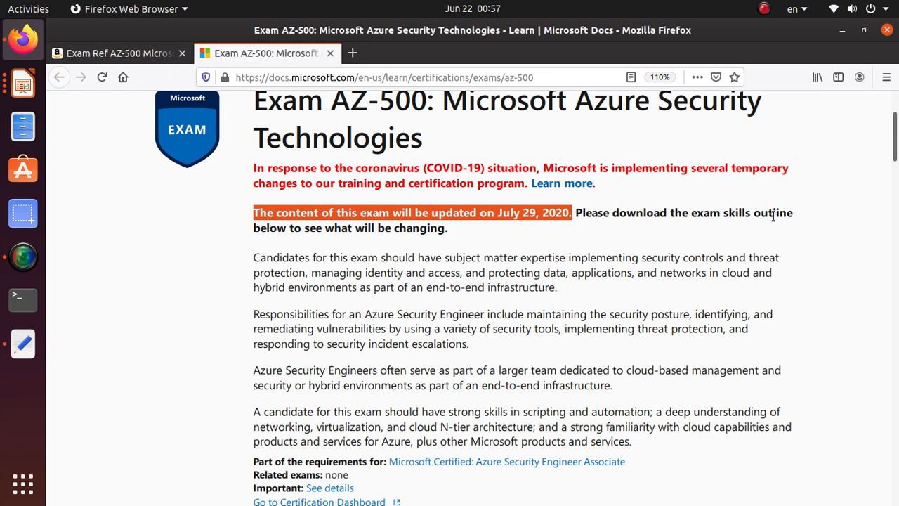
pyautogui.moveTo(436, 299)
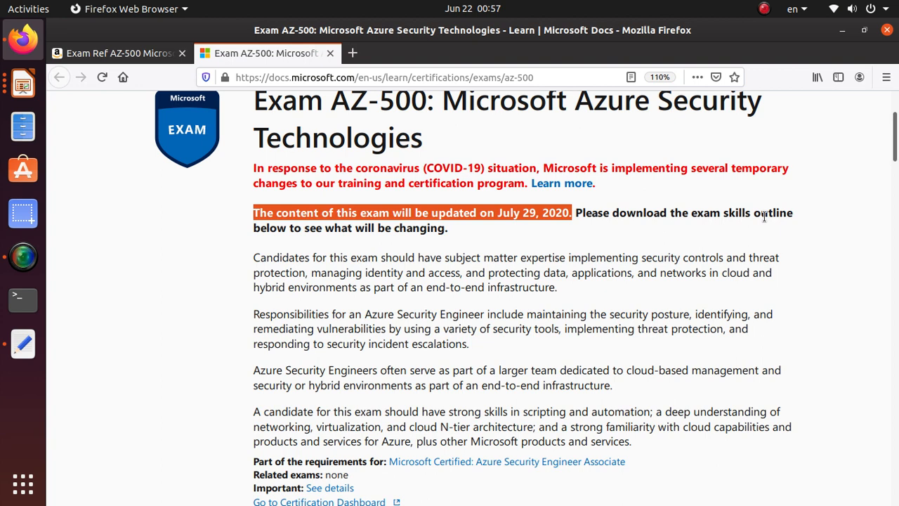
pyautogui.scroll(-3)
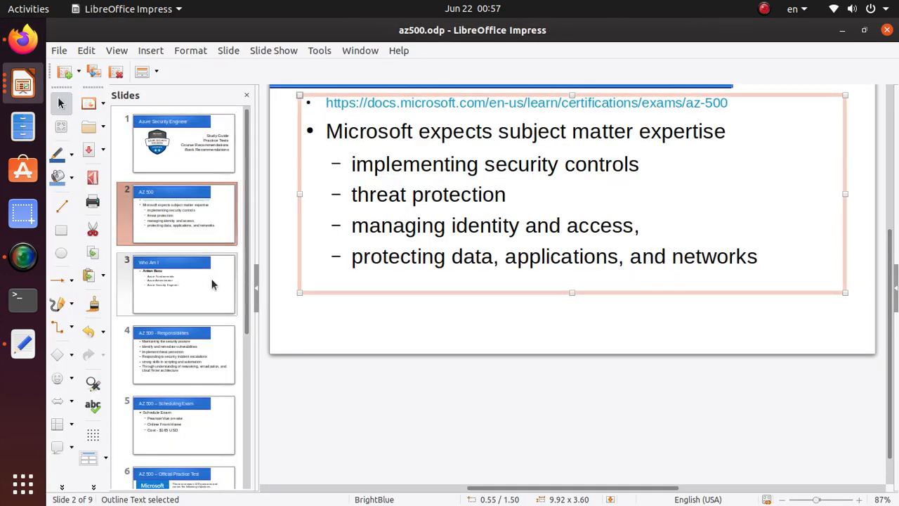
# - Show slide 3 and select the Azure Security Engineer certification line
pyautogui.click(182, 284)
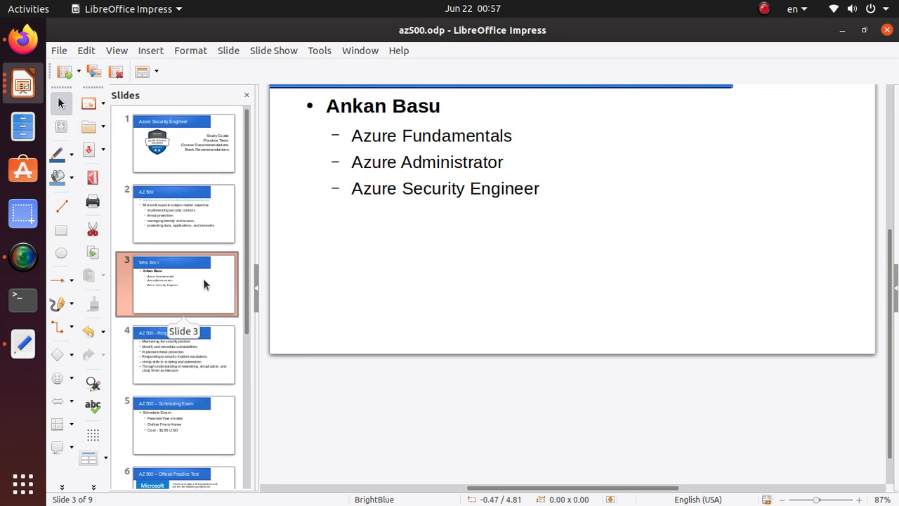
pyautogui.moveTo(492, 146)
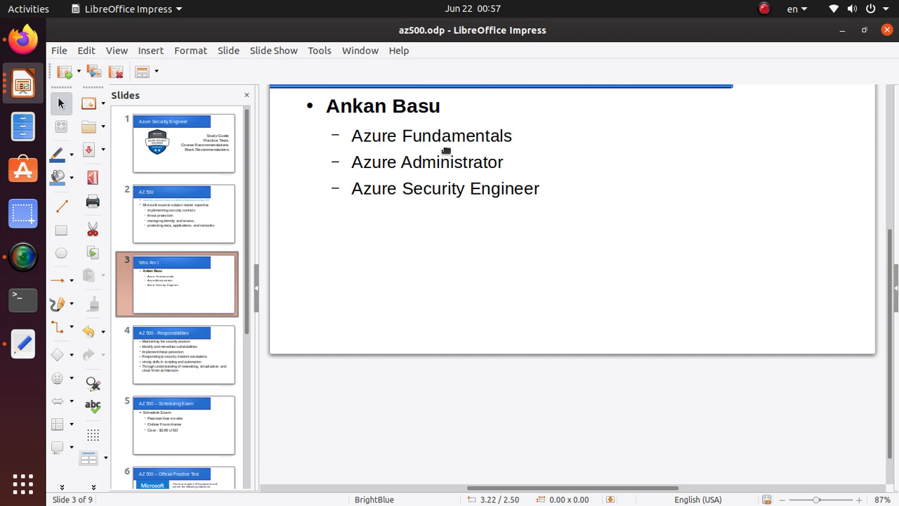
pyautogui.doubleClick(431, 135)
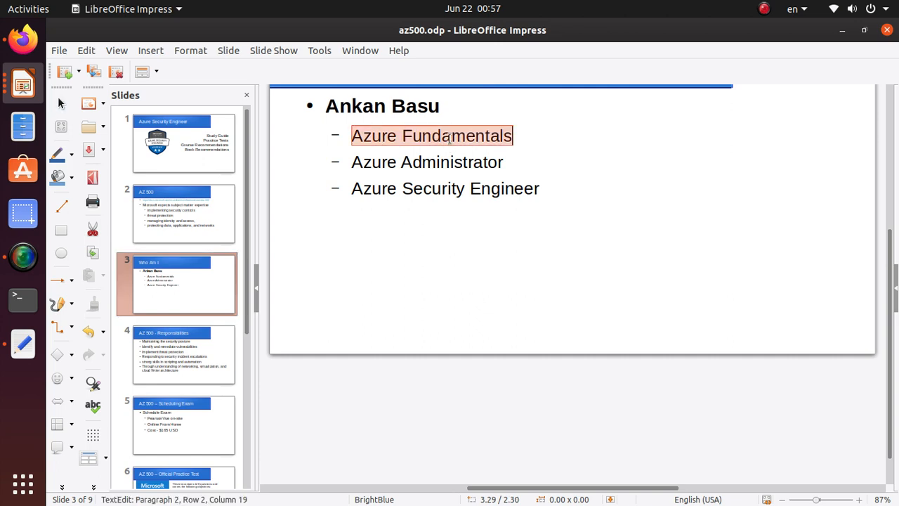
pyautogui.click(485, 189)
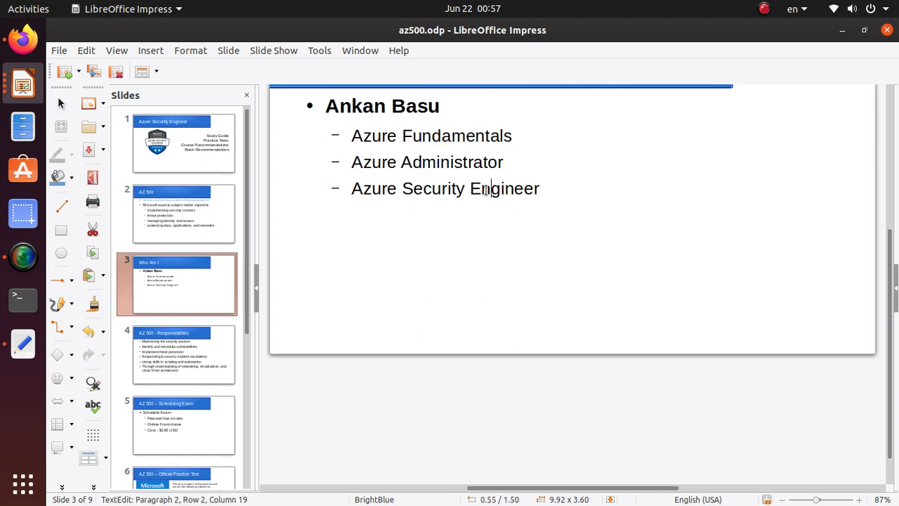
pyautogui.tripleClick(446, 188)
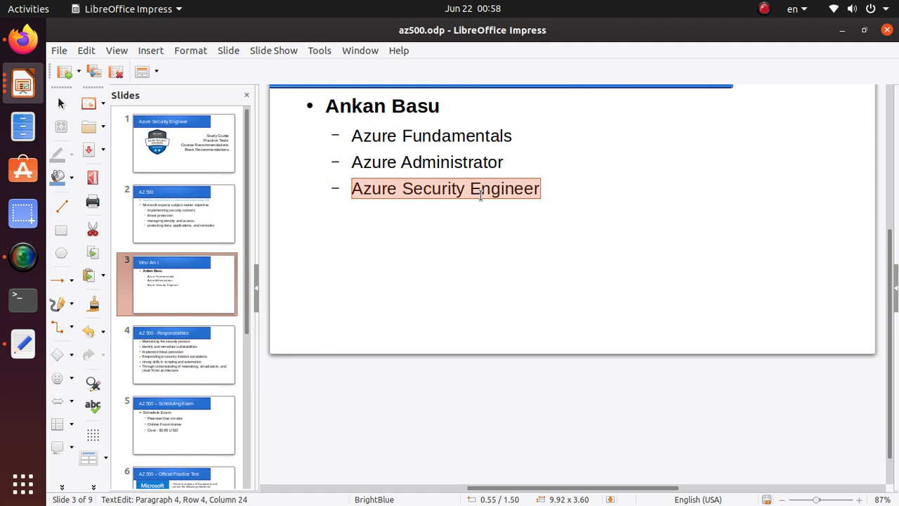
pyautogui.moveTo(576, 260)
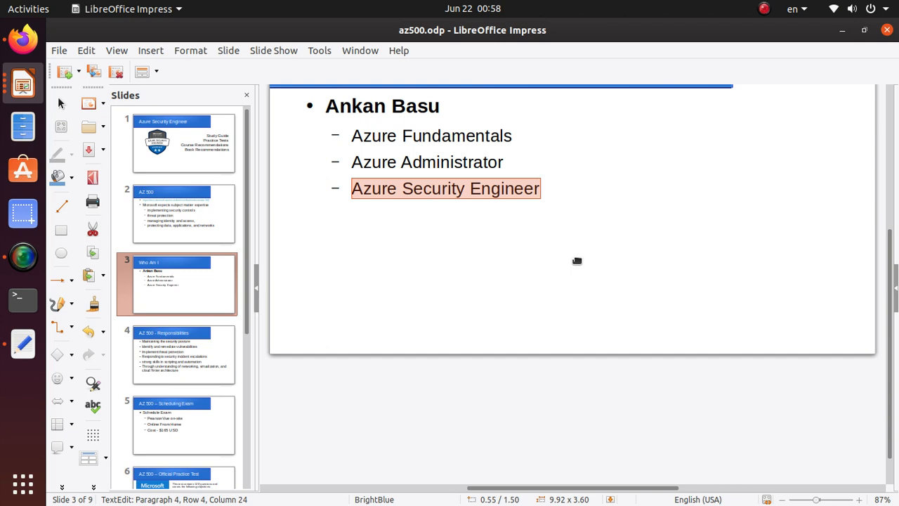
pyautogui.moveTo(562, 260)
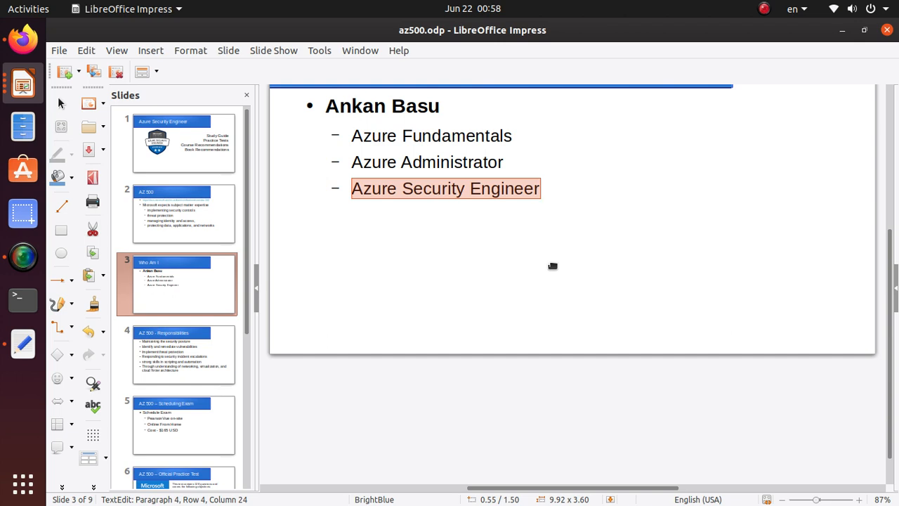
pyautogui.moveTo(326, 342)
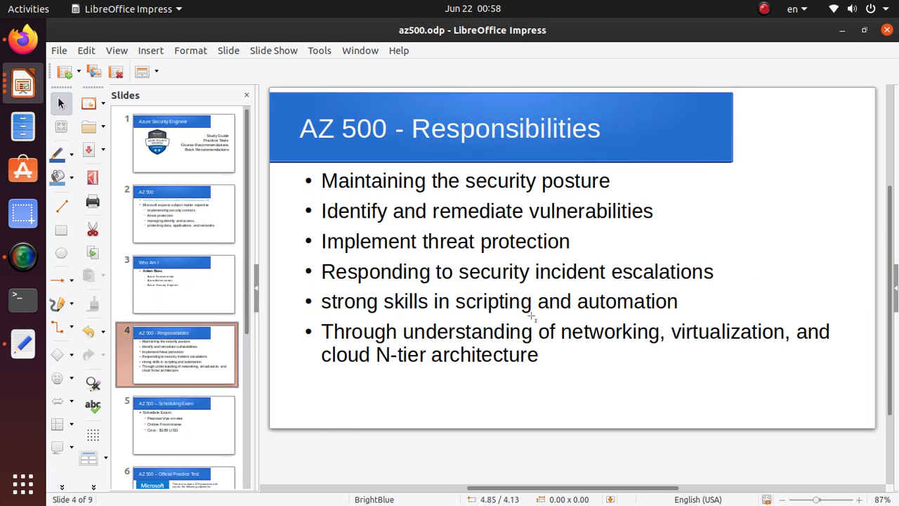
pyautogui.moveTo(467, 387)
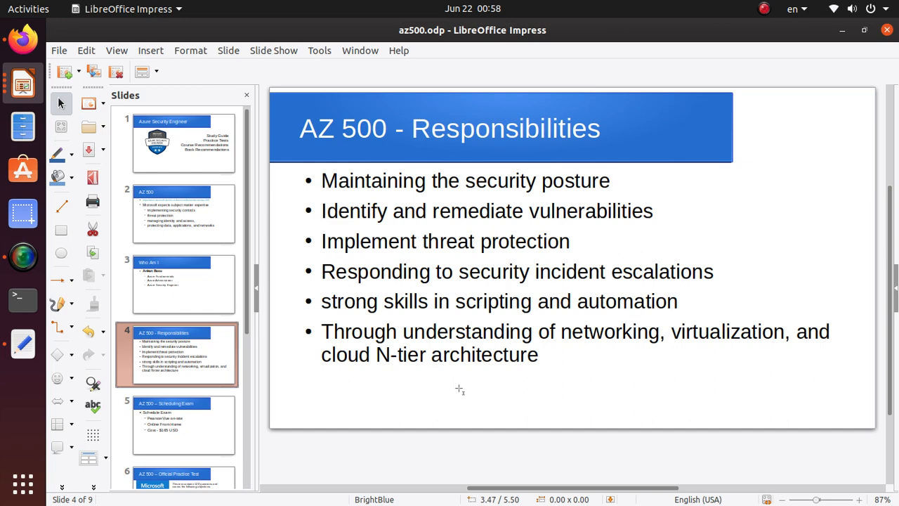
pyautogui.moveTo(368, 194)
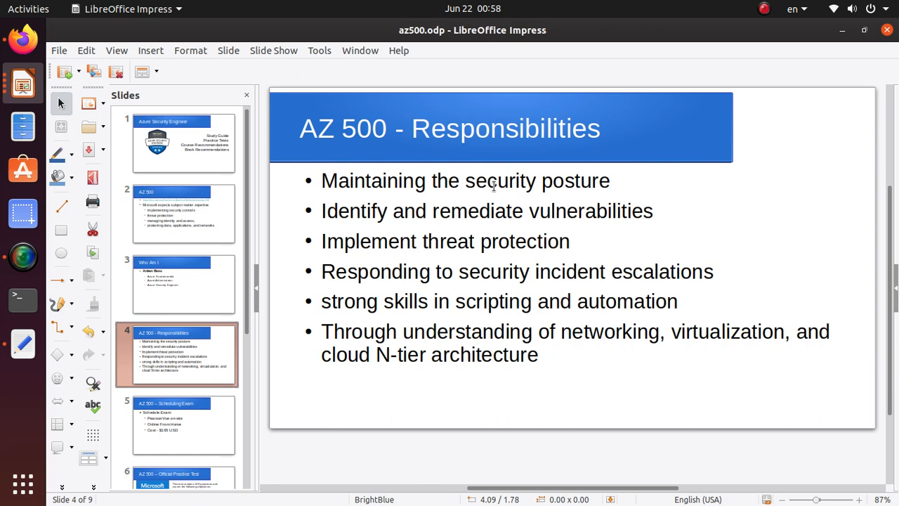
pyautogui.moveTo(349, 230)
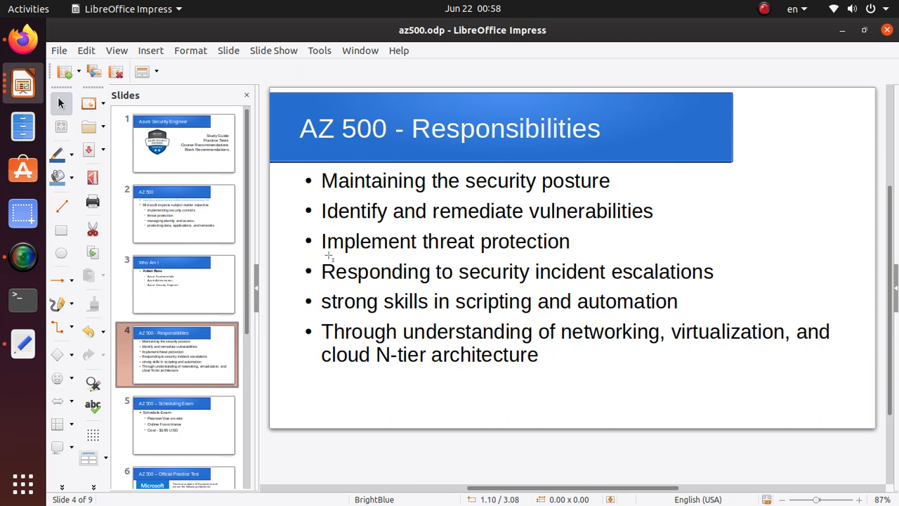
pyautogui.moveTo(433, 236)
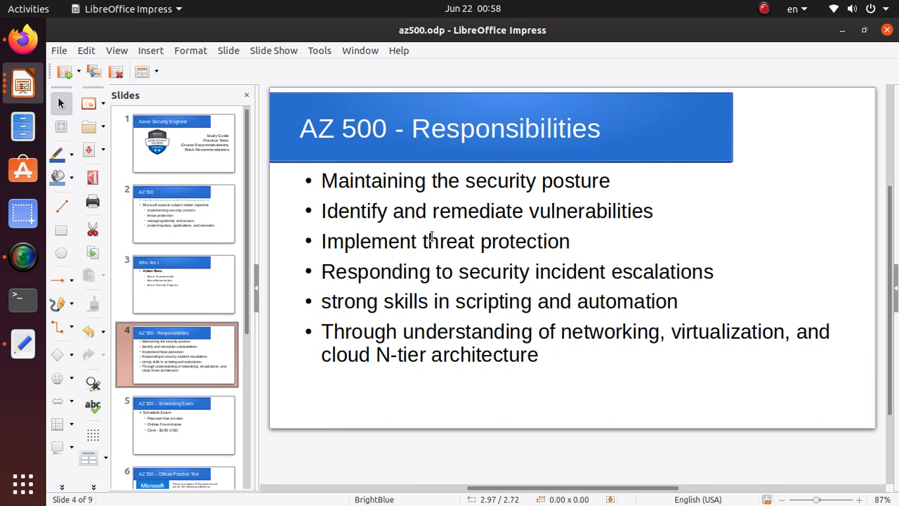
pyautogui.moveTo(573, 244)
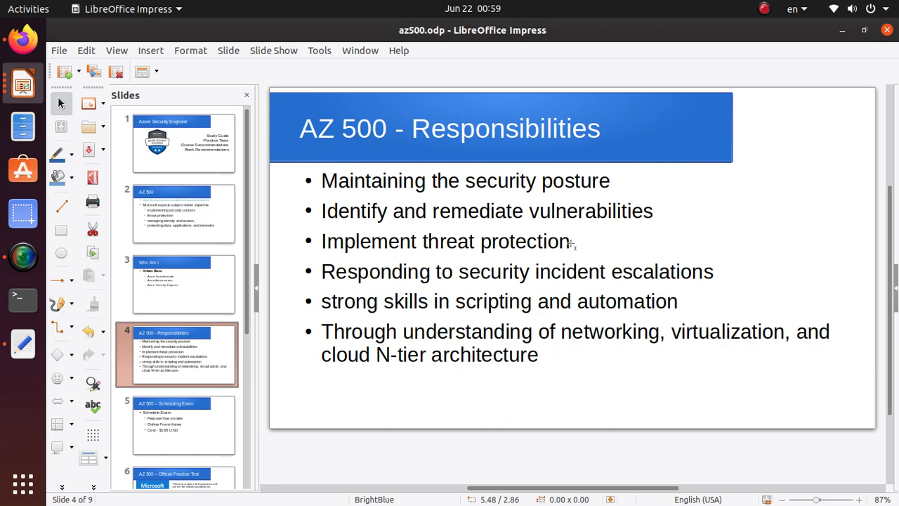
pyautogui.moveTo(572, 245)
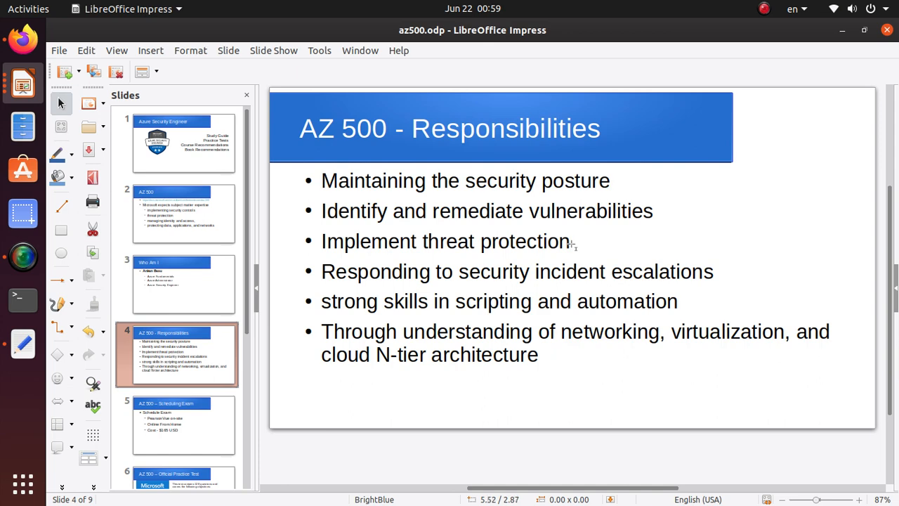
pyautogui.moveTo(569, 246)
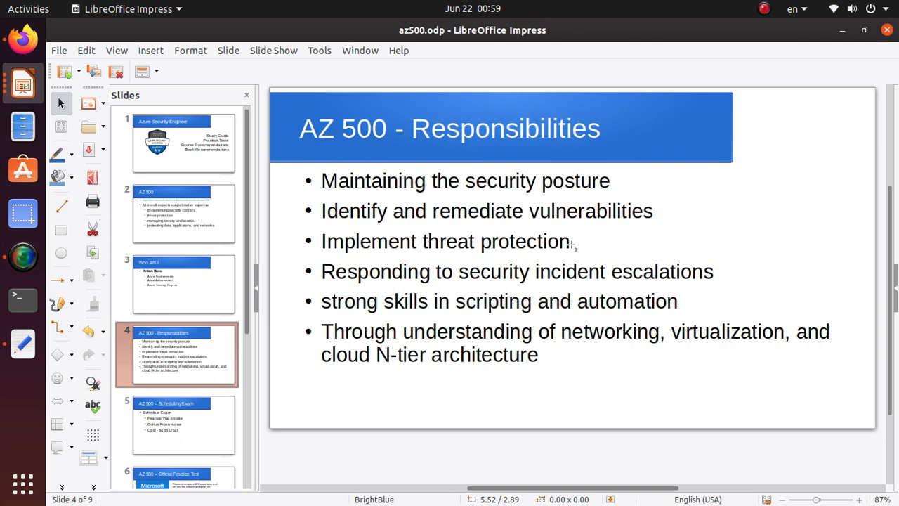
pyautogui.moveTo(569, 252)
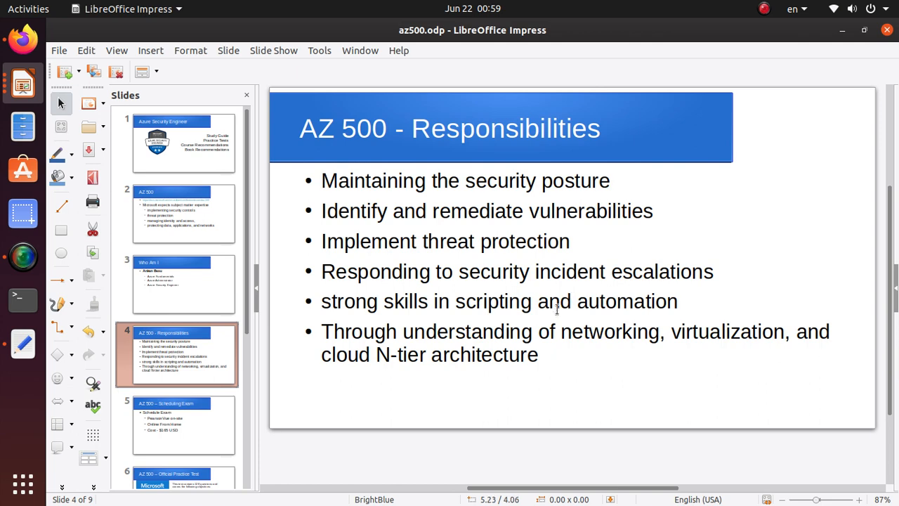
pyautogui.doubleClick(555, 301)
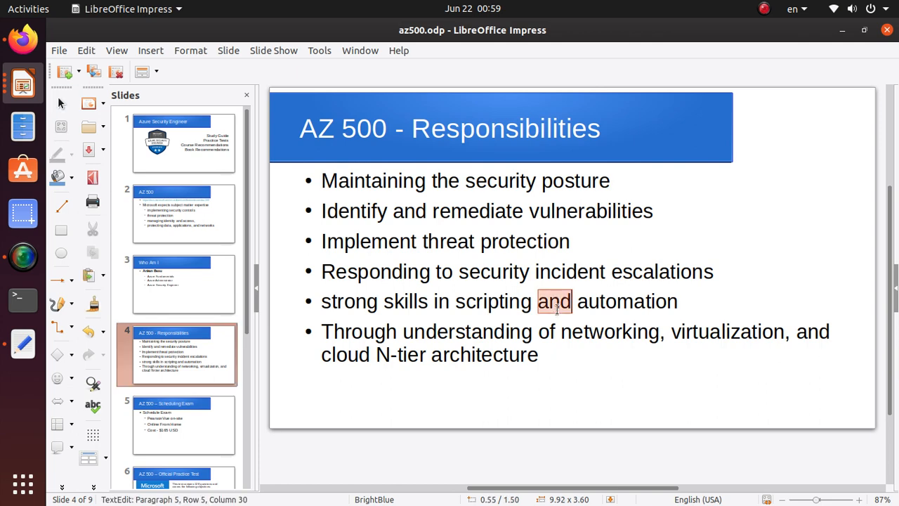
pyautogui.tripleClick(498, 301)
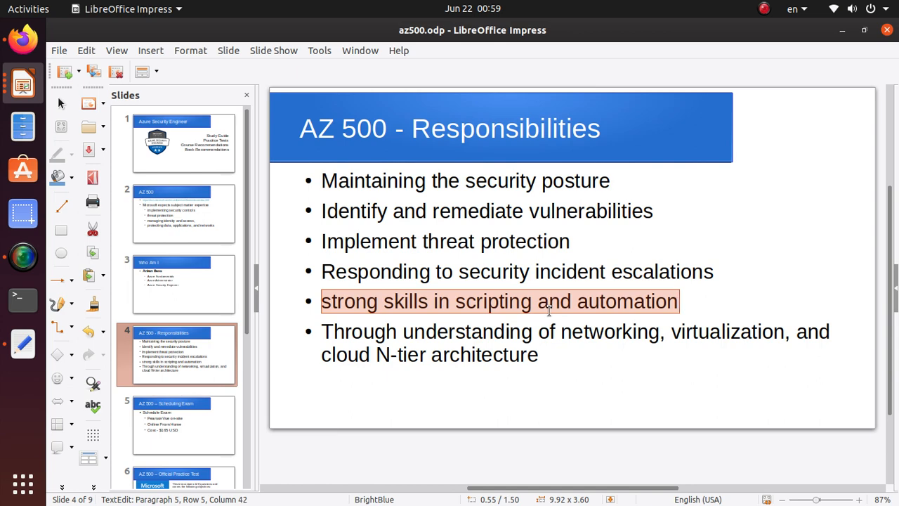
pyautogui.moveTo(546, 311)
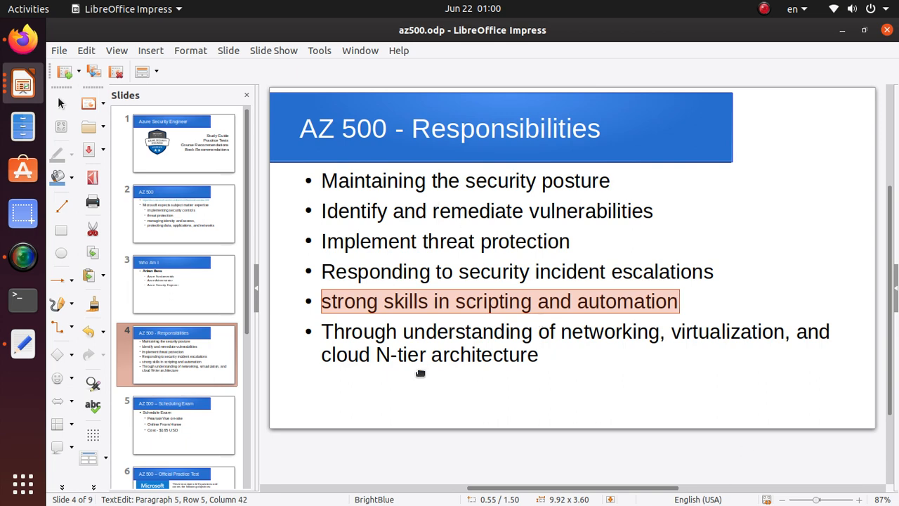
pyautogui.moveTo(568, 329)
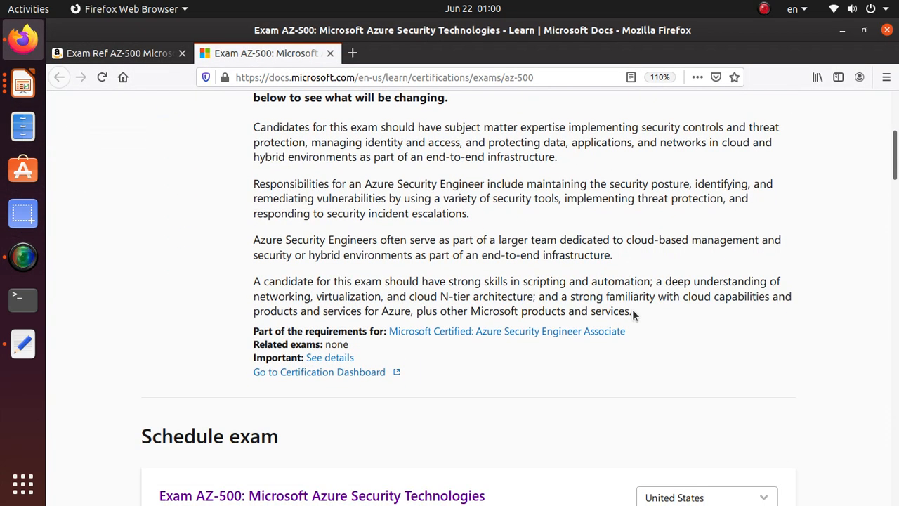
# - Highlight the AZ-500 candidate and responsibilities paragraphs on Microsoft Learn
pyautogui.moveTo(253, 97); pyautogui.dragTo(631, 310)
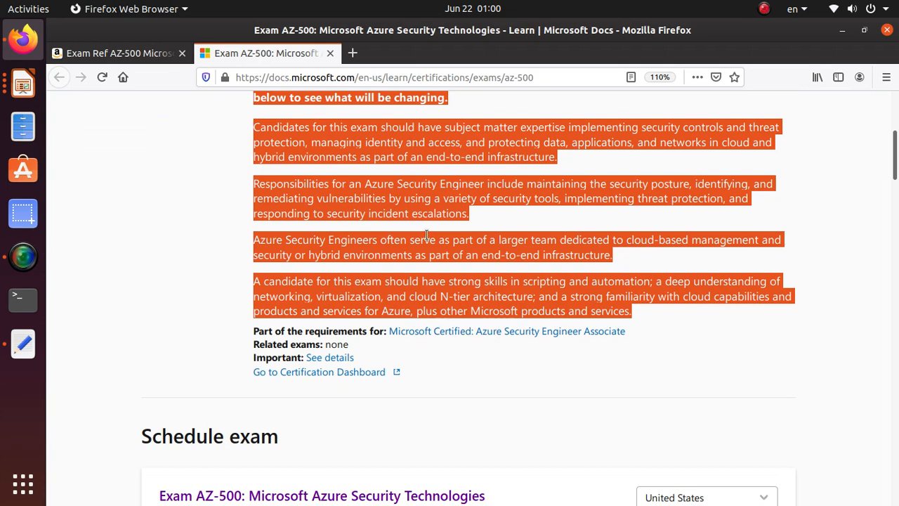
pyautogui.scroll(-3)
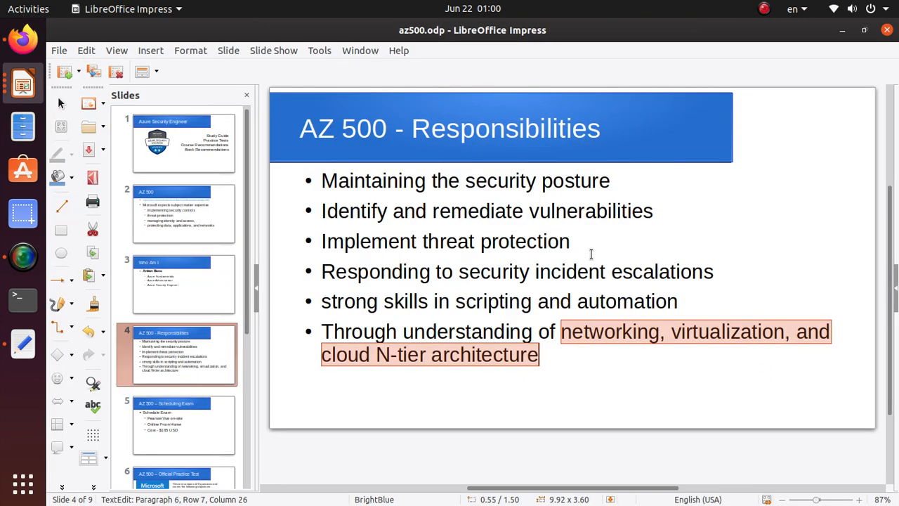
# - Return to the AZ-500 exam page and view the Schedule exam section with its $165 USD price
pyautogui.click(176, 425)
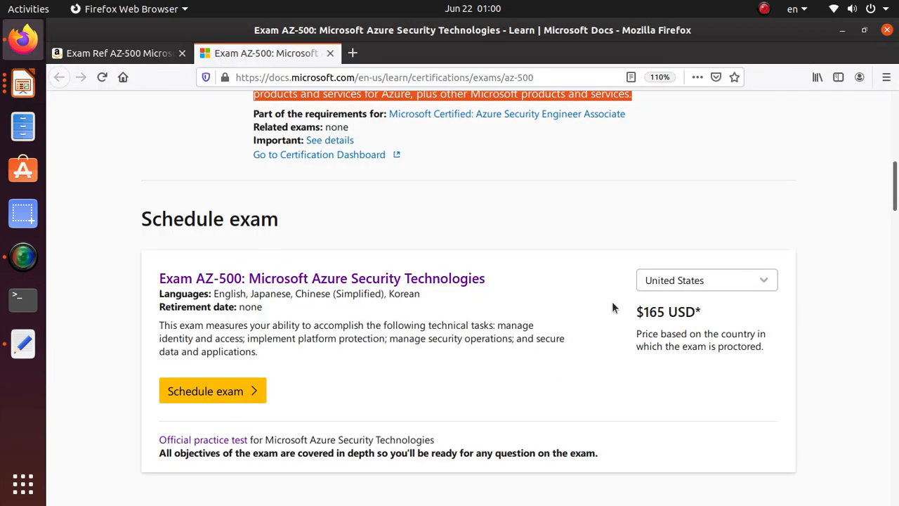
pyautogui.moveTo(250, 399)
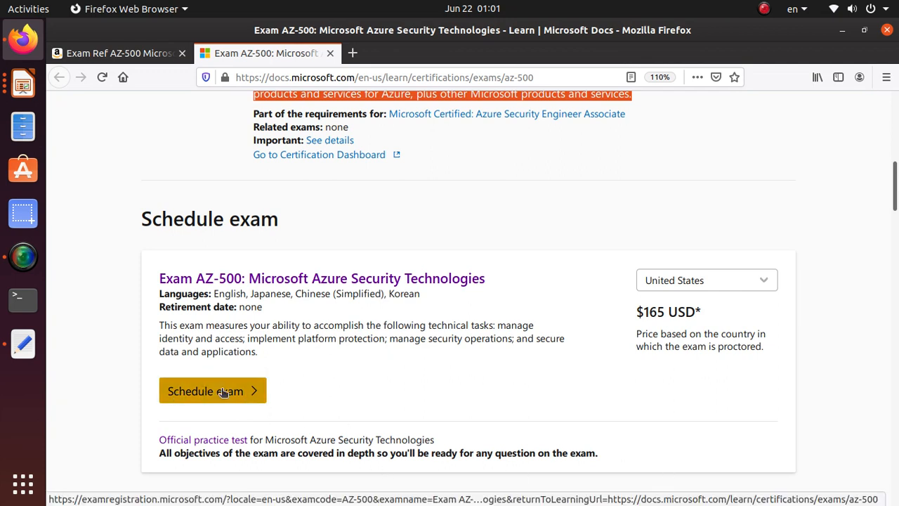
pyautogui.moveTo(222, 391)
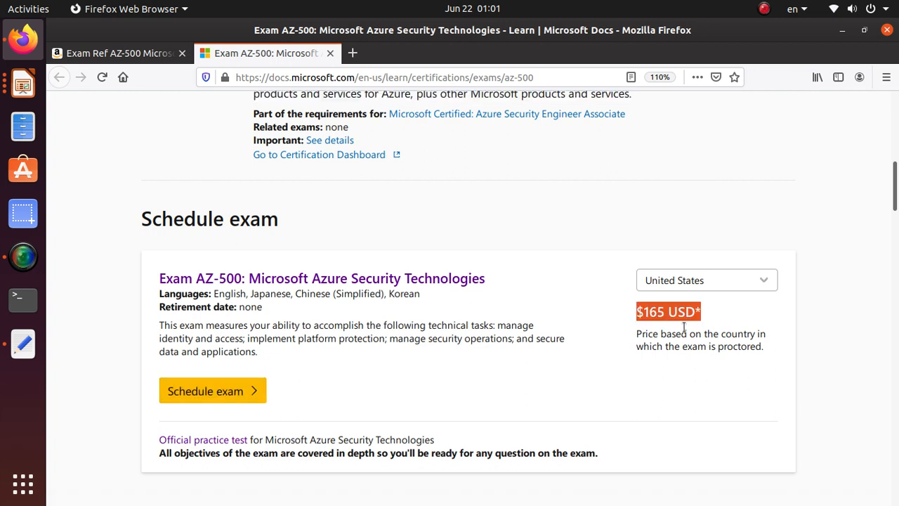
pyautogui.click(705, 280)
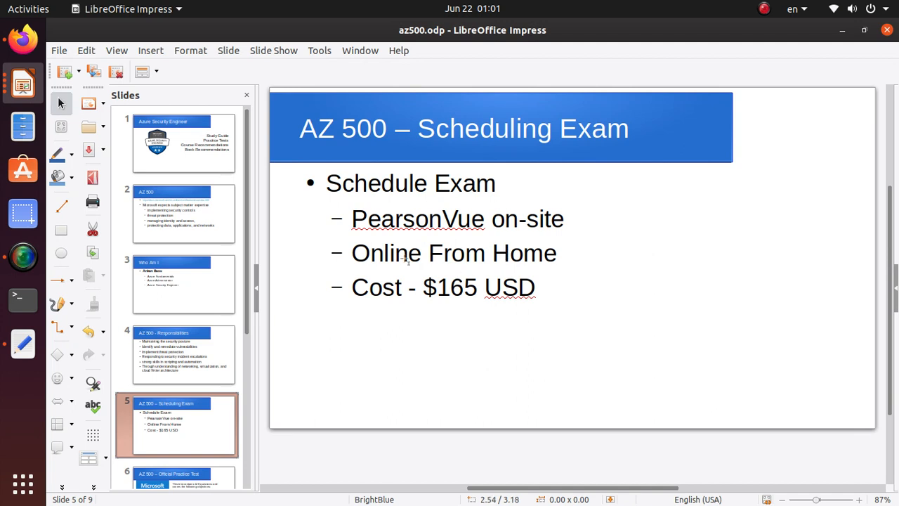
pyautogui.moveTo(404, 219)
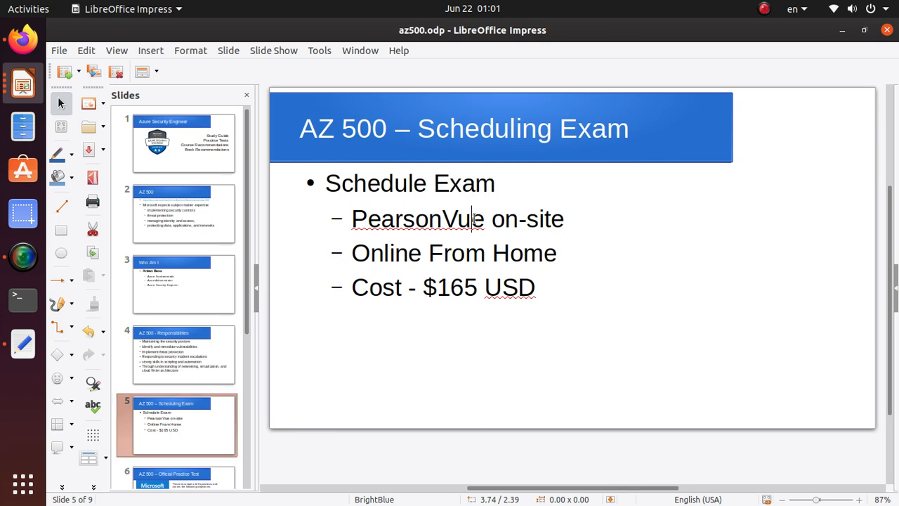
# - Highlight the PearsonVue on-site and Cost - $165 USD bullets on the Scheduling Exam slide
pyautogui.tripleClick(458, 219)
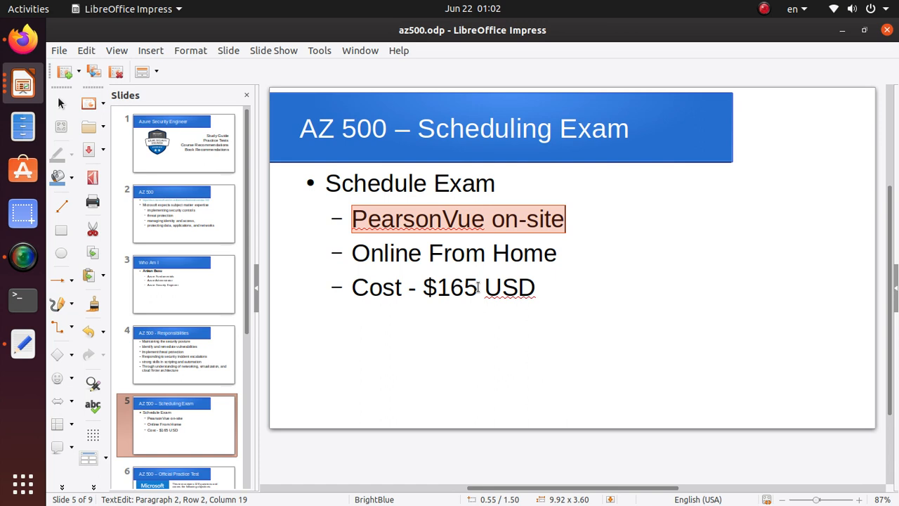
pyautogui.tripleClick(444, 287)
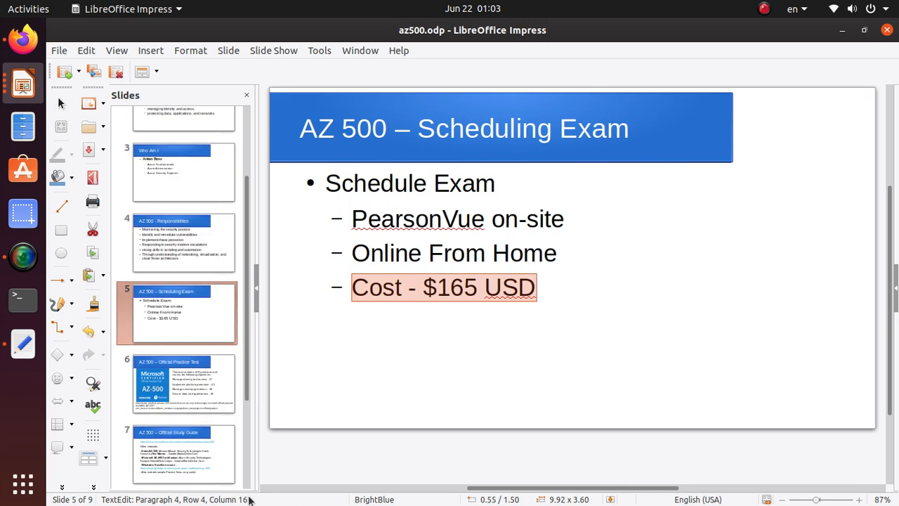
pyautogui.click(176, 382)
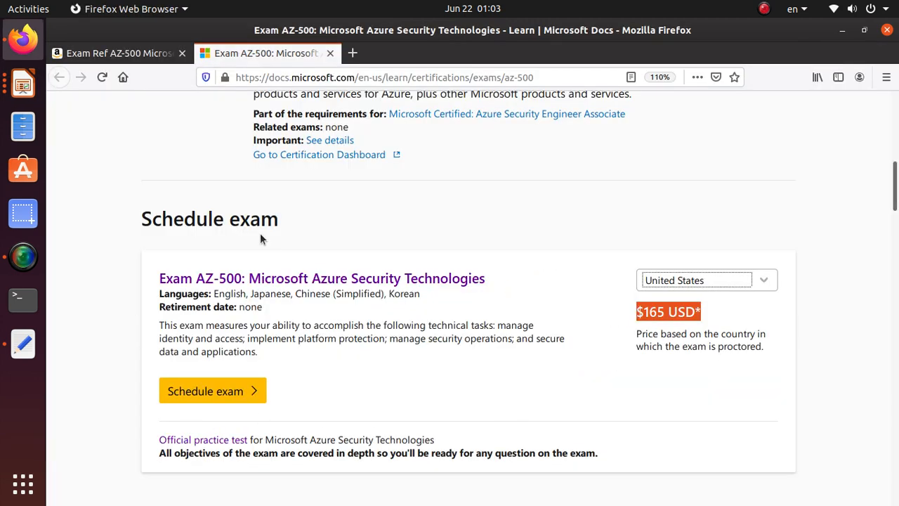
# - Open the MindHub AZ-500 official practice test product page and scroll its description
pyautogui.scroll(-3)
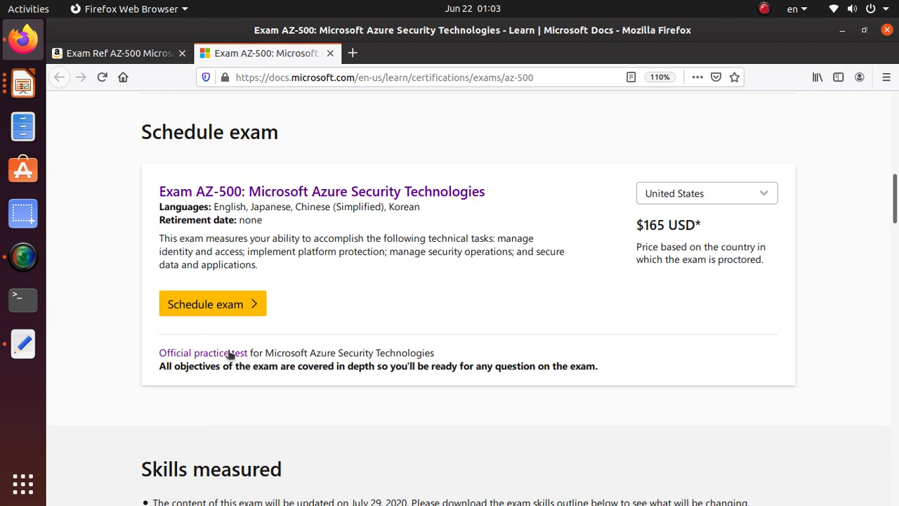
pyautogui.moveTo(371, 354)
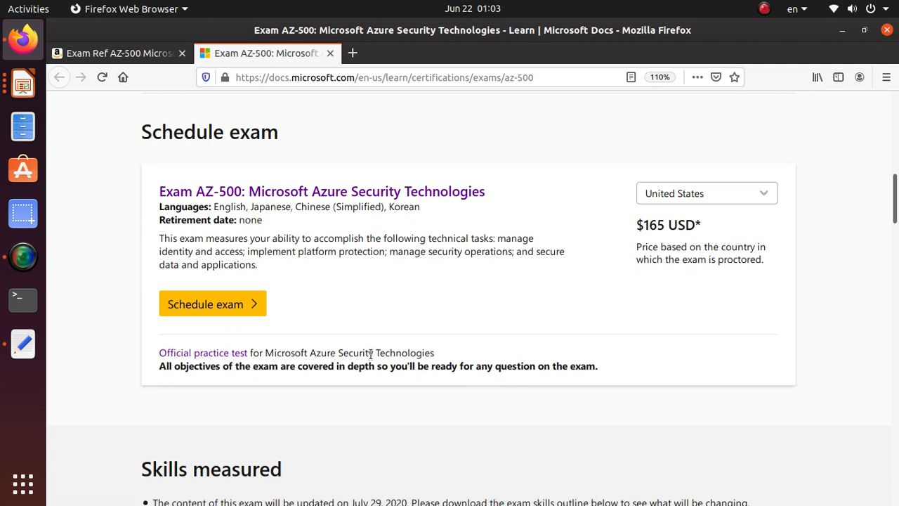
pyautogui.moveTo(212, 352)
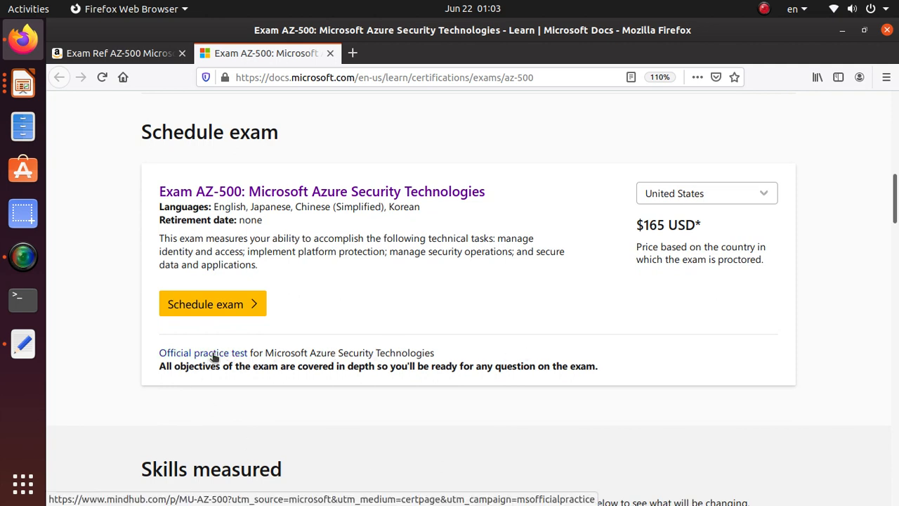
pyautogui.click(202, 352)
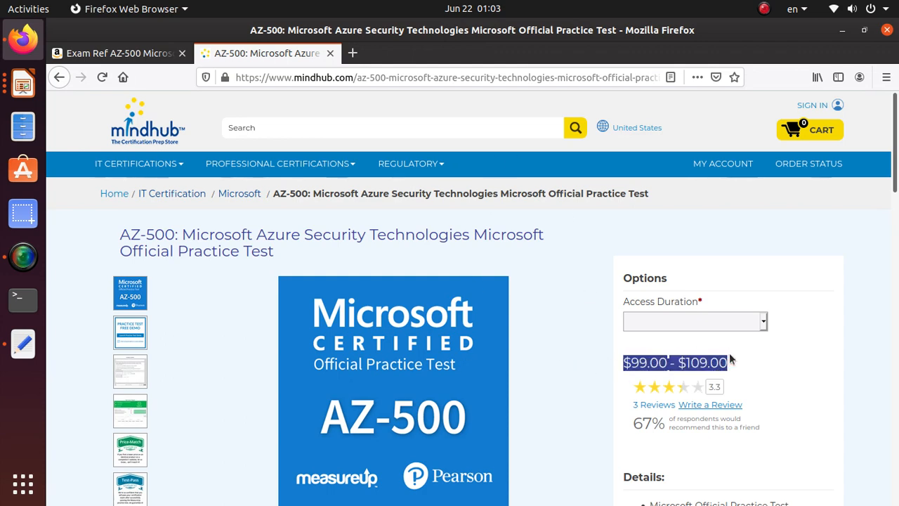
pyautogui.scroll(-3)
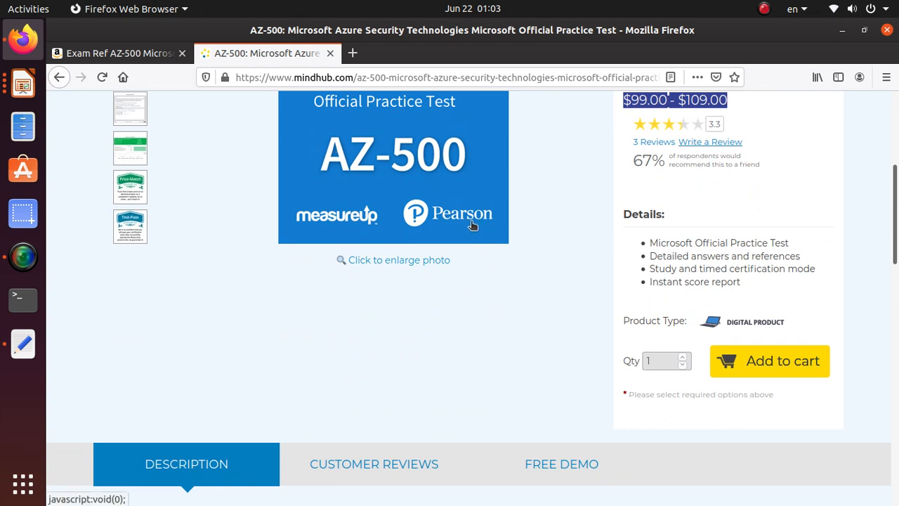
pyautogui.moveTo(509, 315)
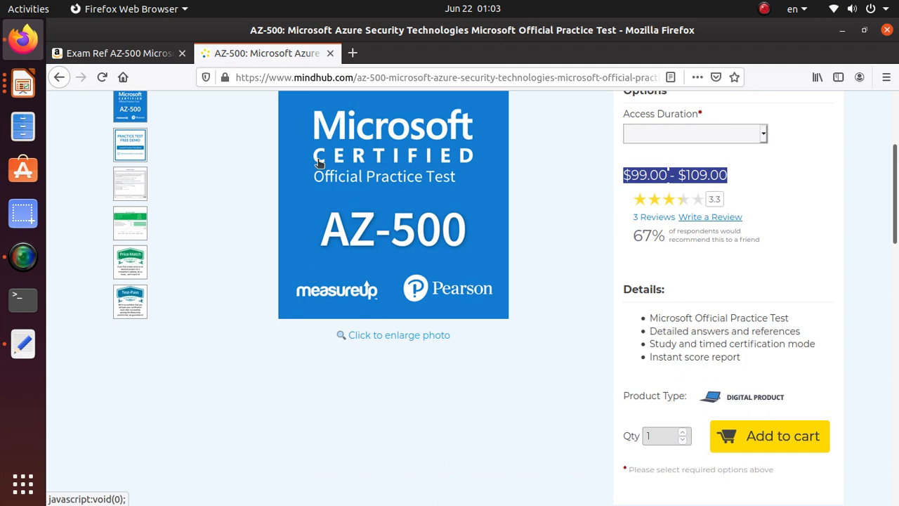
pyautogui.moveTo(287, 338)
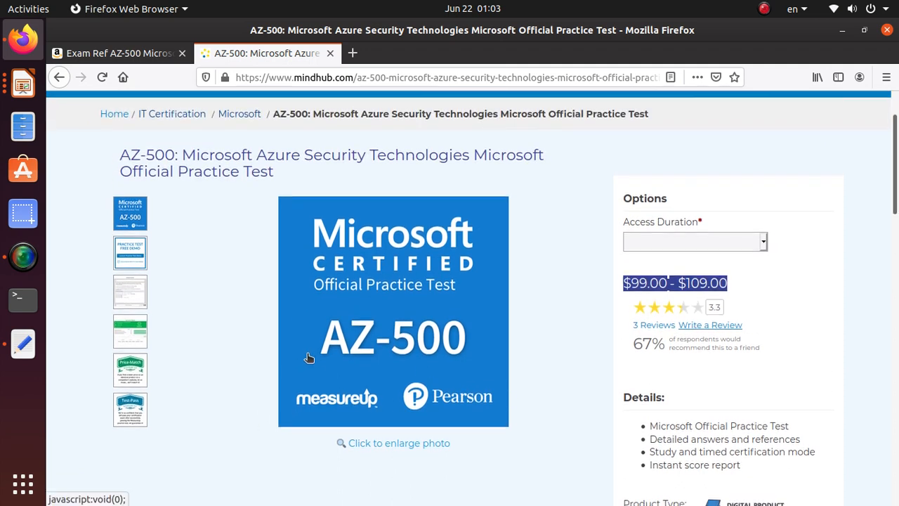
pyautogui.scroll(-3)
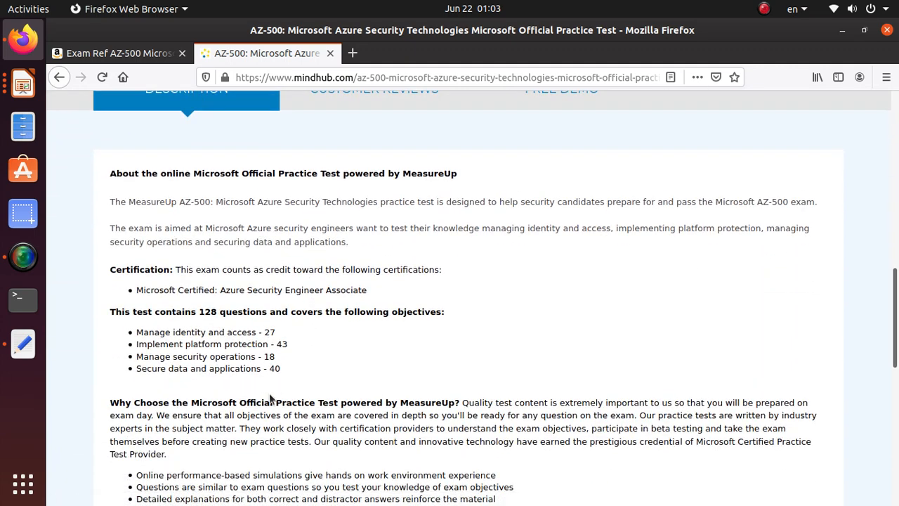
# - Highlight the 128 questions and four exam objectives sentence on the practice test page
pyautogui.doubleClick(208, 312)
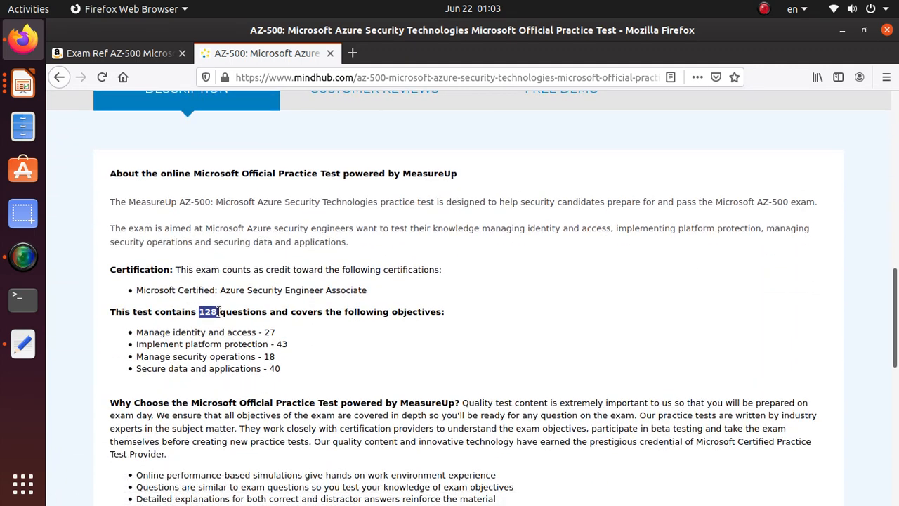
pyautogui.moveTo(199, 312); pyautogui.dragTo(444, 312)
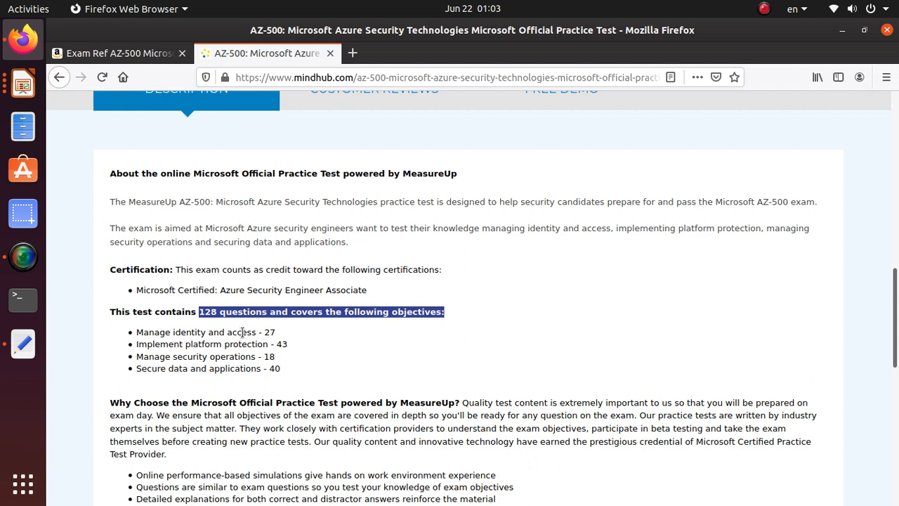
pyautogui.moveTo(238, 334)
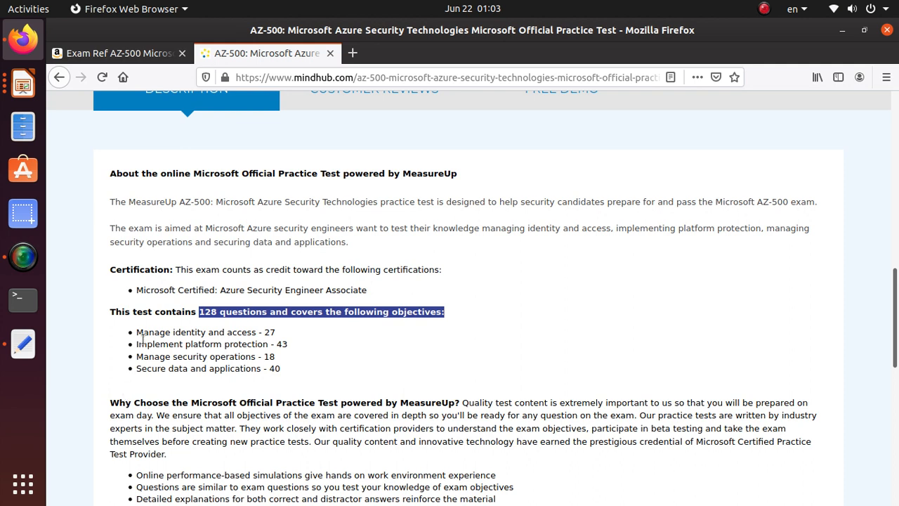
pyautogui.moveTo(259, 331)
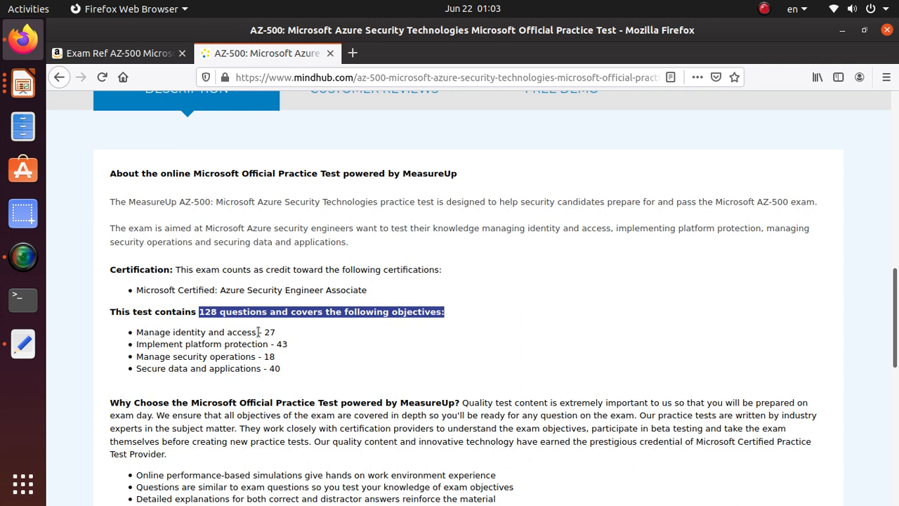
pyautogui.moveTo(214, 344)
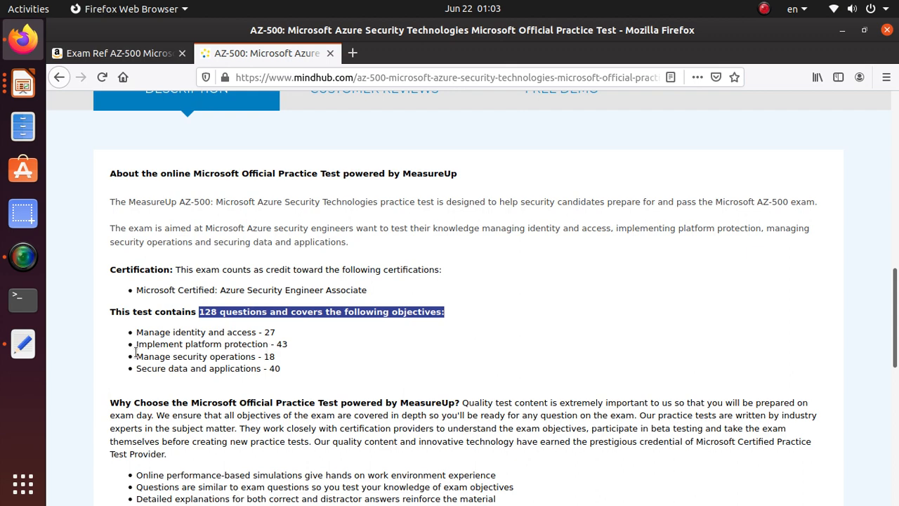
pyautogui.moveTo(181, 378)
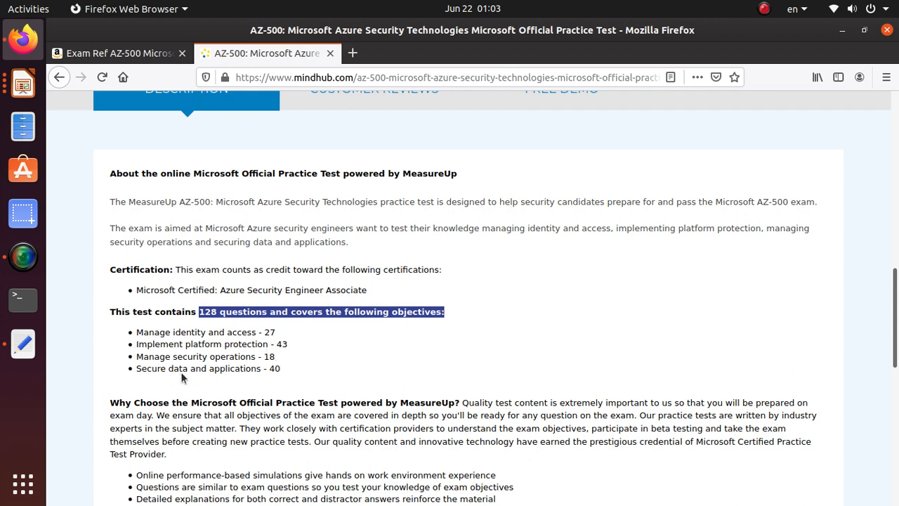
pyautogui.scroll(-3)
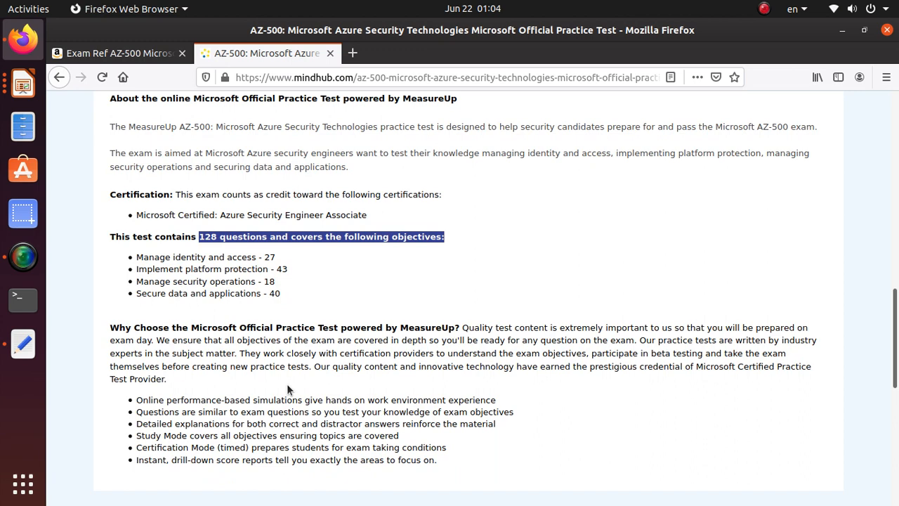
pyautogui.scroll(-3)
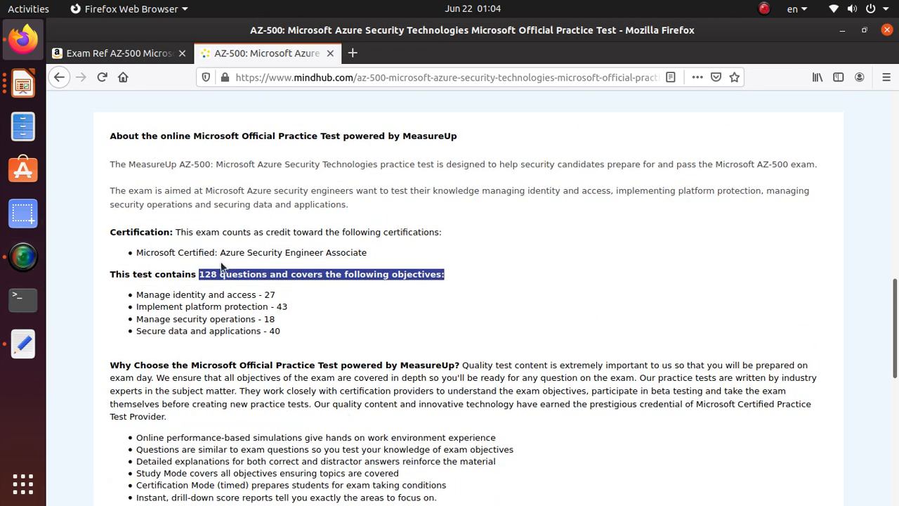
pyautogui.scroll(3)
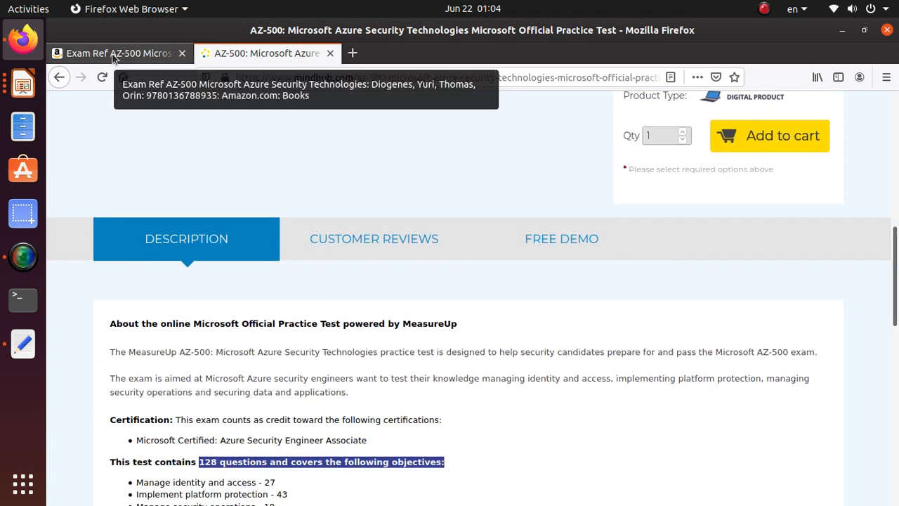
# - Return to Impress and step through the Official Practice Test, Study Guide and Book slides
pyautogui.click(23, 83)
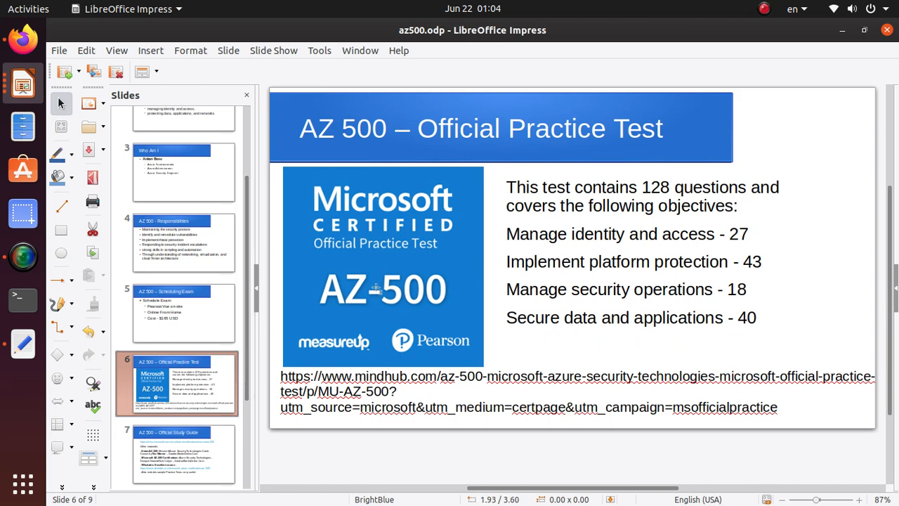
pyautogui.moveTo(382, 293)
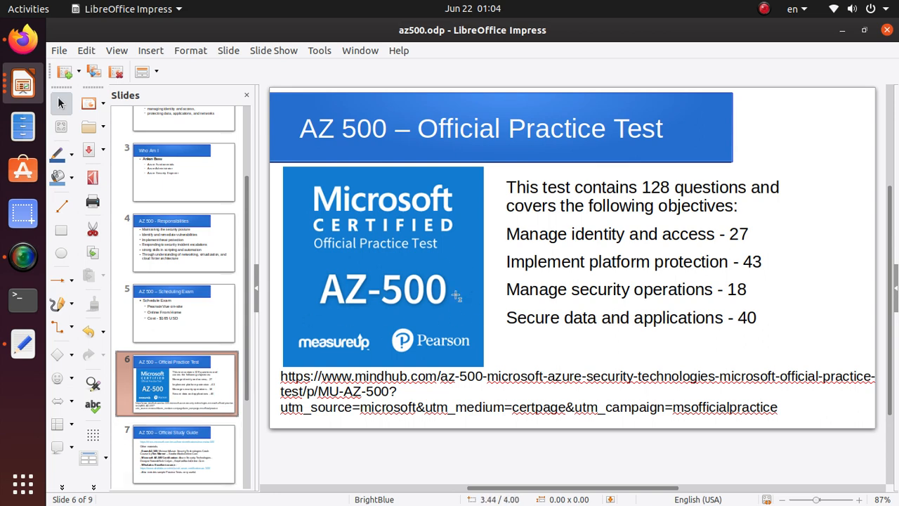
pyautogui.moveTo(253, 459)
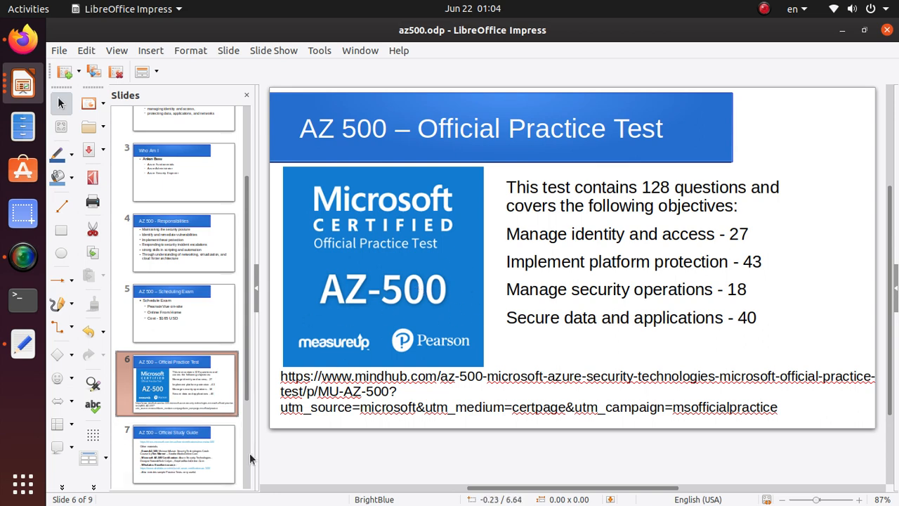
pyautogui.click(175, 453)
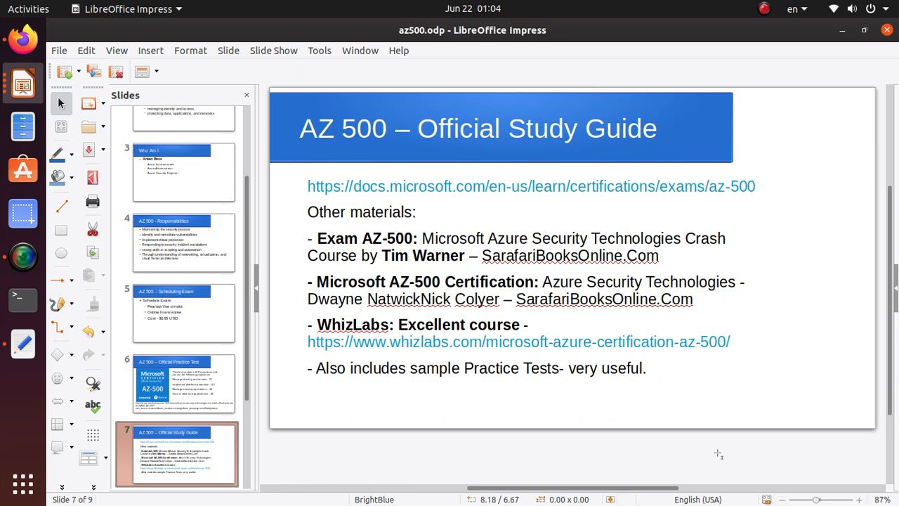
pyautogui.moveTo(427, 174)
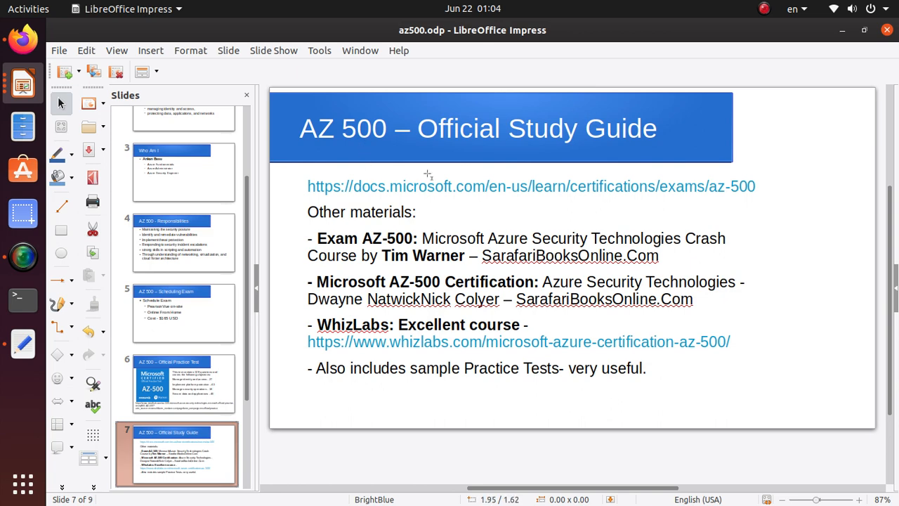
pyautogui.doubleClick(478, 128)
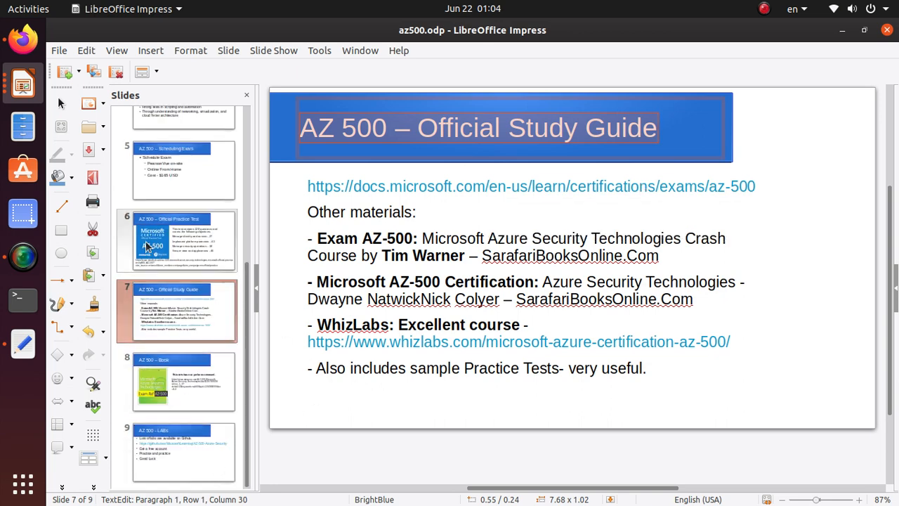
pyautogui.click(177, 240)
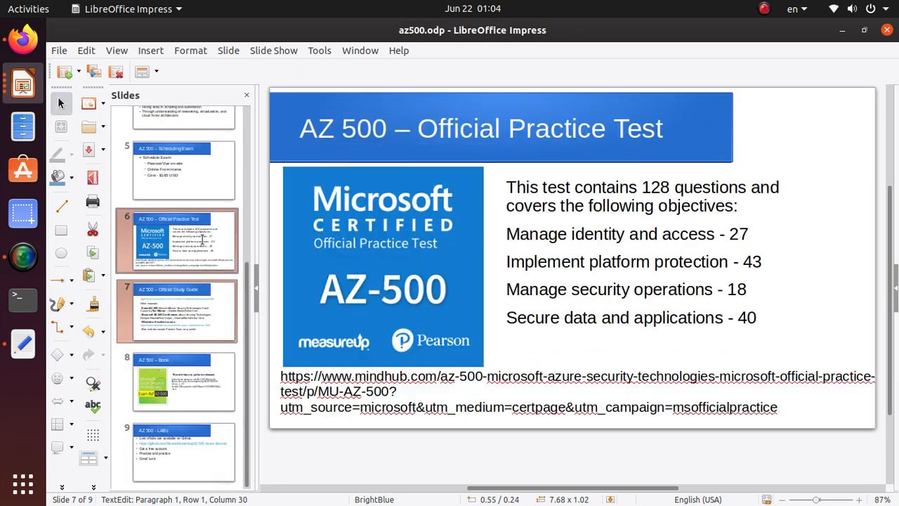
pyautogui.click(177, 382)
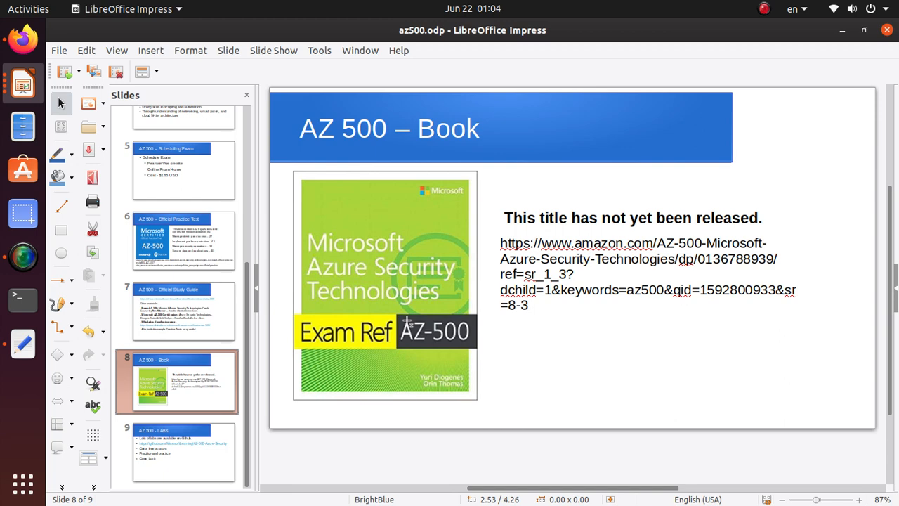
pyautogui.moveTo(807, 385)
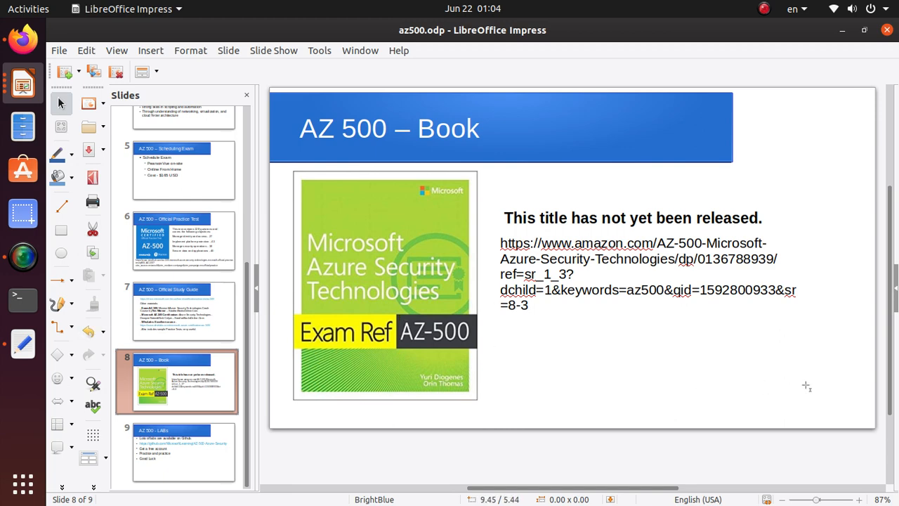
pyautogui.moveTo(773, 331)
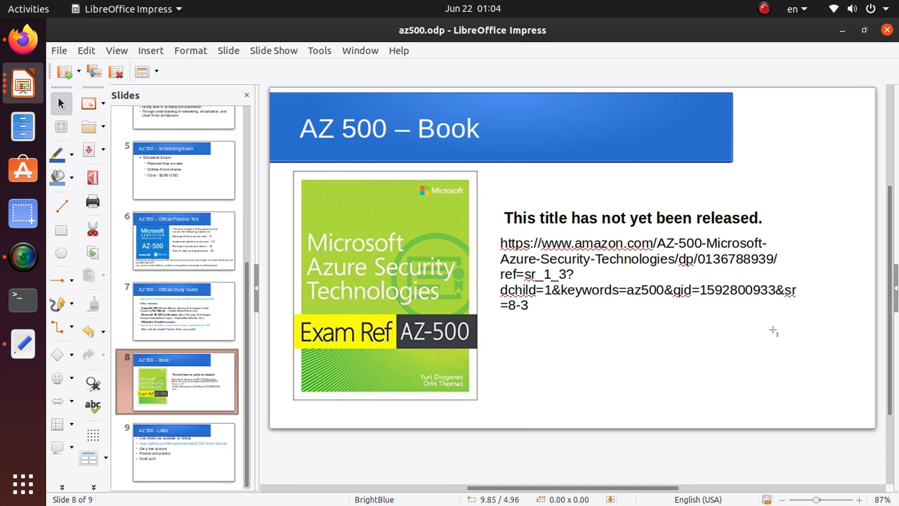
pyautogui.moveTo(593, 204)
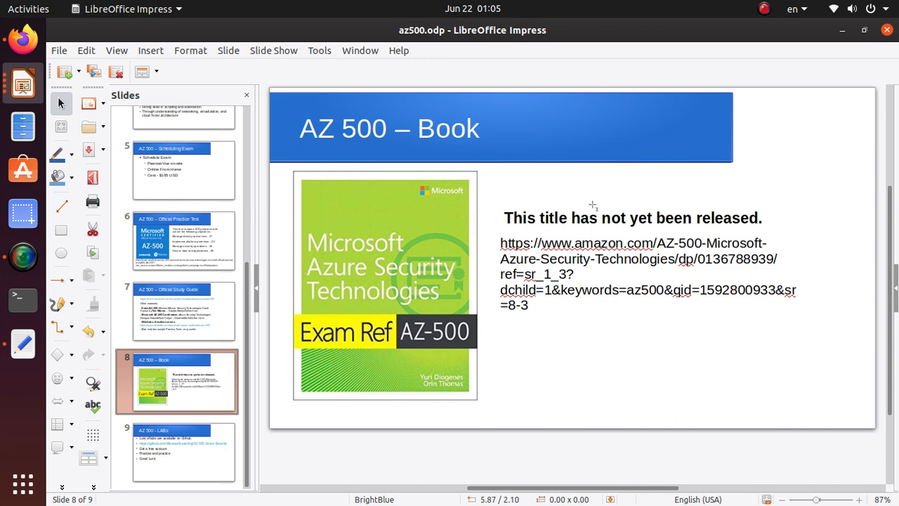
# - Present the Book slide and bring Firefox with the practice test page back in front
pyautogui.doubleClick(632, 218)
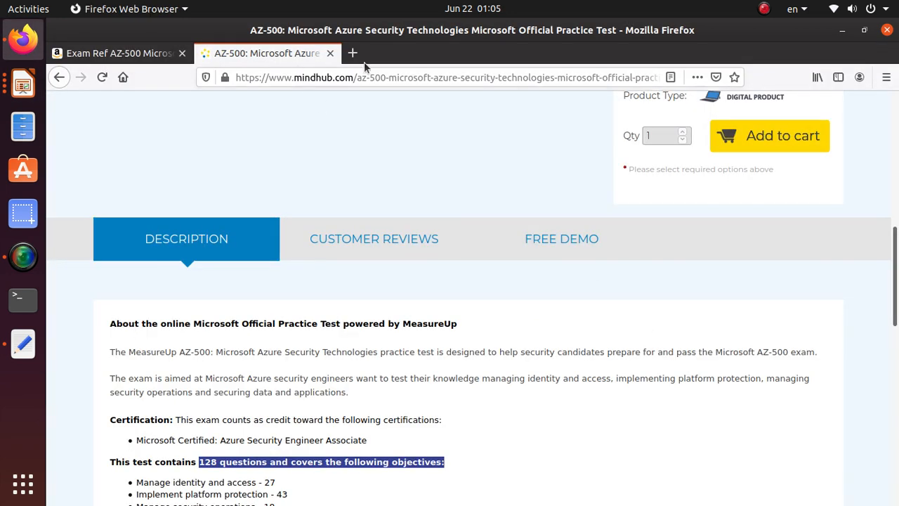
# - Show the Amazon pre-order page for the Exam Ref AZ-500 book
pyautogui.click(119, 54)
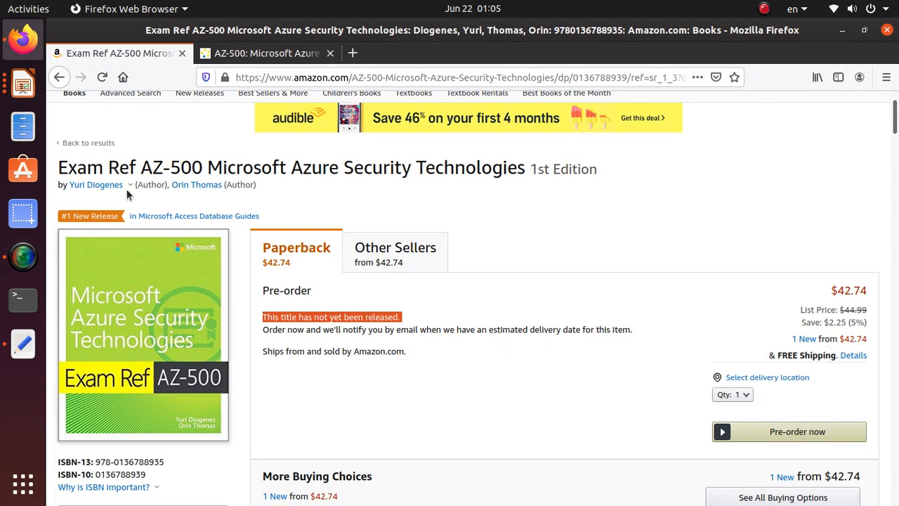
pyautogui.moveTo(306, 306)
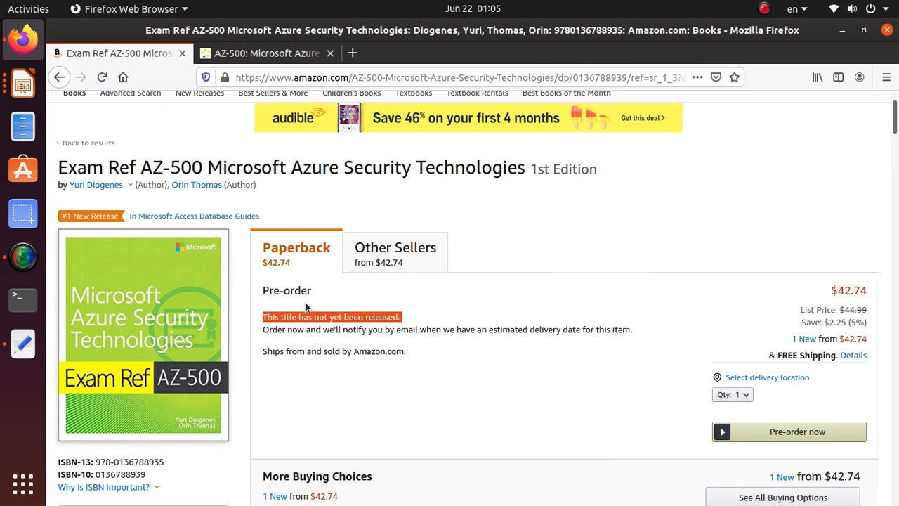
pyautogui.moveTo(301, 301)
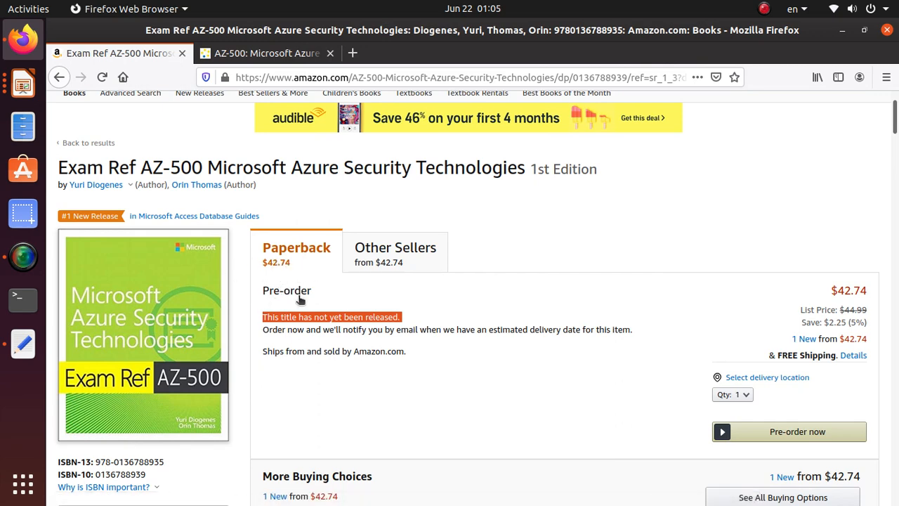
pyautogui.moveTo(314, 294)
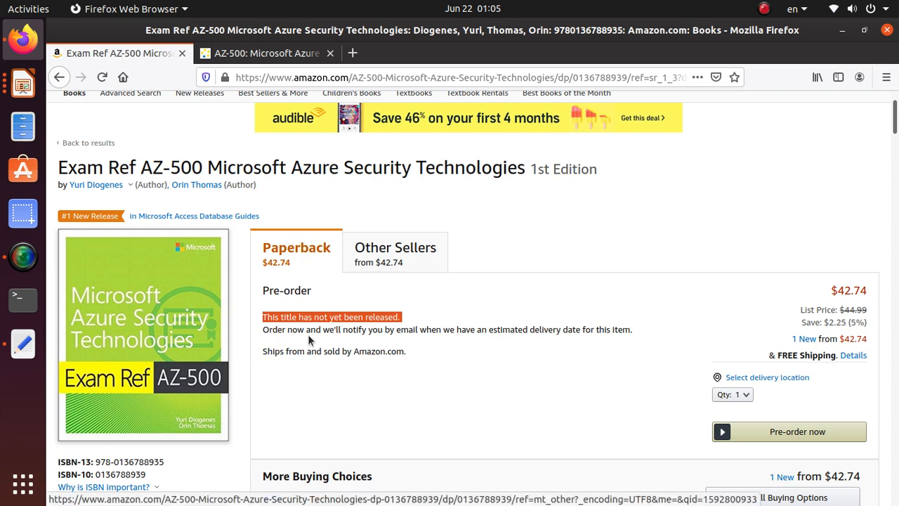
pyautogui.moveTo(363, 326)
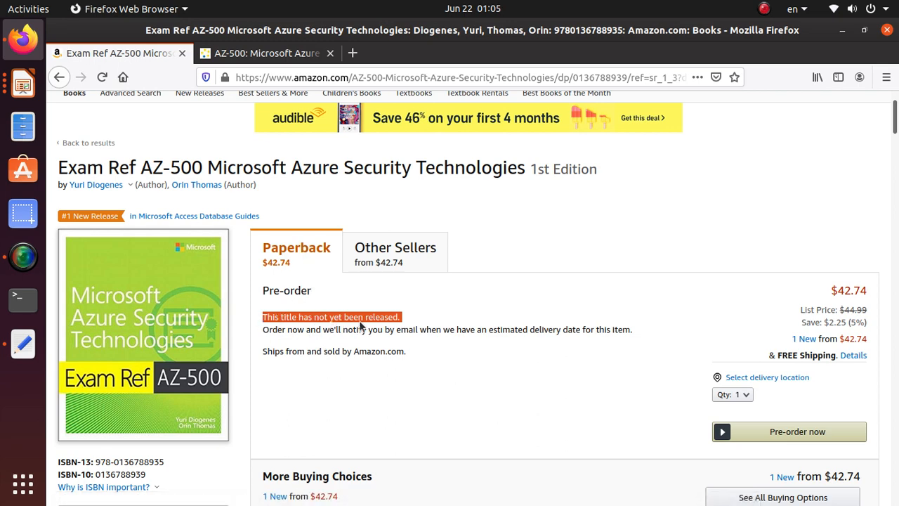
pyautogui.moveTo(417, 413)
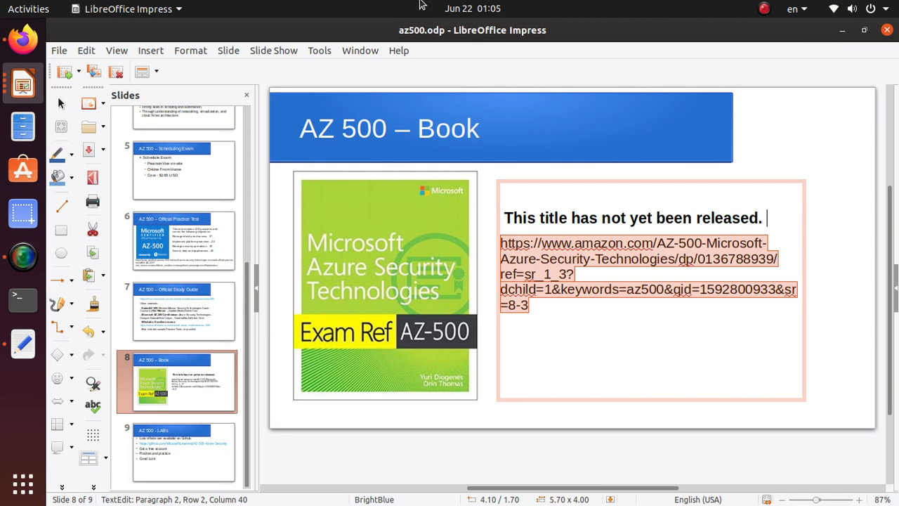
# - Return to slide 7, Official Study Guide, and follow its Microsoft Learn AZ-500 exam link
pyautogui.click(177, 311)
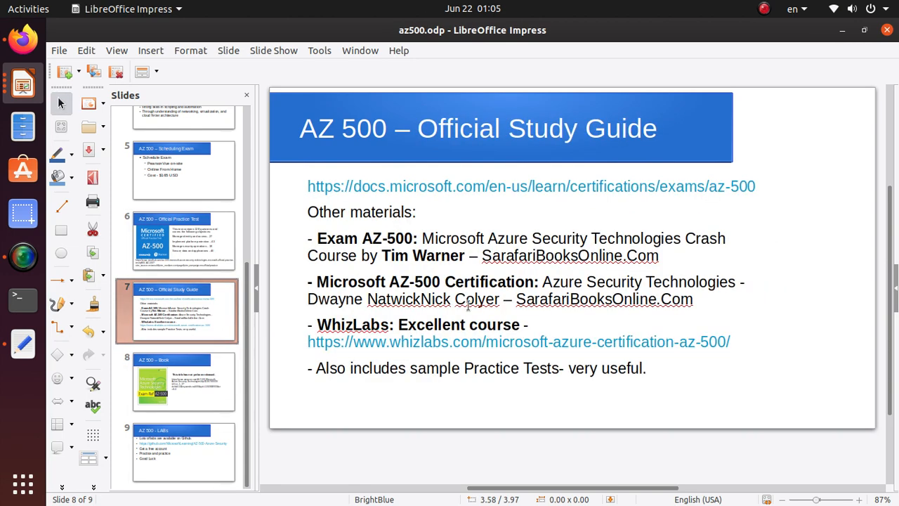
pyautogui.moveTo(556, 201)
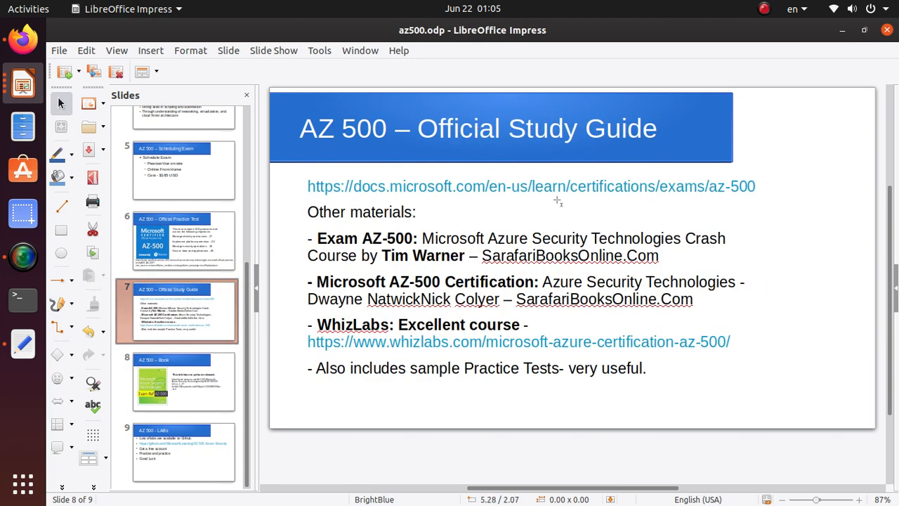
pyautogui.moveTo(639, 197)
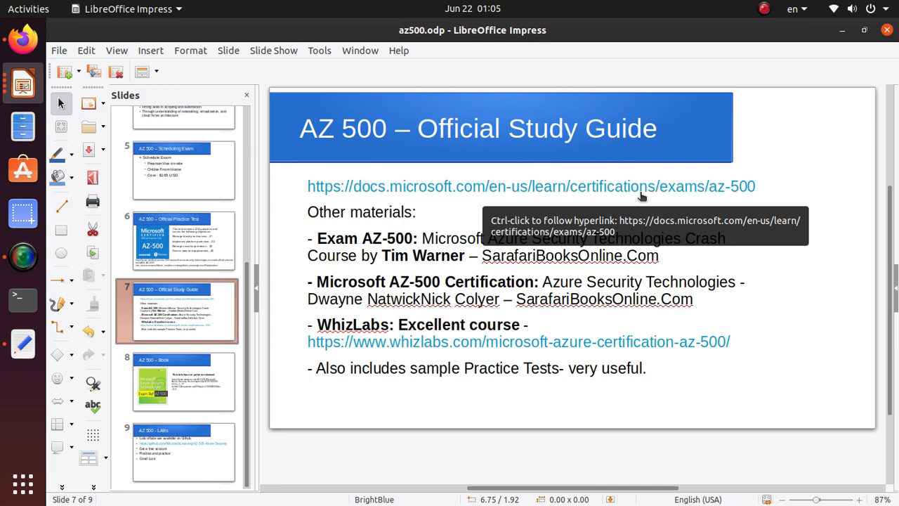
pyautogui.click(532, 186)
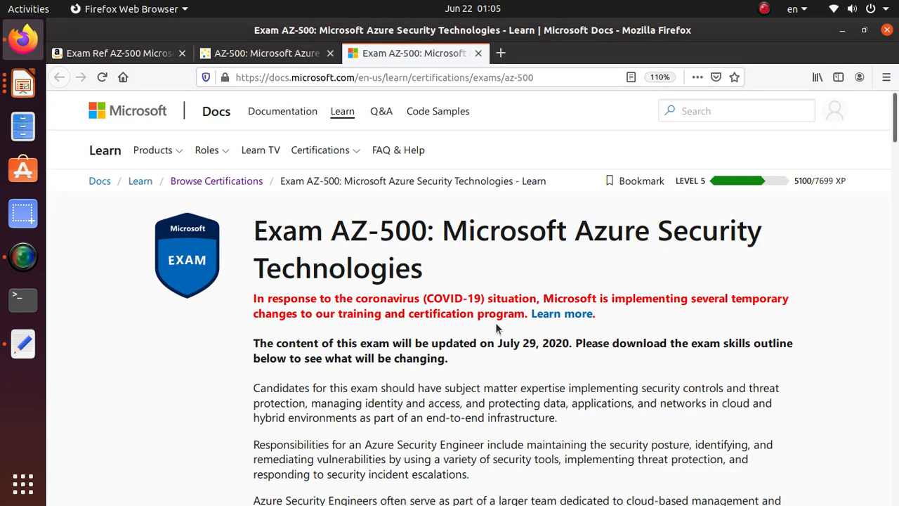
pyautogui.moveTo(244, 218)
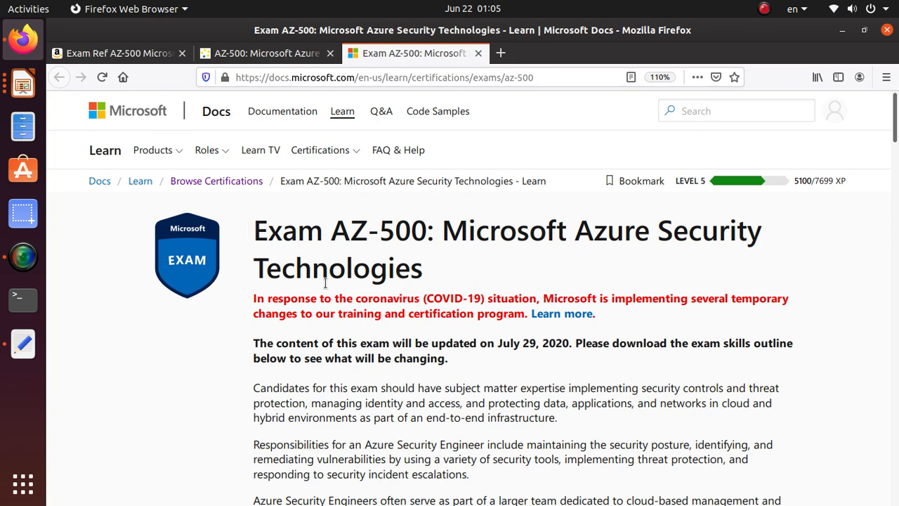
# - Scroll the AZ-500 exam page and highlight the learning paths sentence
pyautogui.scroll(-3)
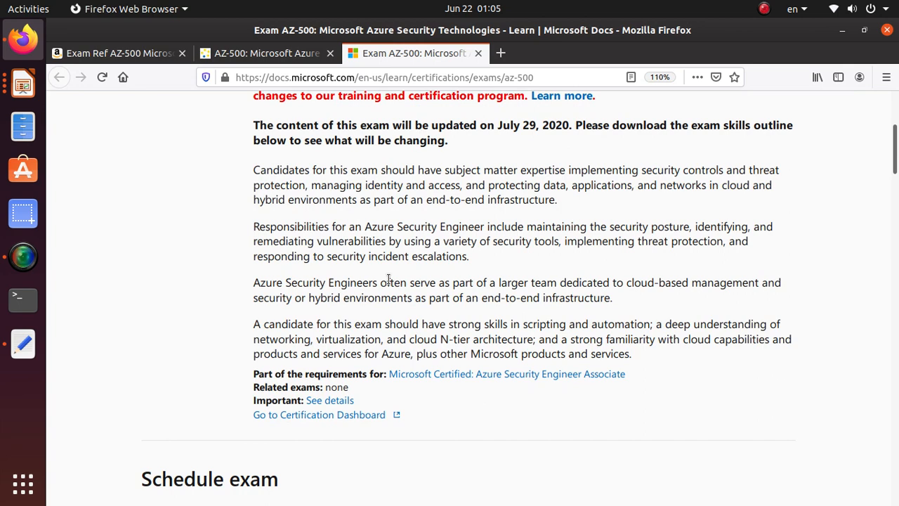
pyautogui.scroll(-3)
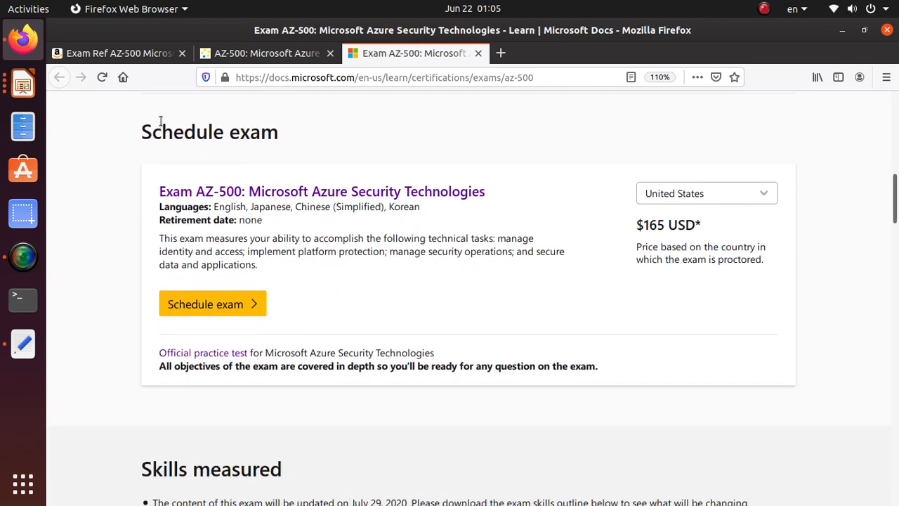
pyautogui.scroll(-3)
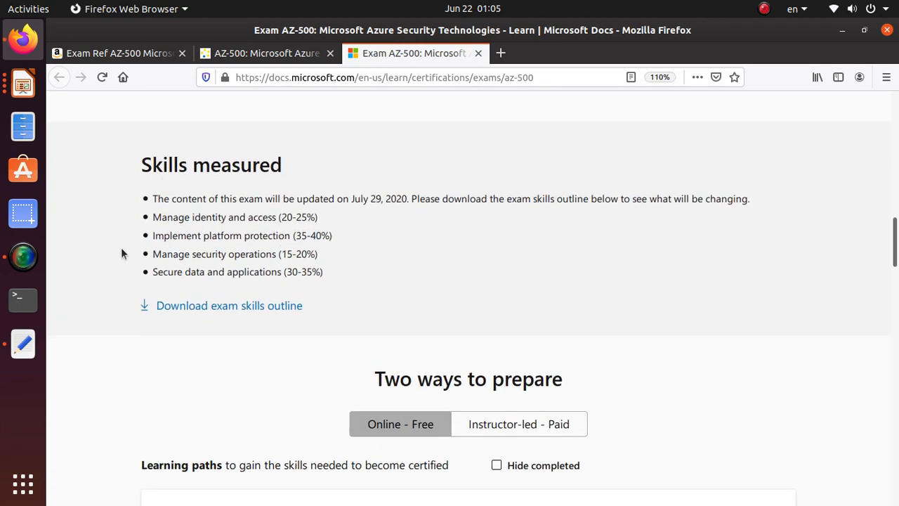
pyautogui.scroll(-3)
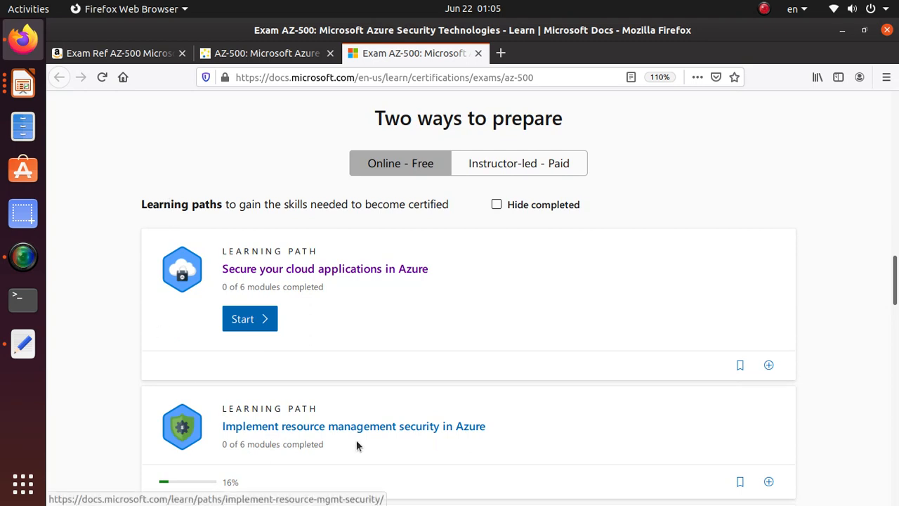
pyautogui.tripleClick(295, 204)
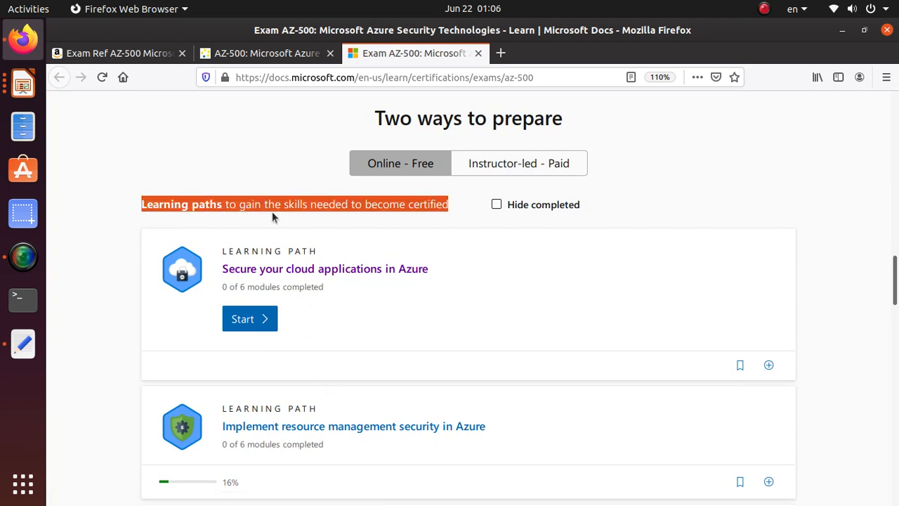
pyautogui.moveTo(542, 316)
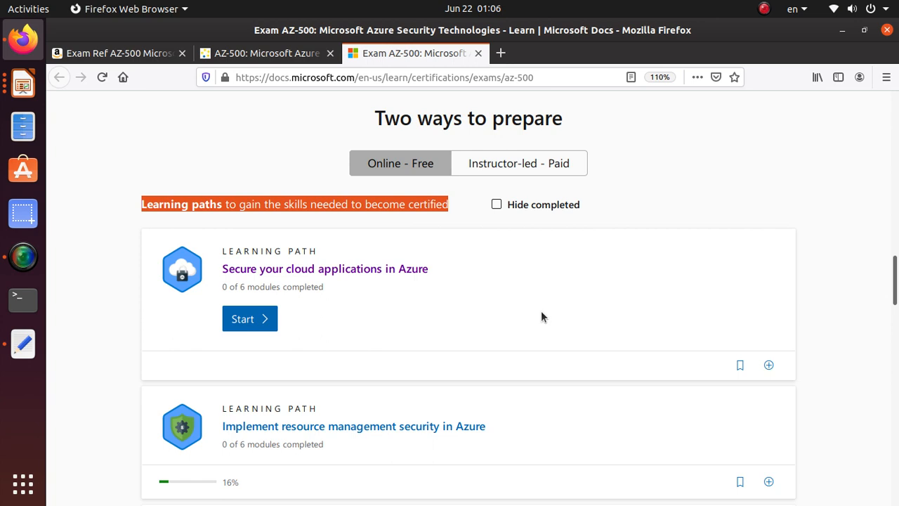
pyautogui.moveTo(793, 356)
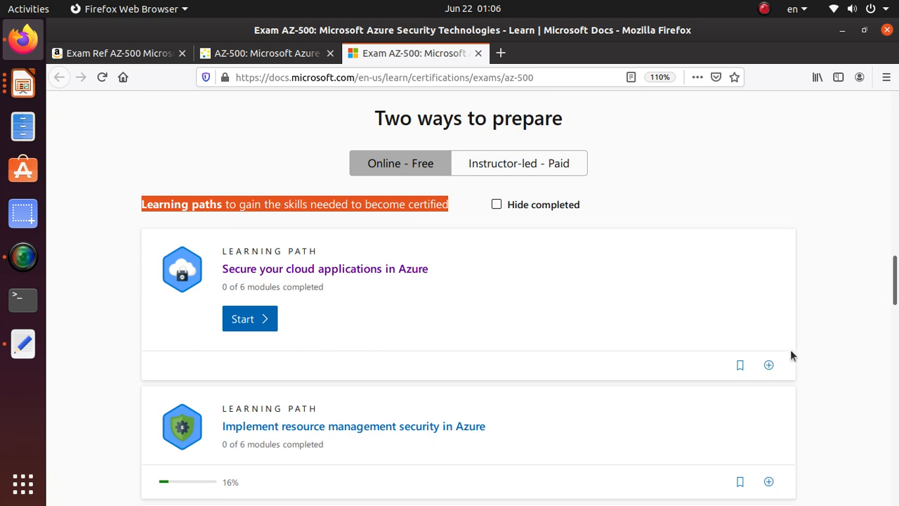
# - Open the 'Secure your cloud applications in Azure' learning path
pyautogui.scroll(-3)
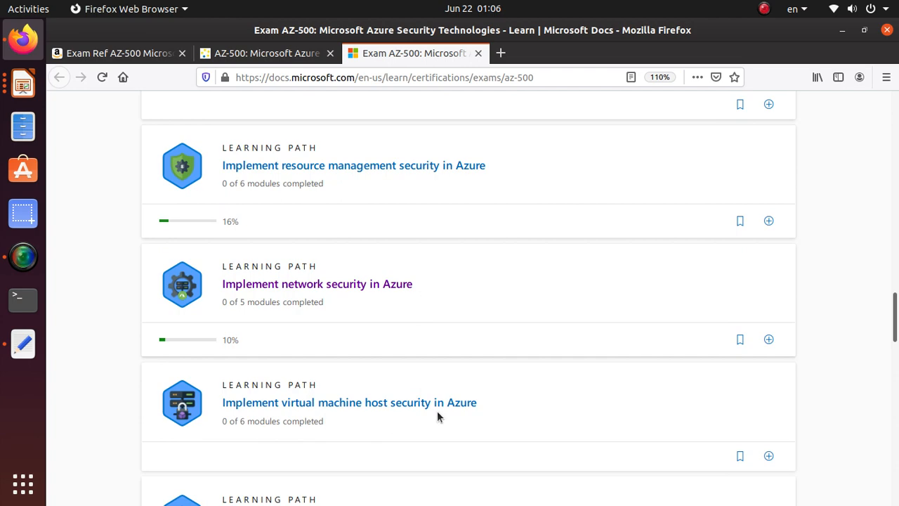
pyautogui.scroll(-3)
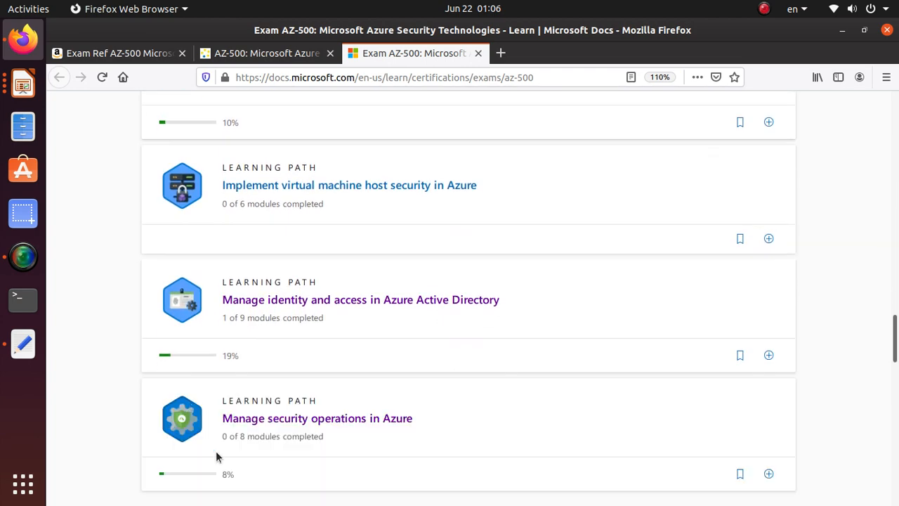
pyautogui.scroll(-3)
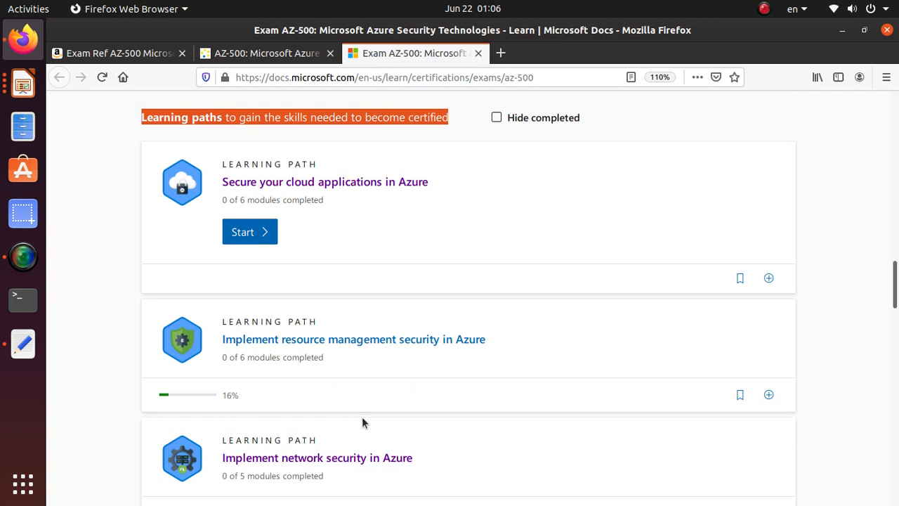
pyautogui.moveTo(385, 235)
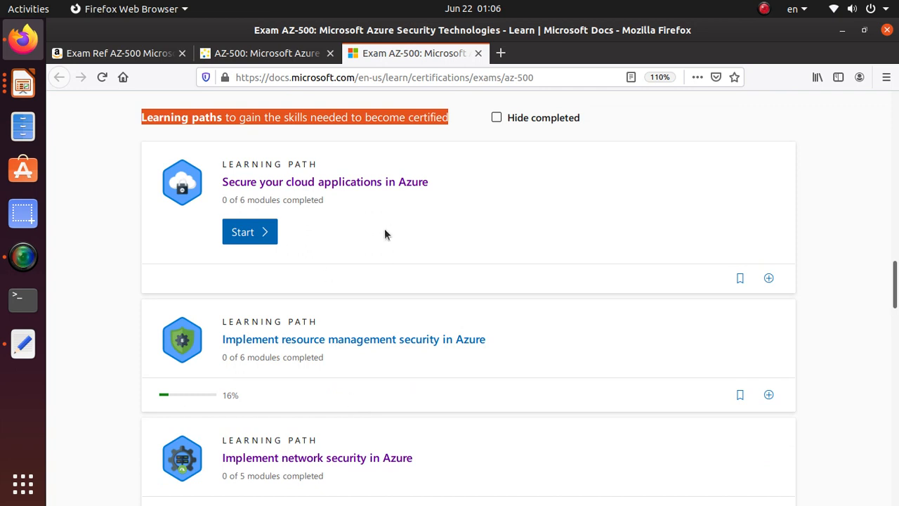
pyautogui.moveTo(380, 191)
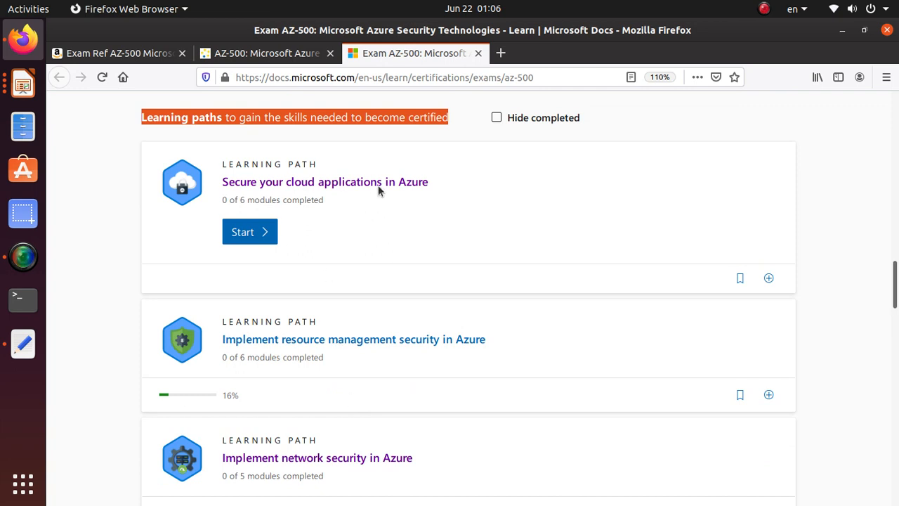
pyautogui.click(325, 181)
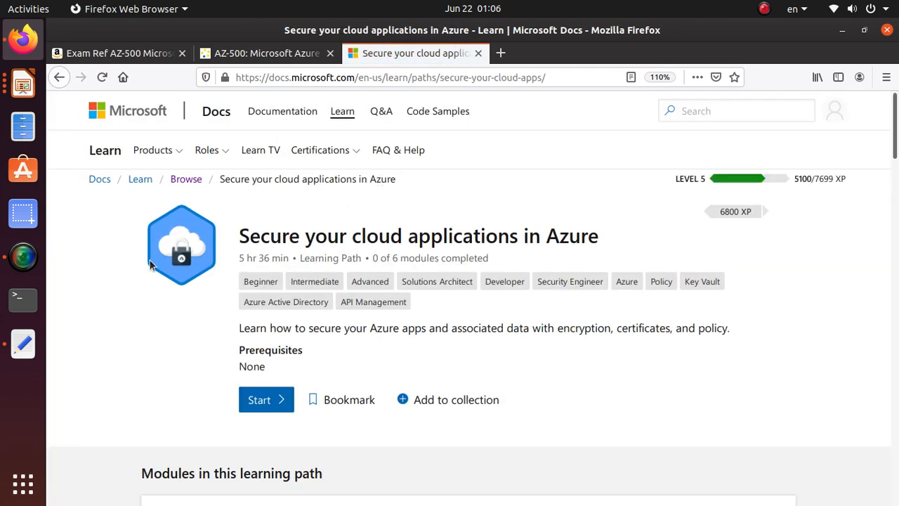
# - Browse the learning path's modules, then return to the slide deck in Impress
pyautogui.scroll(-3)
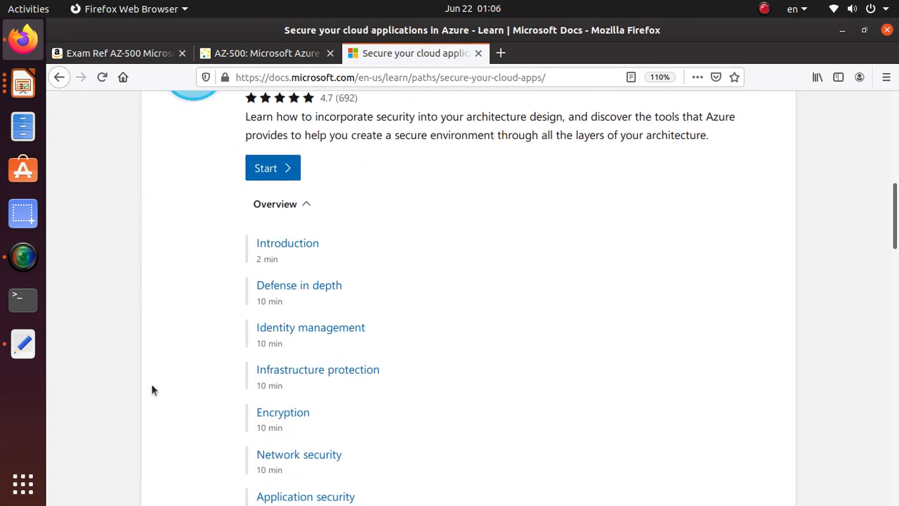
pyautogui.scroll(-3)
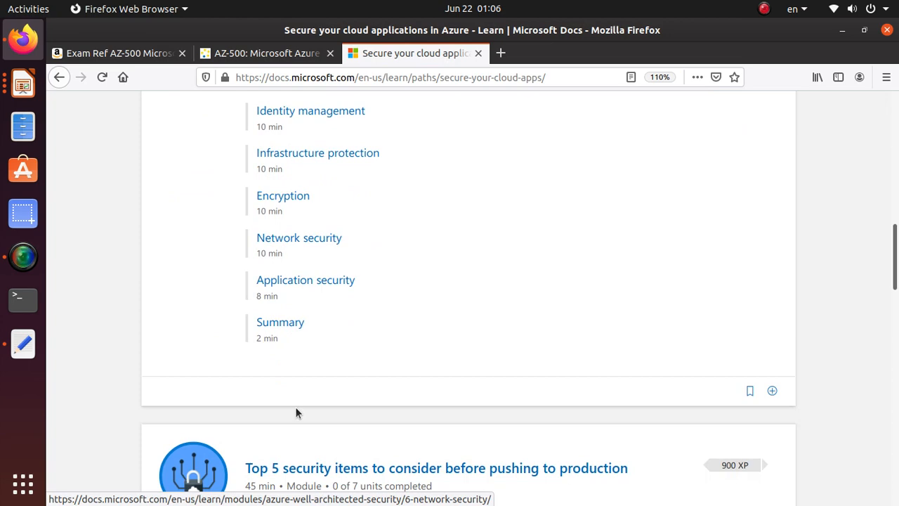
pyautogui.scroll(-3)
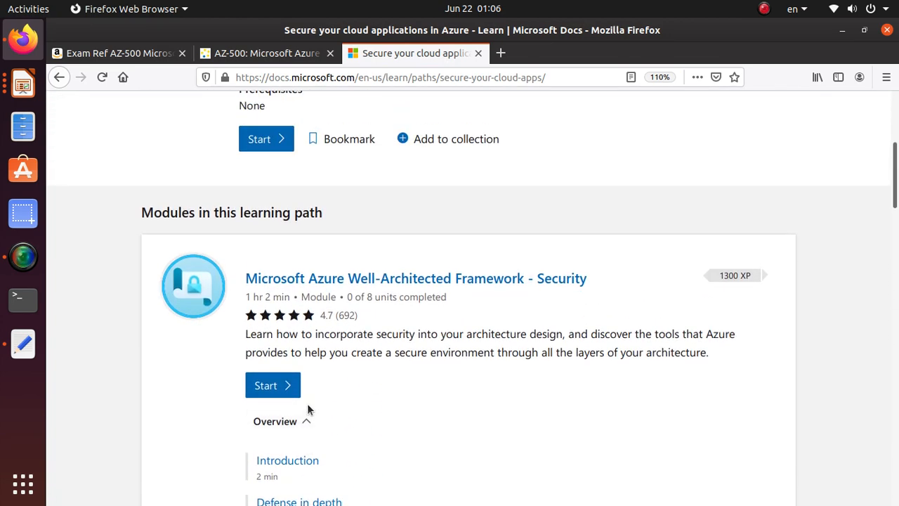
pyautogui.moveTo(443, 420)
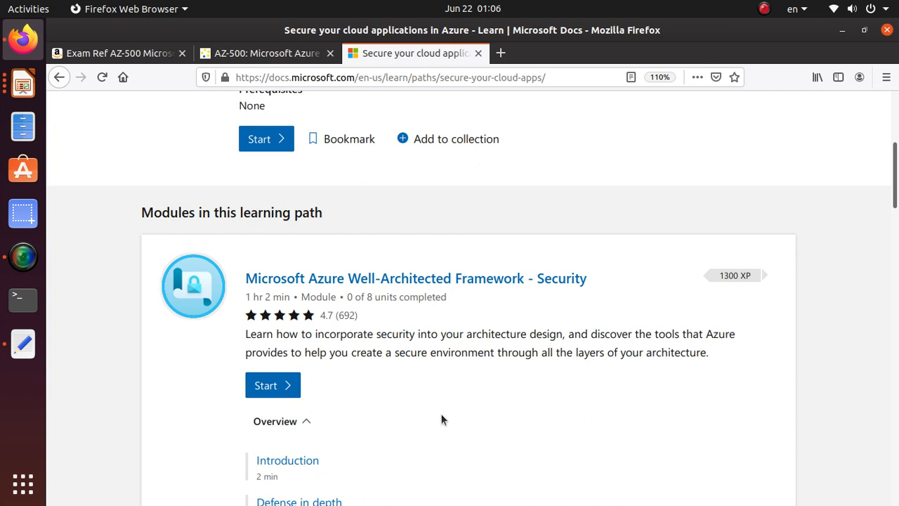
pyautogui.scroll(-3)
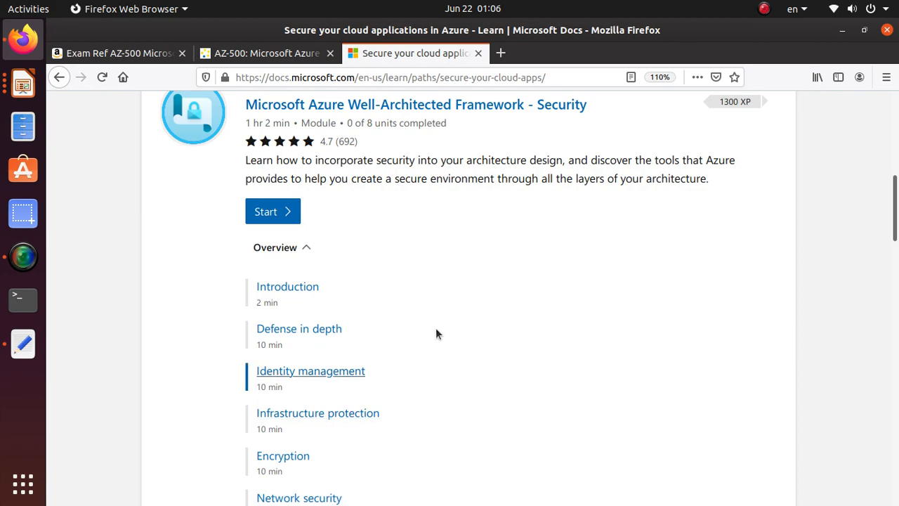
pyautogui.scroll(-3)
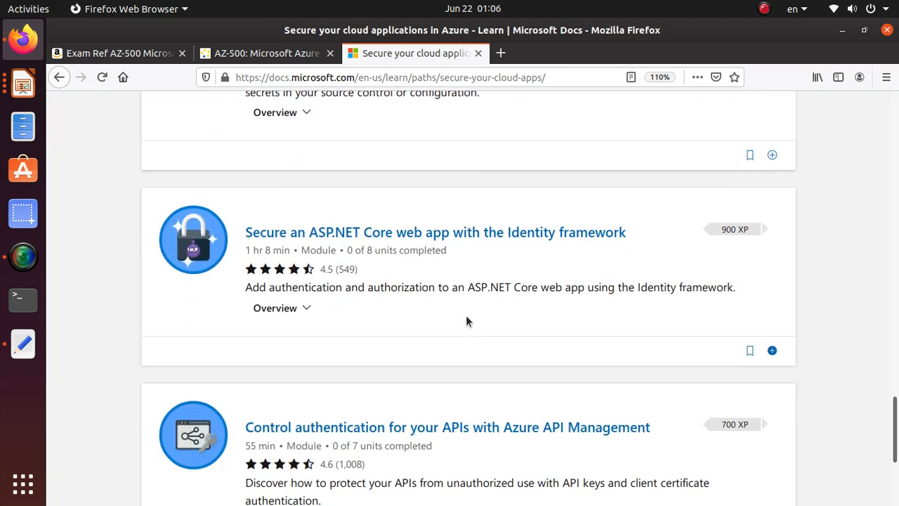
pyautogui.scroll(-3)
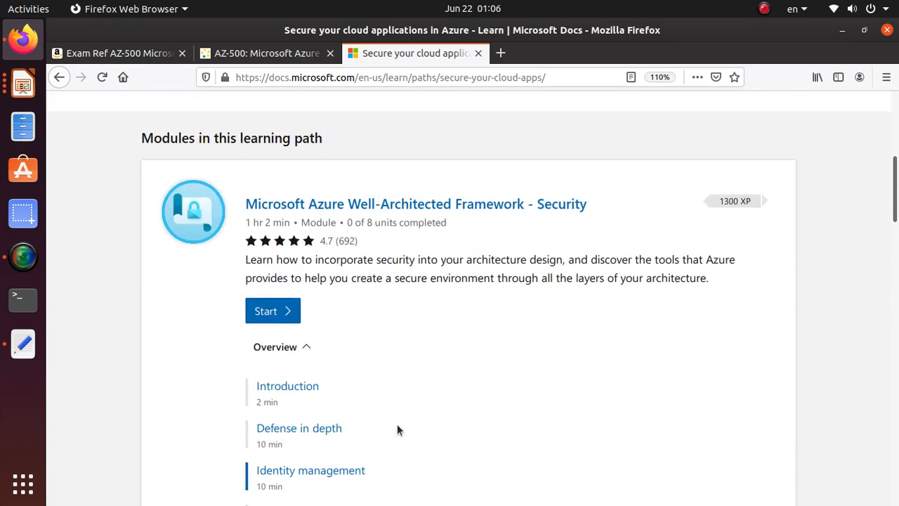
pyautogui.click(22, 83)
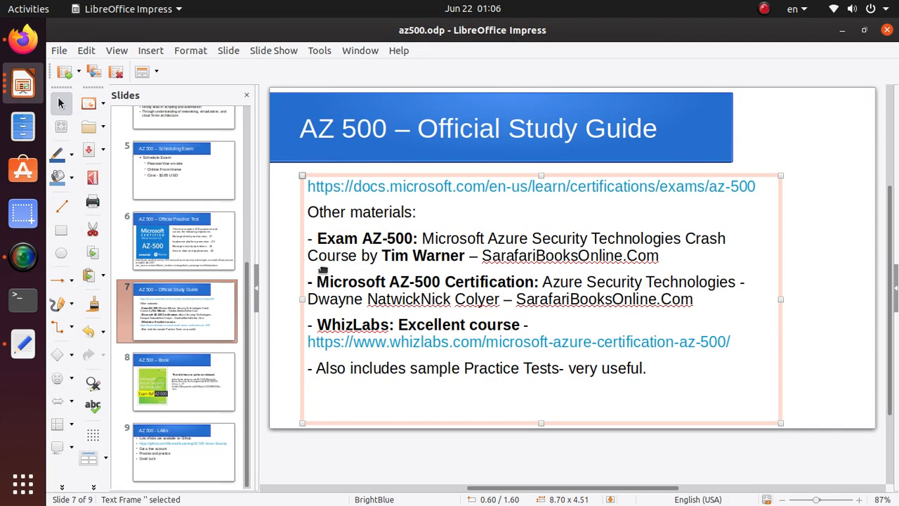
pyautogui.moveTo(532, 221)
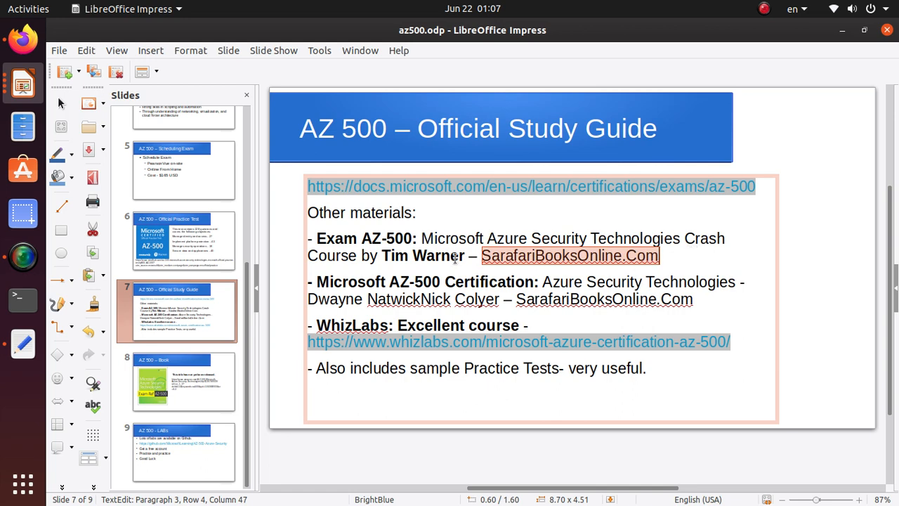
pyautogui.moveTo(376, 256)
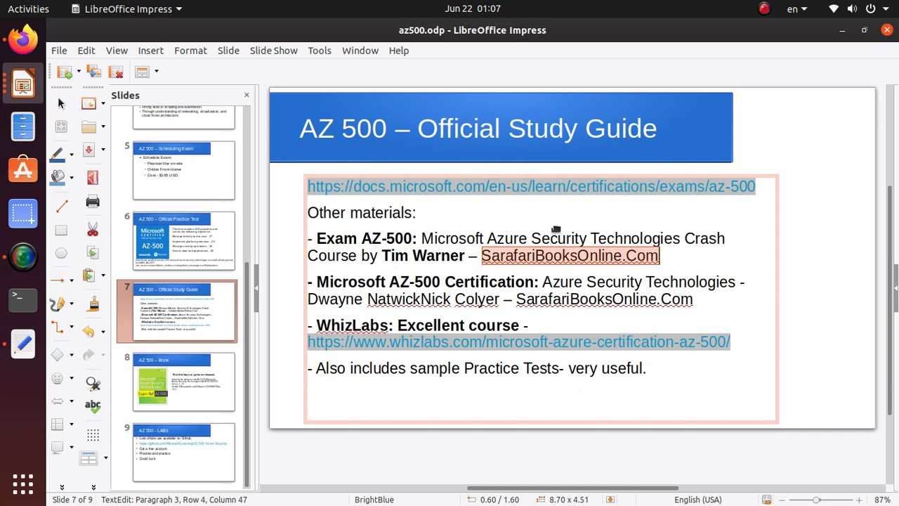
pyautogui.moveTo(541, 267)
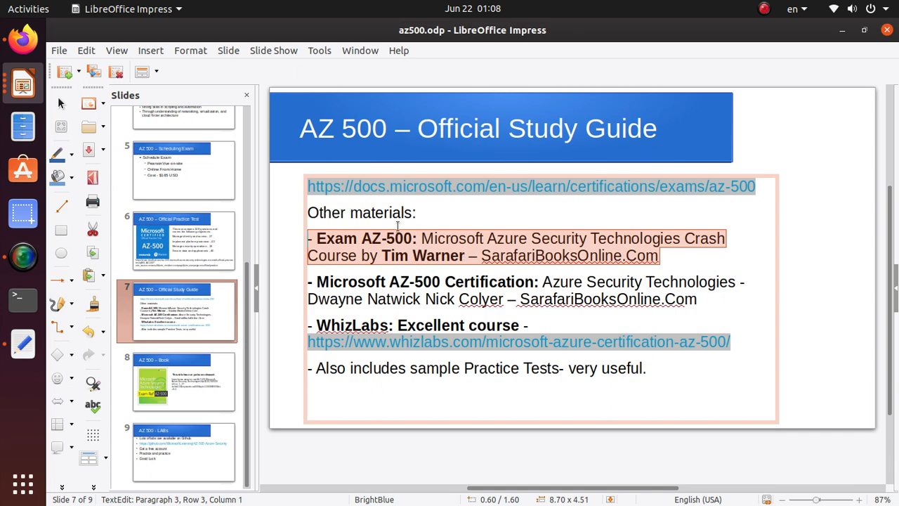
pyautogui.moveTo(682, 309)
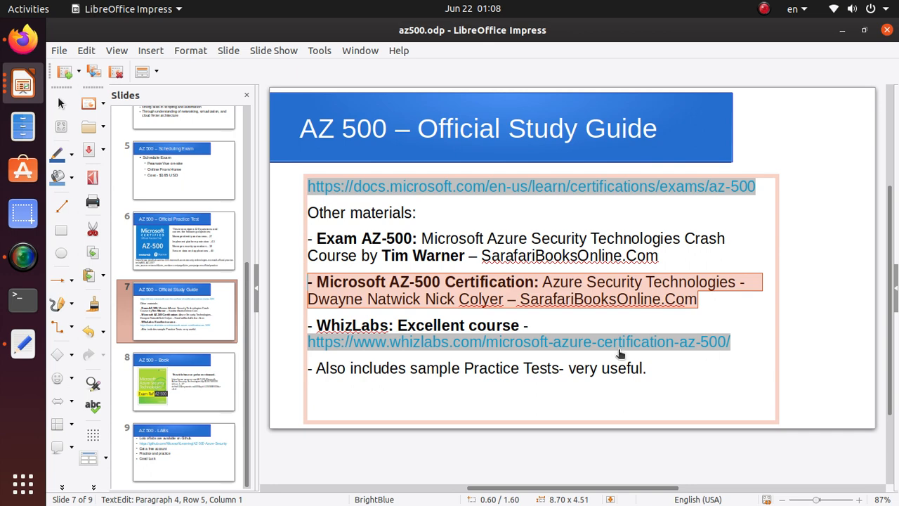
pyautogui.moveTo(681, 337)
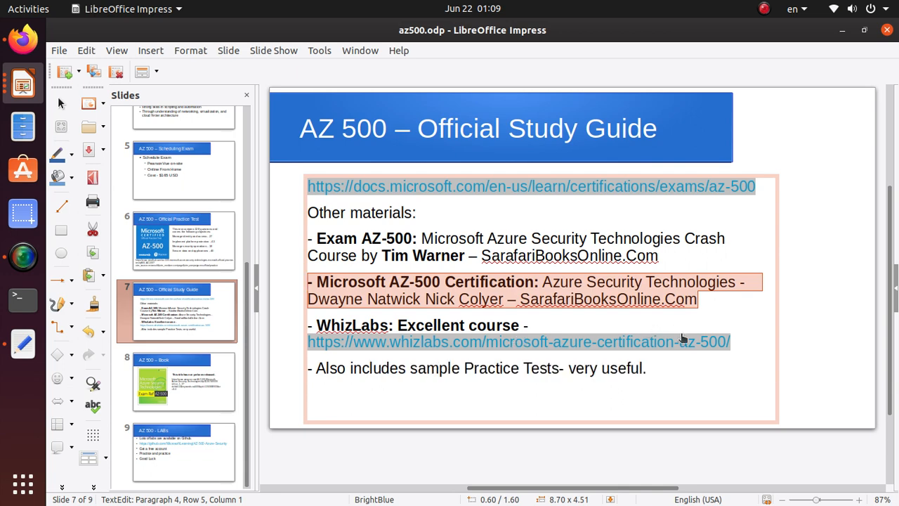
pyautogui.moveTo(695, 342)
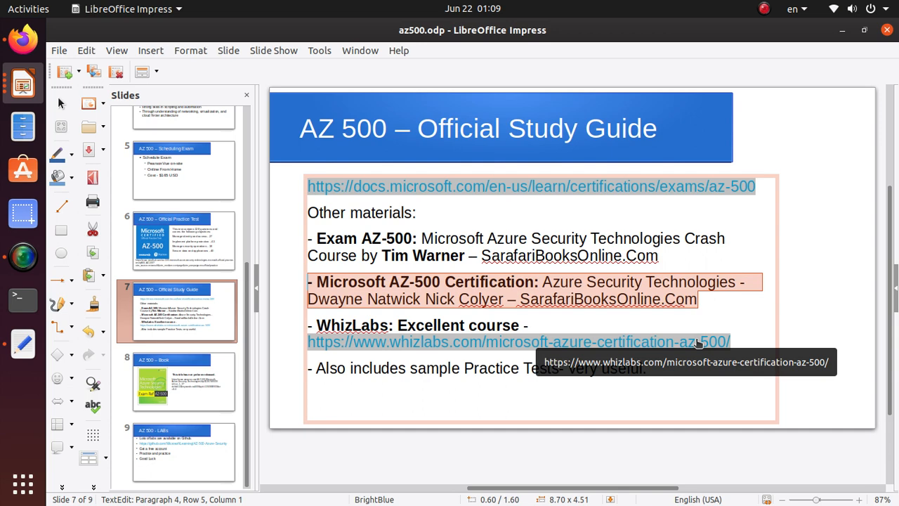
pyautogui.moveTo(531, 354)
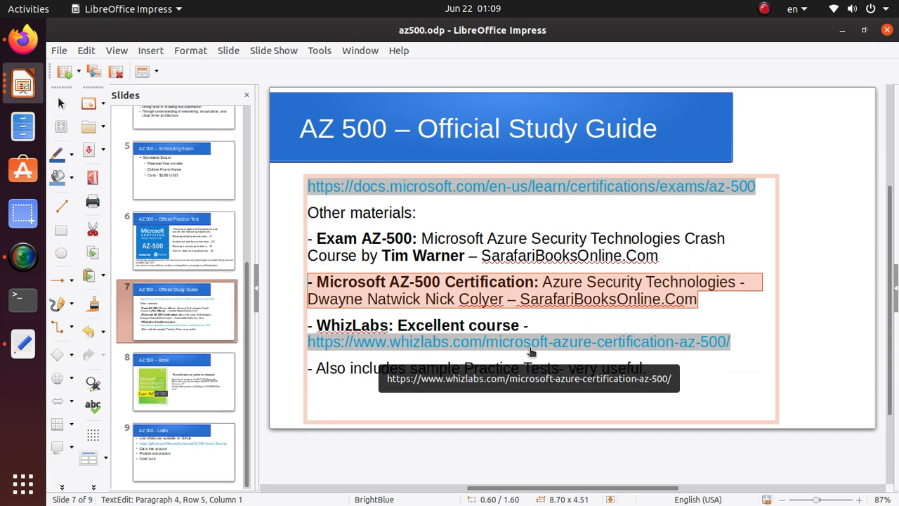
pyautogui.moveTo(533, 343)
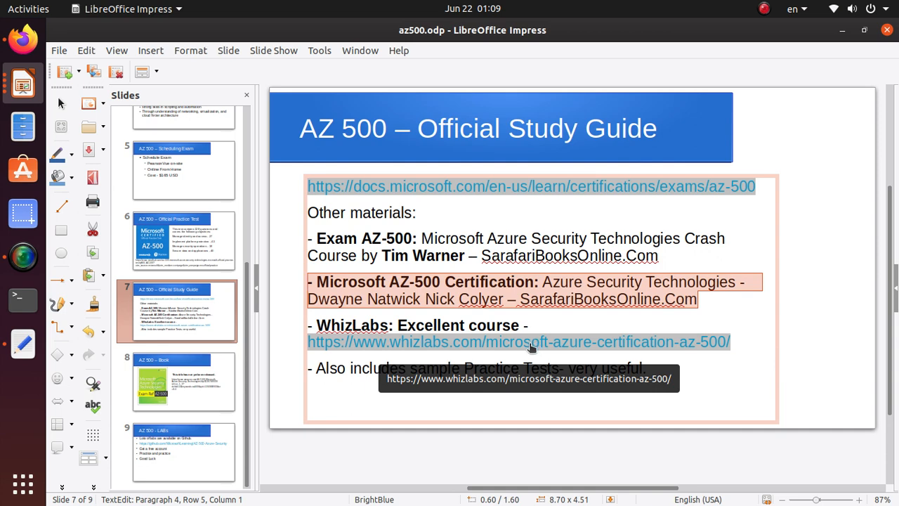
pyautogui.moveTo(675, 345)
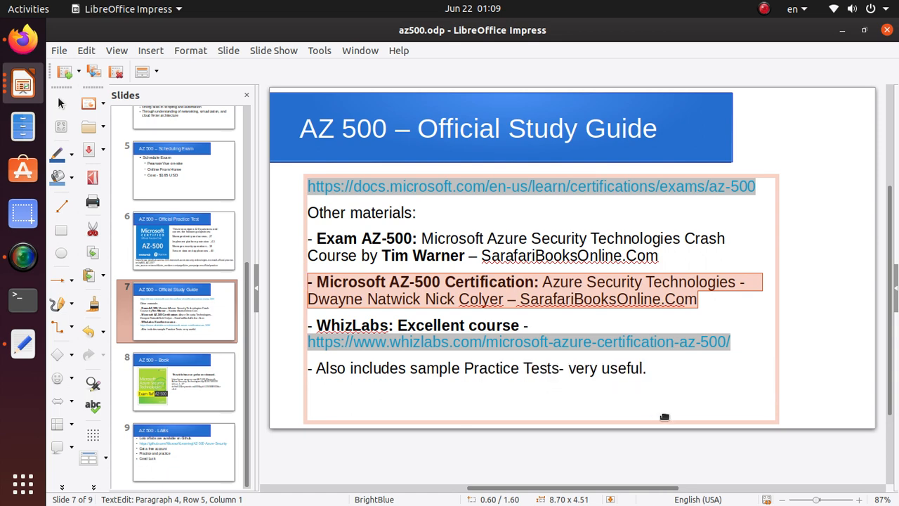
pyautogui.moveTo(492, 374)
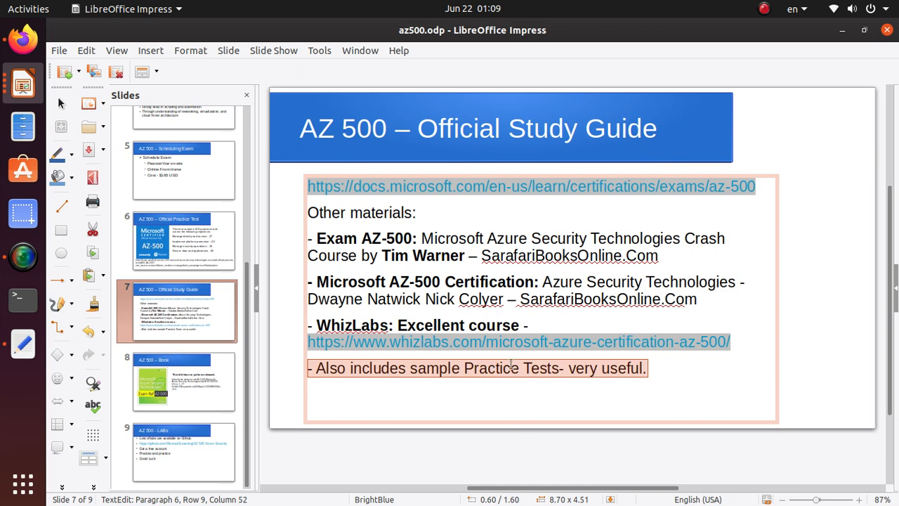
pyautogui.moveTo(354, 307)
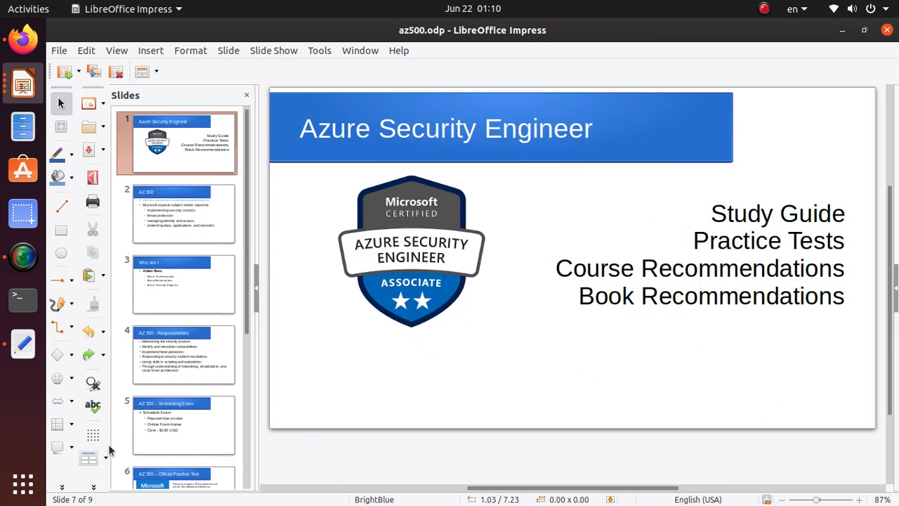
# - Return to the Official Study Guide slide
pyautogui.click(177, 310)
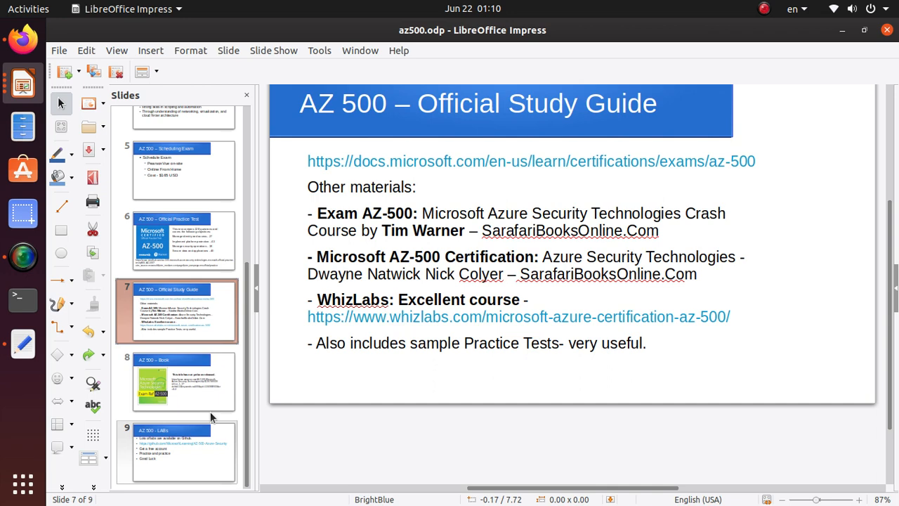
# - Show slide 9, AZ 500 - LABs
pyautogui.click(177, 453)
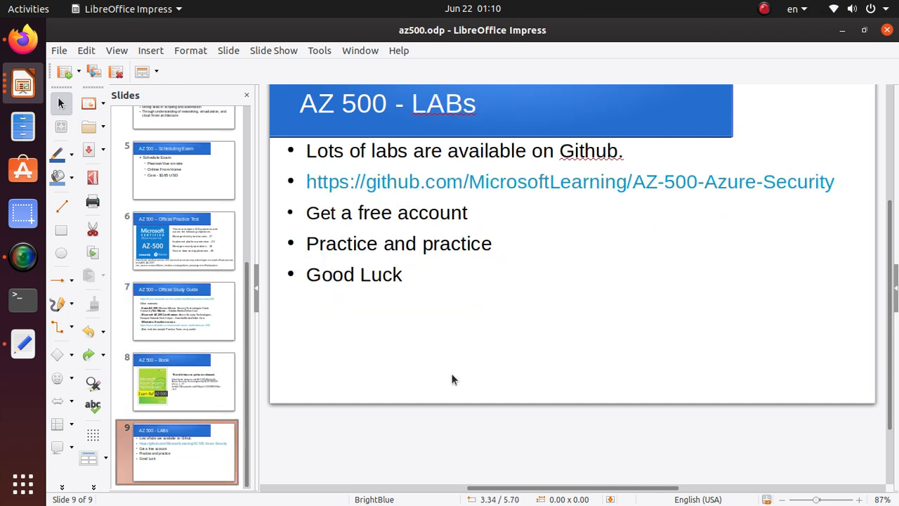
pyautogui.moveTo(452, 382)
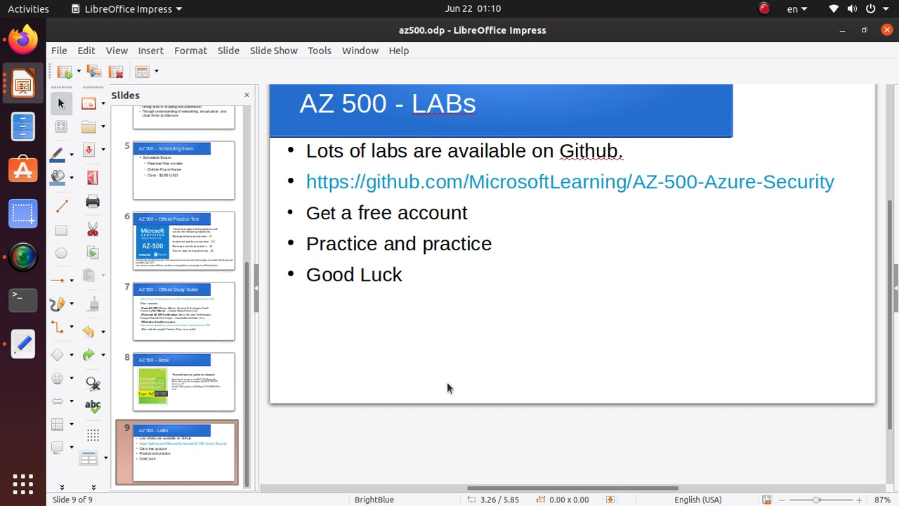
pyautogui.moveTo(443, 410)
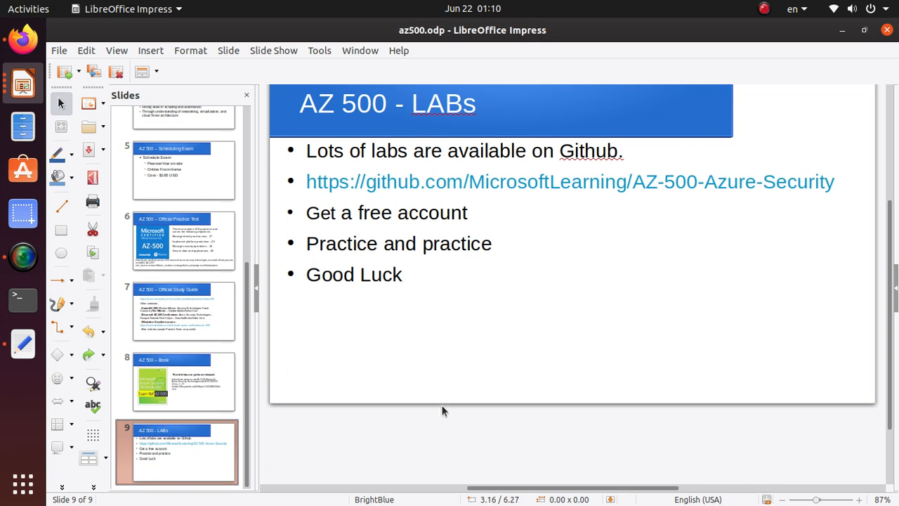
pyautogui.moveTo(441, 415)
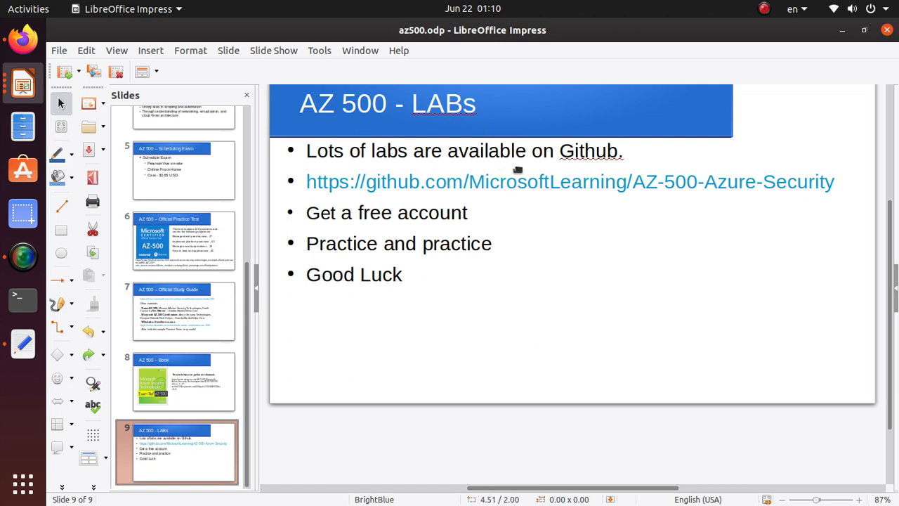
pyautogui.moveTo(647, 257)
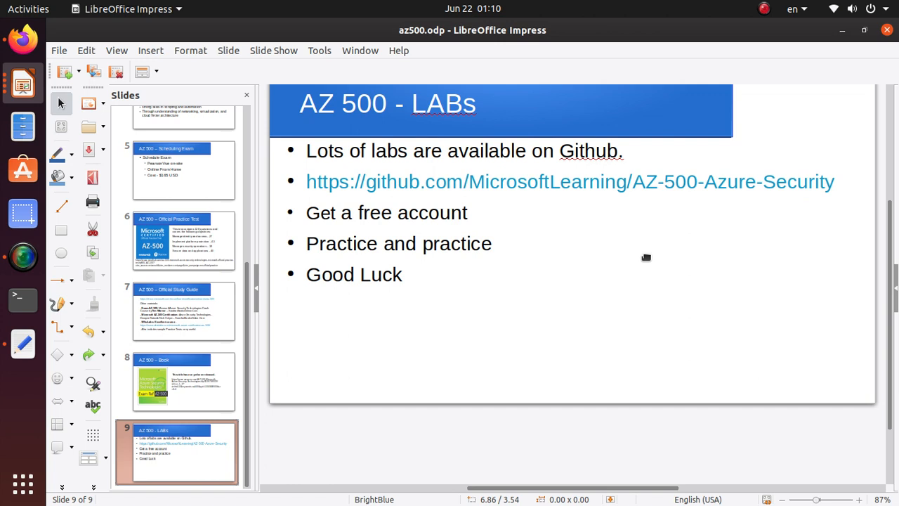
pyautogui.moveTo(624, 191)
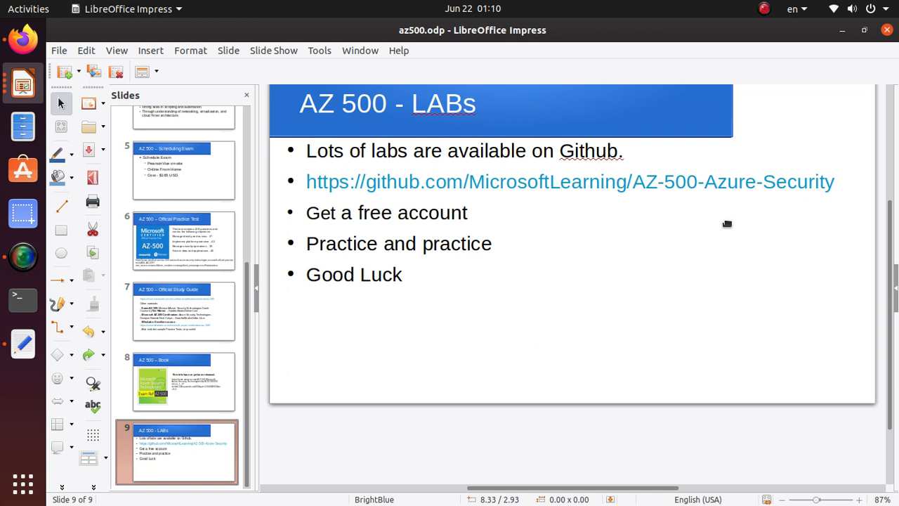
pyautogui.moveTo(587, 191)
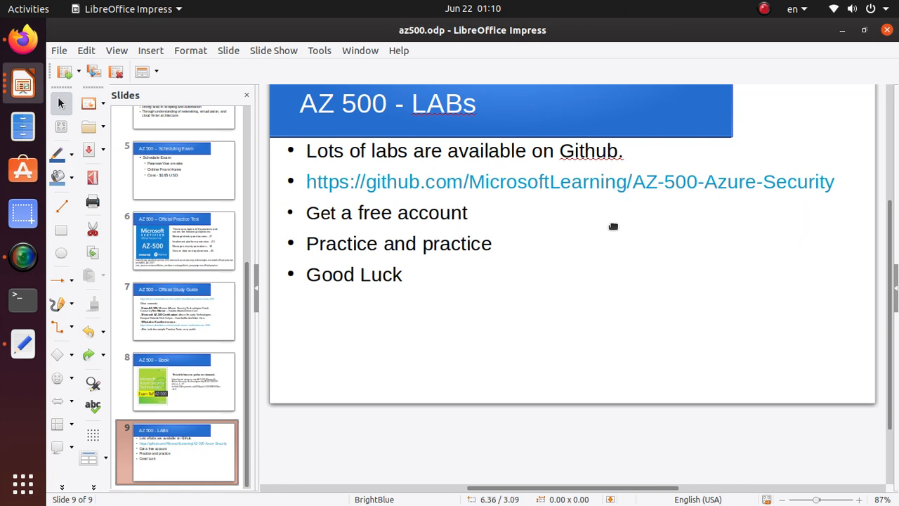
pyautogui.moveTo(639, 297)
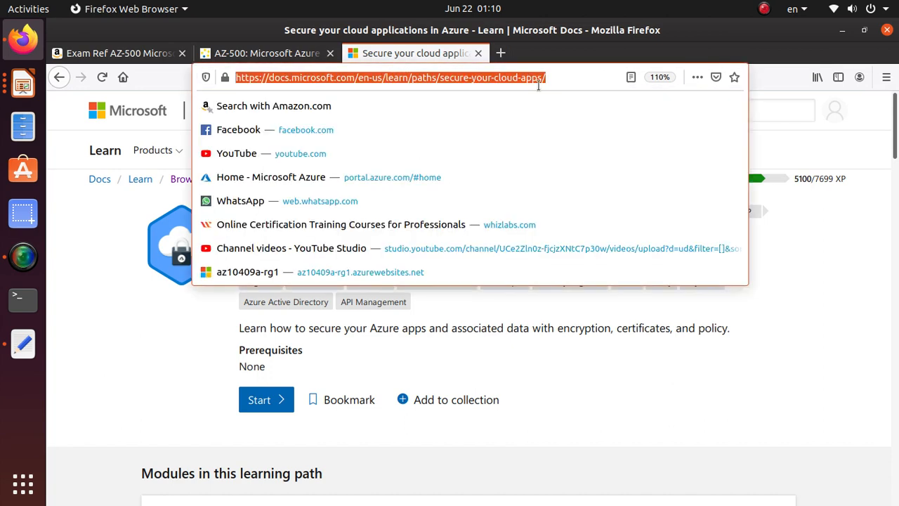
# - Search 'az 500 github' and open the MicrosoftLearning AZ-500-Azure-Security repository
pyautogui.write('az+500+github&ie=utf-8&oe=utf-8')
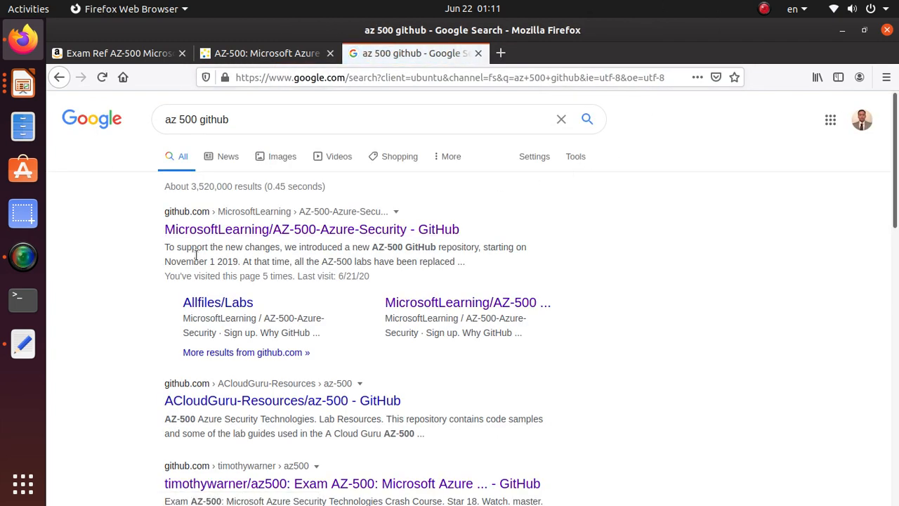
pyautogui.click(312, 229)
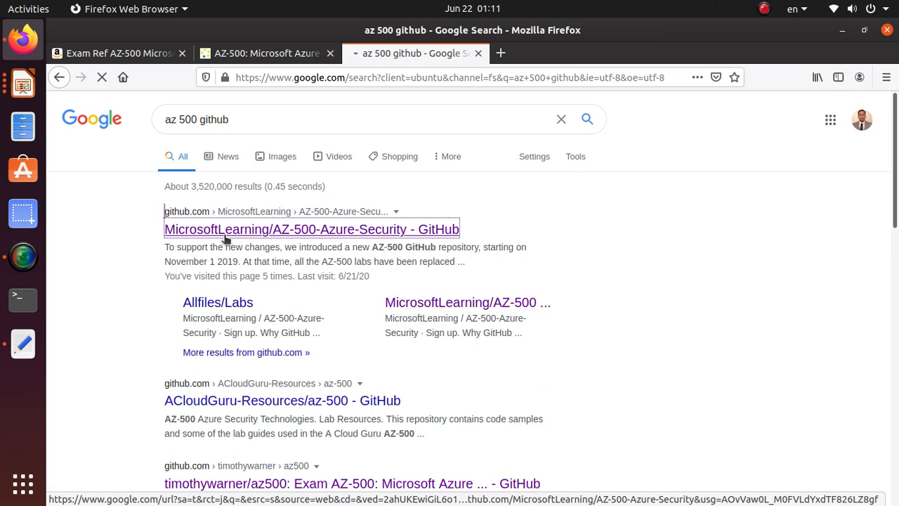
pyautogui.click(312, 229)
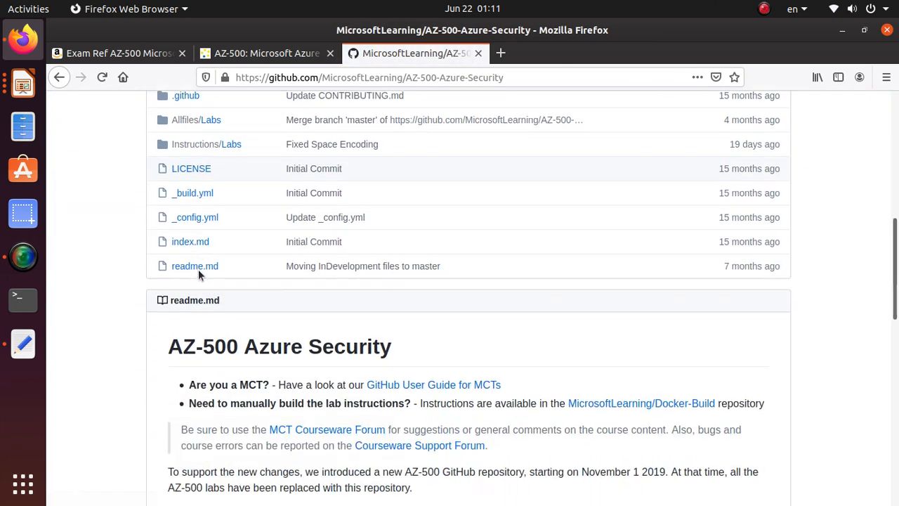
# - Browse the repository readme, highlighting the word MCT
pyautogui.scroll(-3)
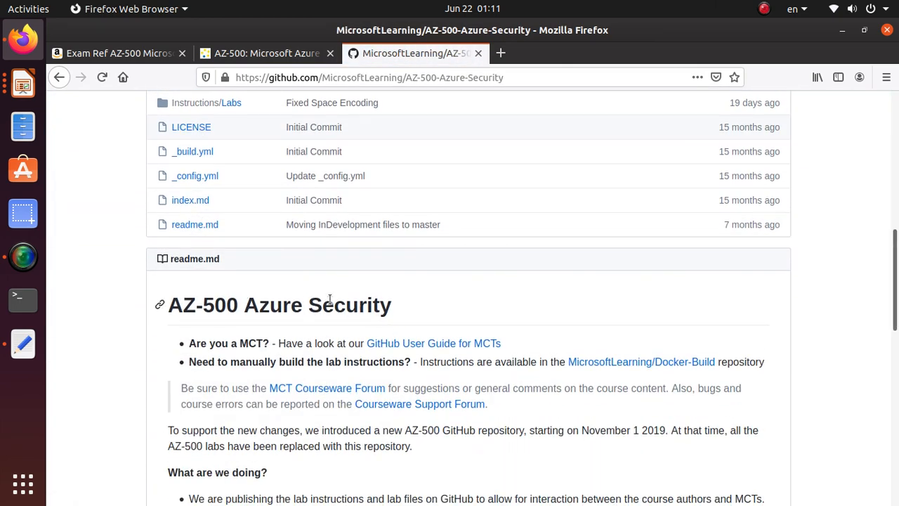
pyautogui.doubleClick(348, 304)
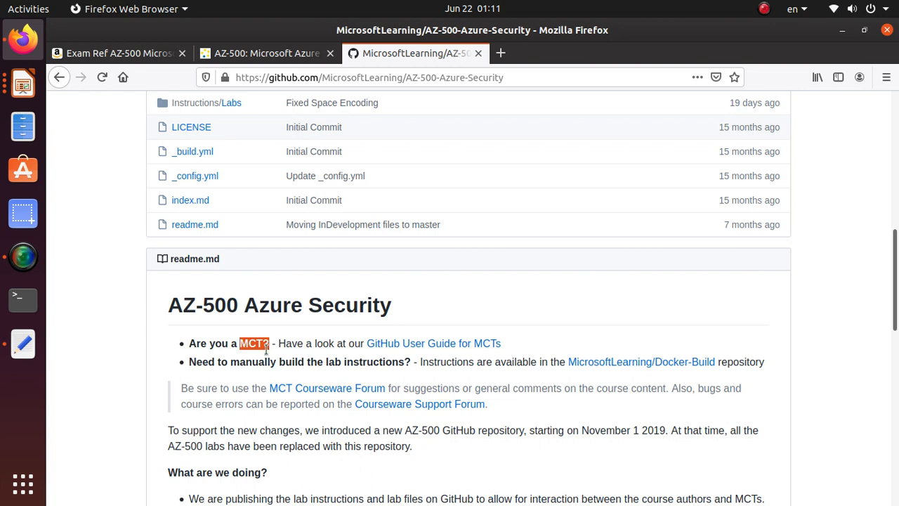
pyautogui.scroll(3)
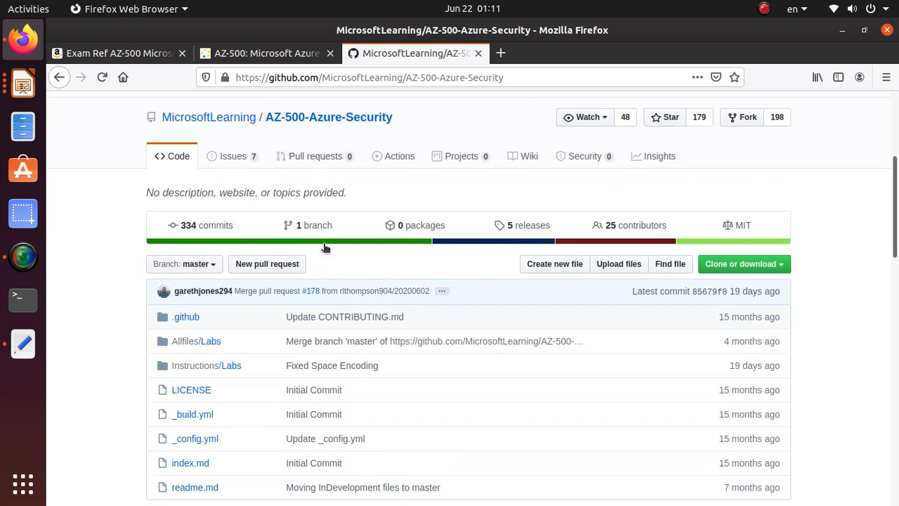
pyautogui.scroll(-3)
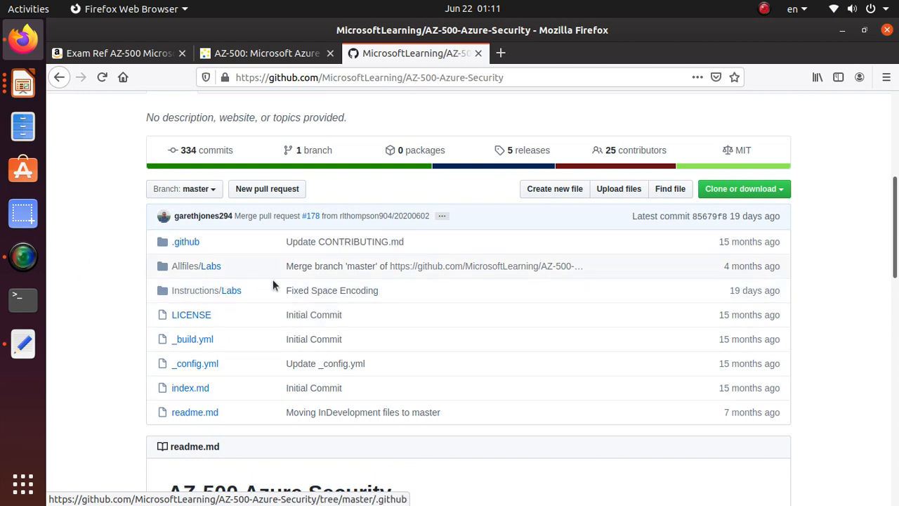
pyautogui.moveTo(206, 289)
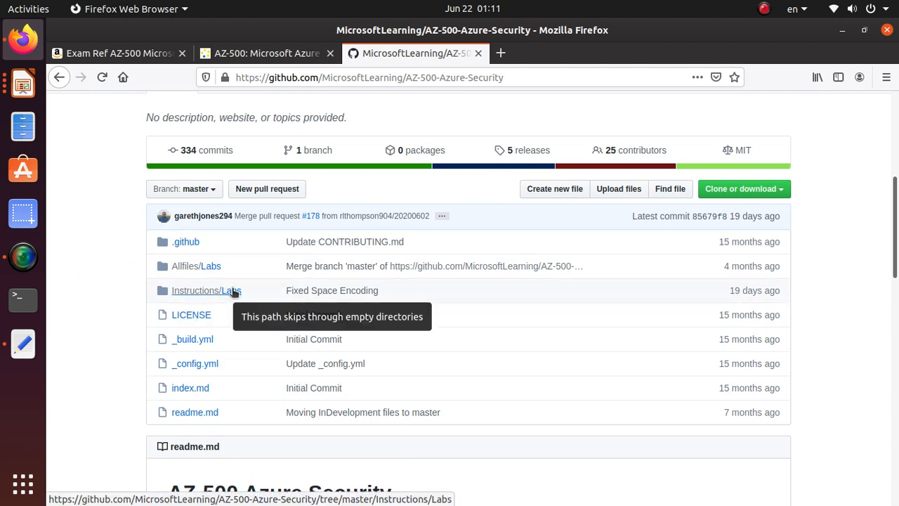
pyautogui.moveTo(390, 88)
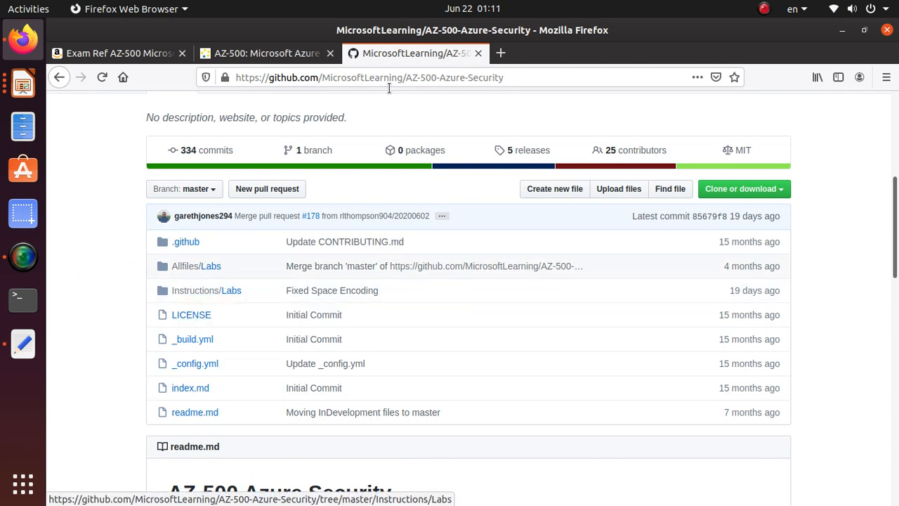
# - Open the Instructions/Labs/Module_1 folder listing LAB_01 to LAB_09, then return to the slides
pyautogui.click(206, 289)
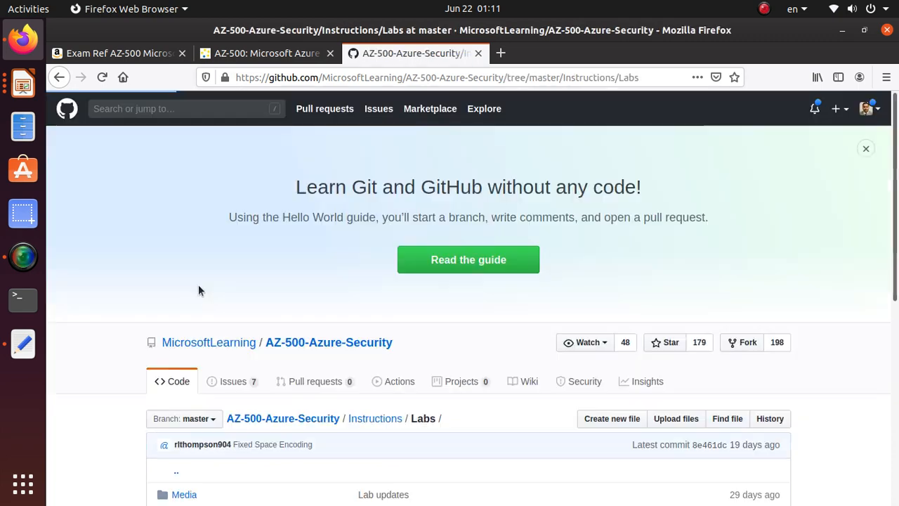
pyautogui.scroll(-3)
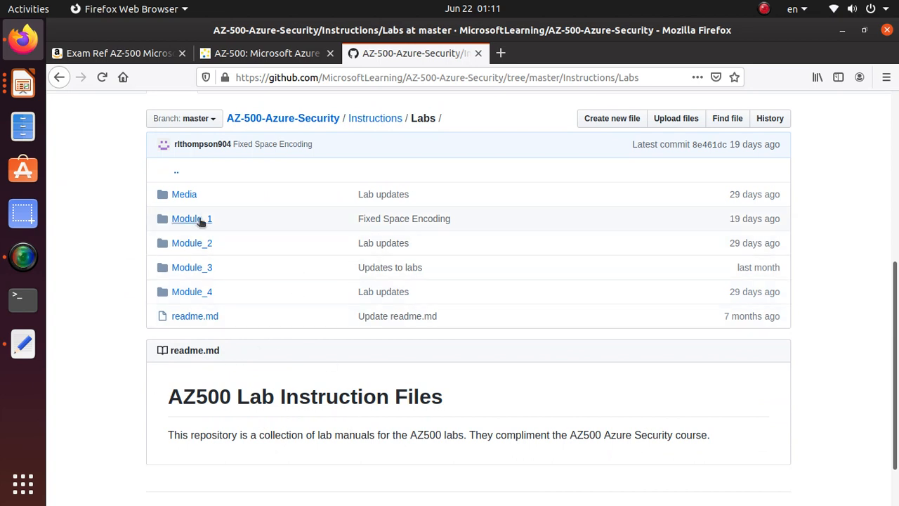
pyautogui.click(186, 219)
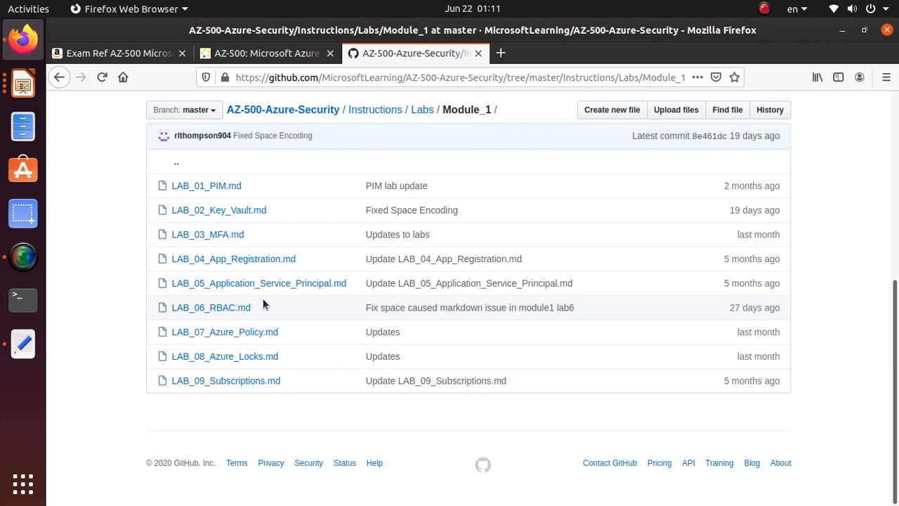
pyautogui.moveTo(207, 186)
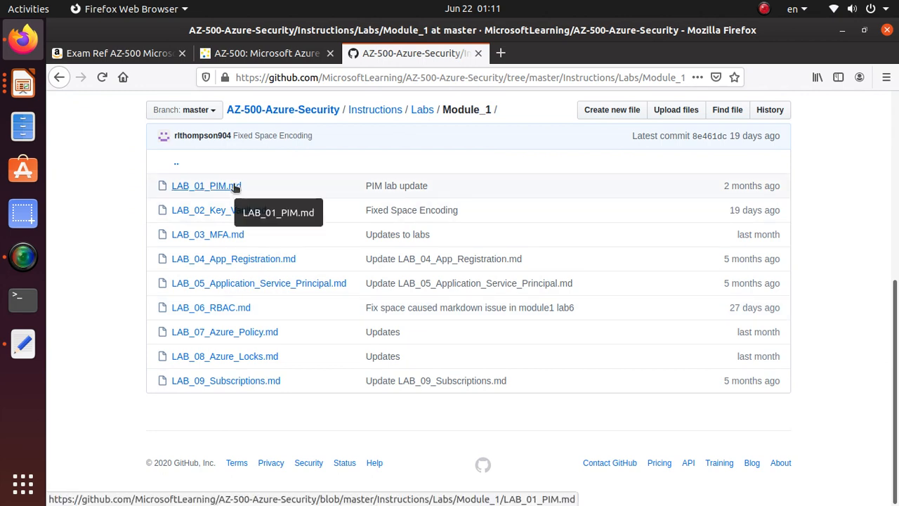
pyautogui.moveTo(219, 209)
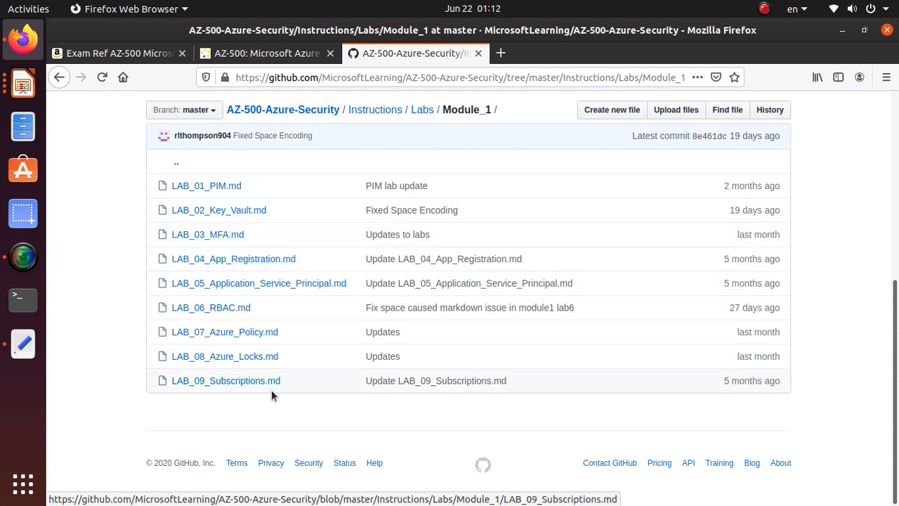
pyautogui.moveTo(224, 357)
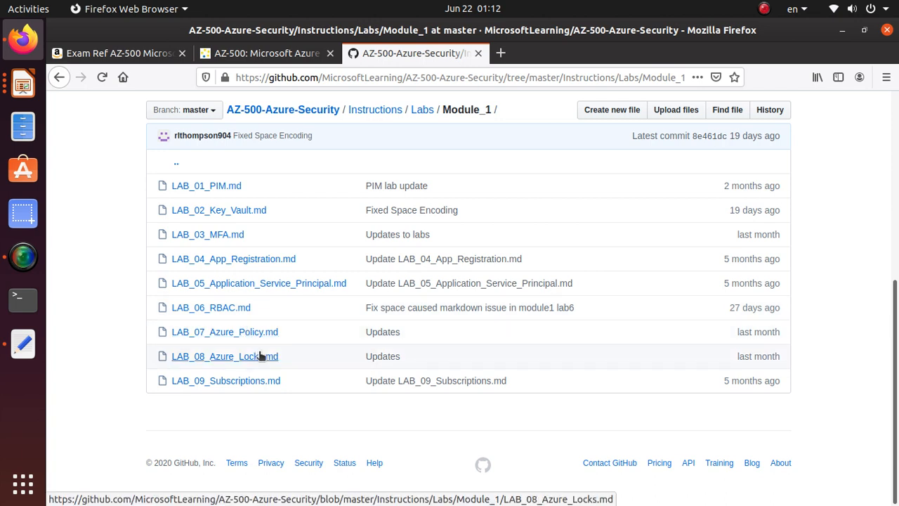
pyautogui.moveTo(266, 410)
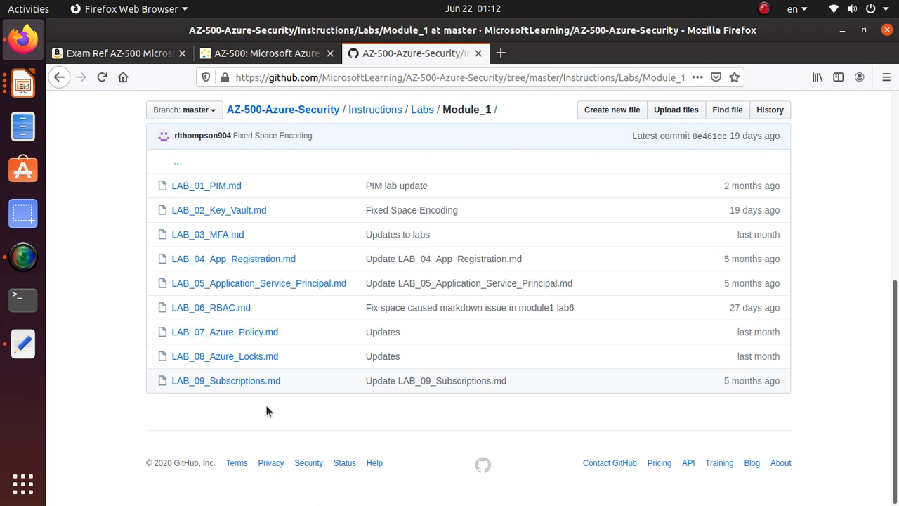
pyautogui.moveTo(407, 167)
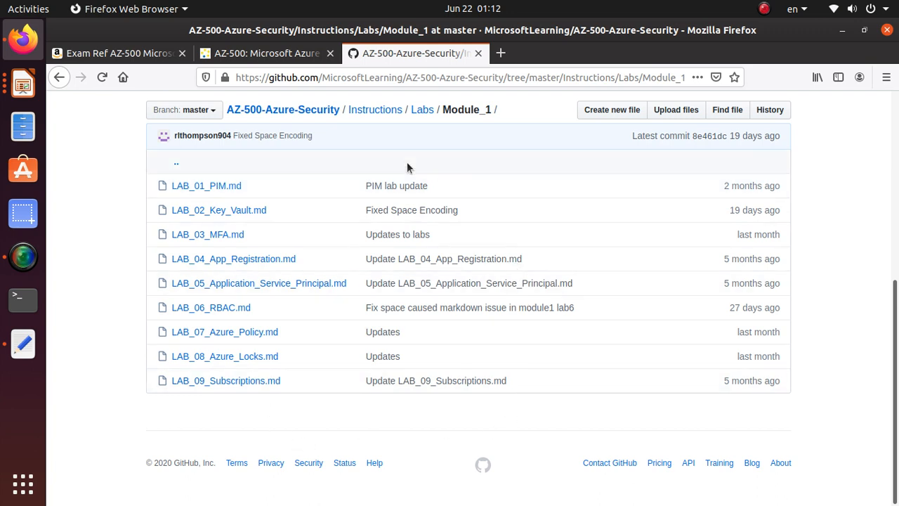
pyautogui.moveTo(312, 166)
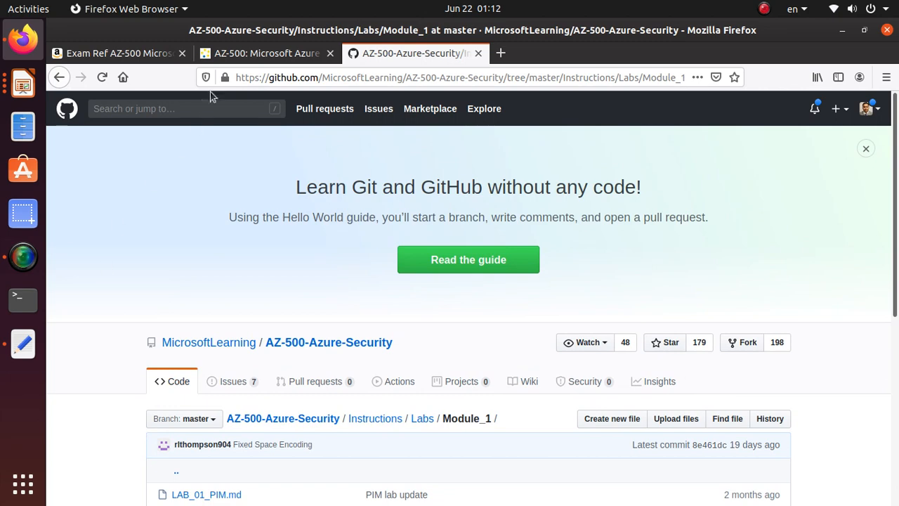
pyautogui.click(267, 53)
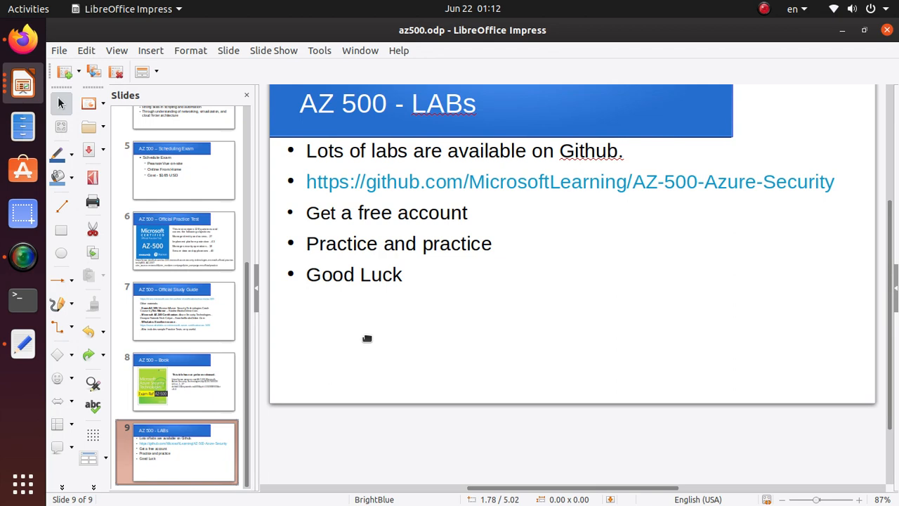
pyautogui.moveTo(408, 209)
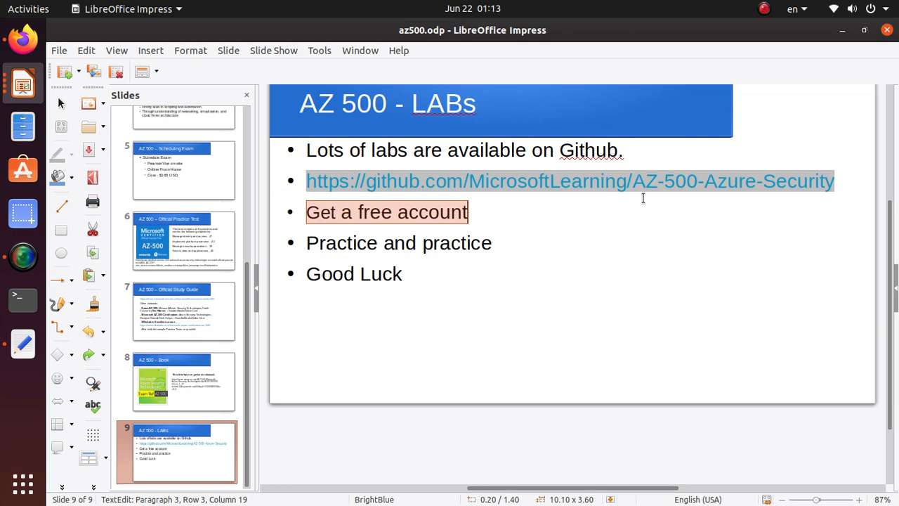
pyautogui.moveTo(573, 186)
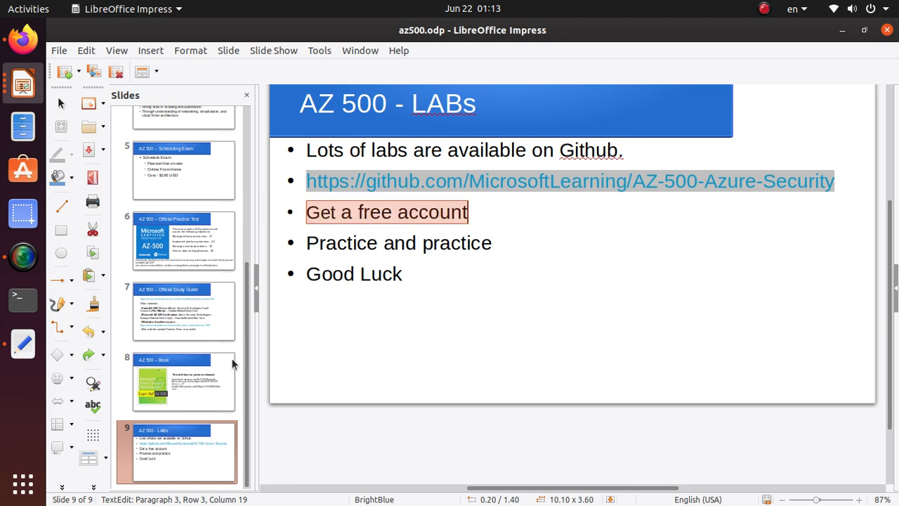
# - Move from the Official Study Guide slide to slide 8, AZ 500 – Book
pyautogui.click(177, 311)
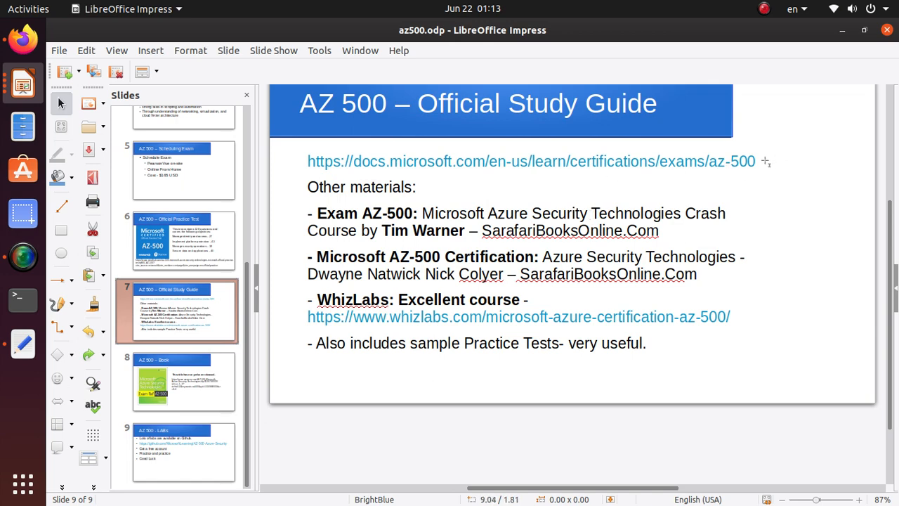
pyautogui.moveTo(512, 162)
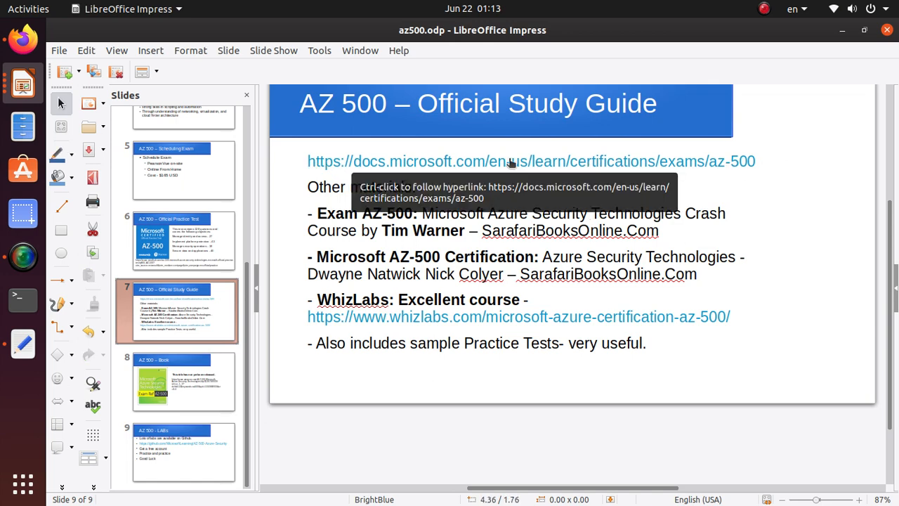
pyautogui.moveTo(472, 362)
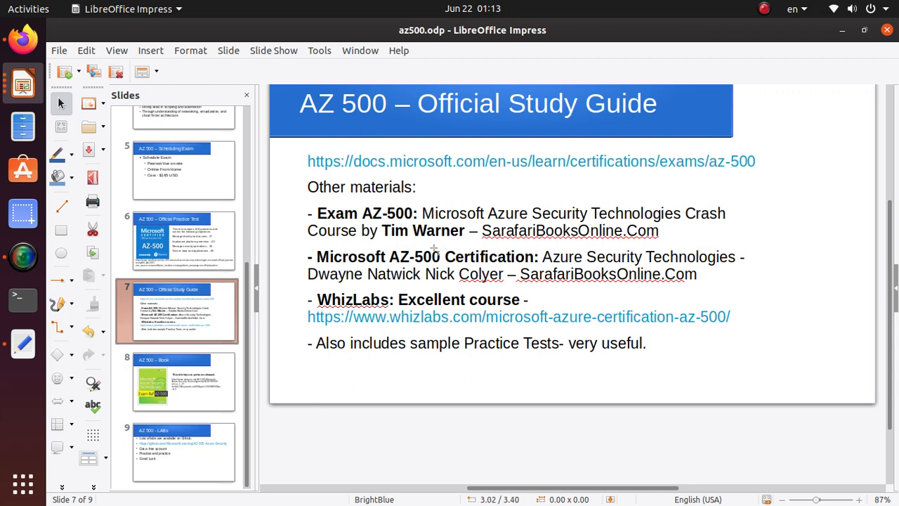
pyautogui.moveTo(394, 210)
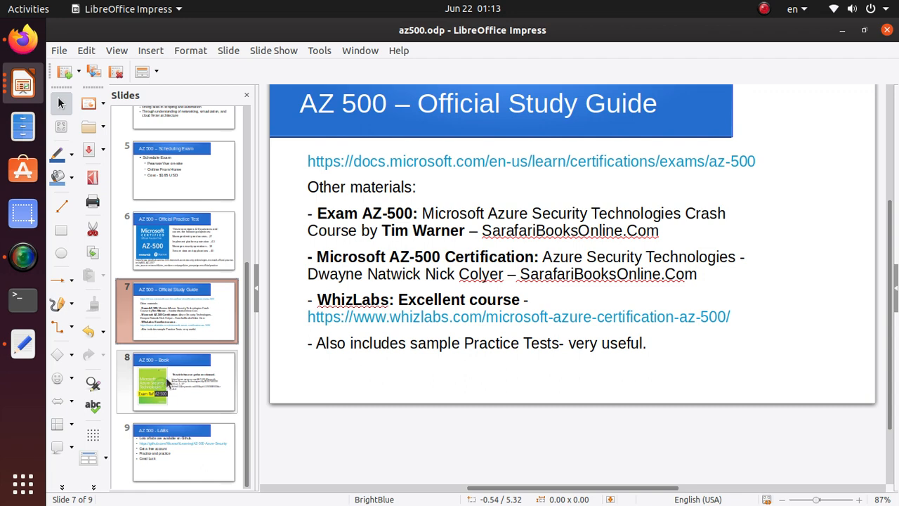
pyautogui.moveTo(176, 391)
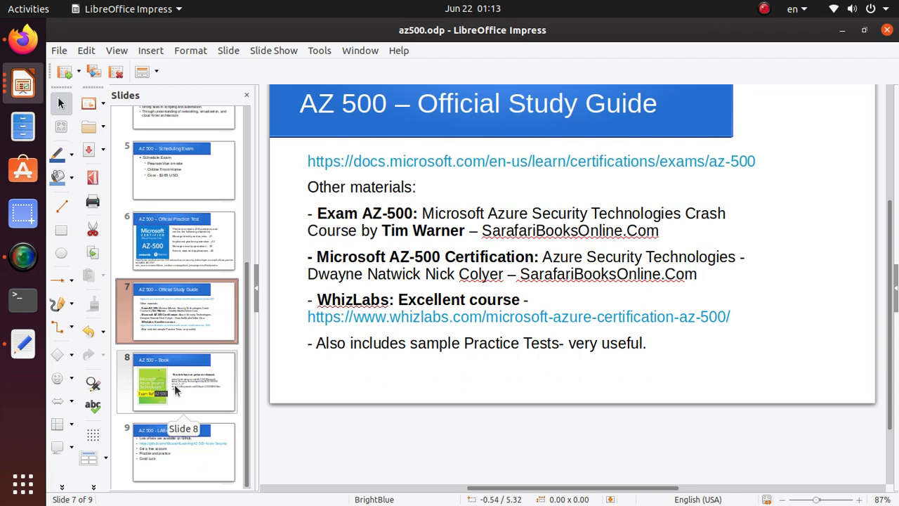
pyautogui.click(177, 382)
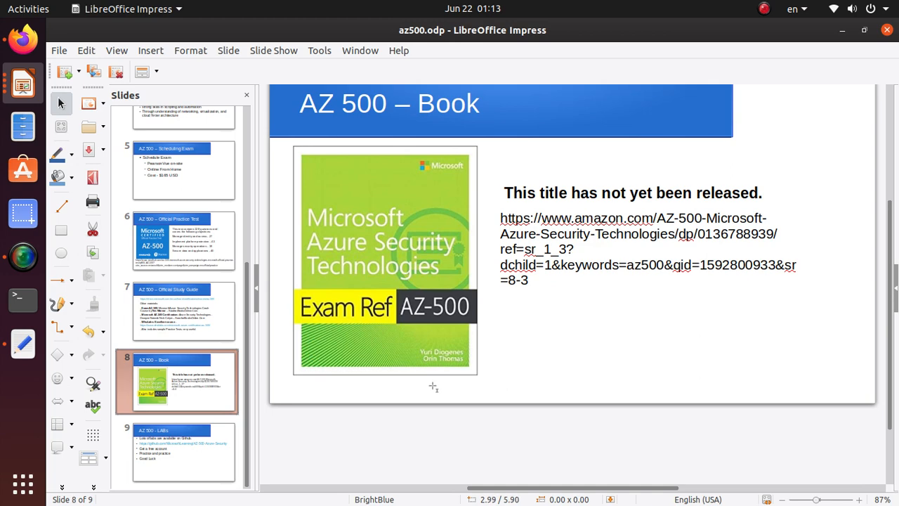
pyautogui.moveTo(436, 391)
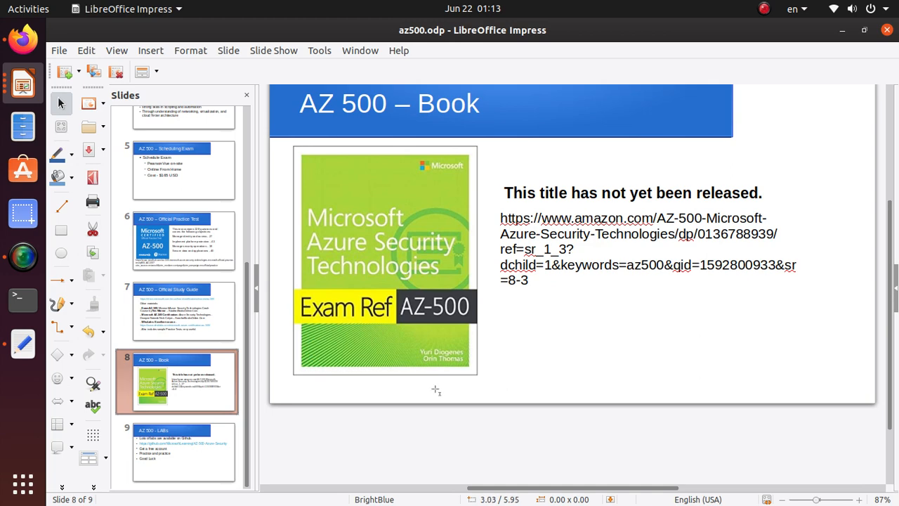